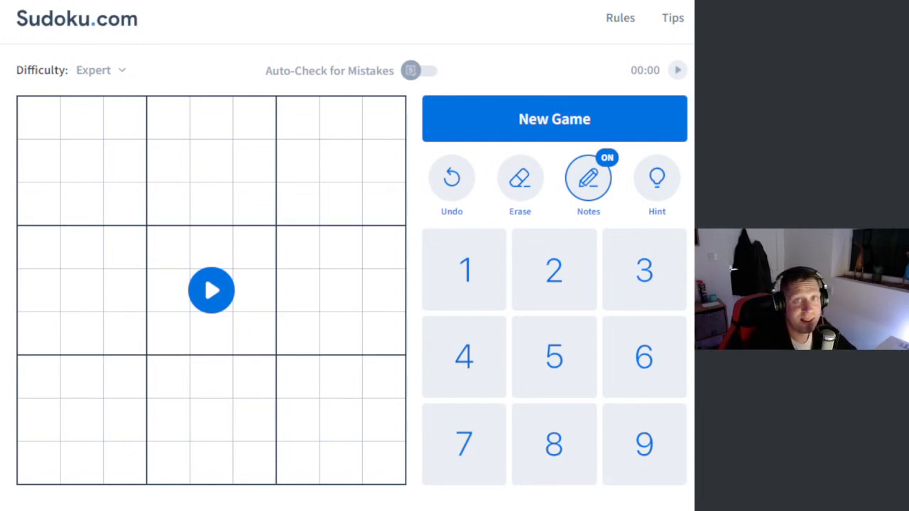
{"action": "mouse_move", "coordinate": [244, 283]}
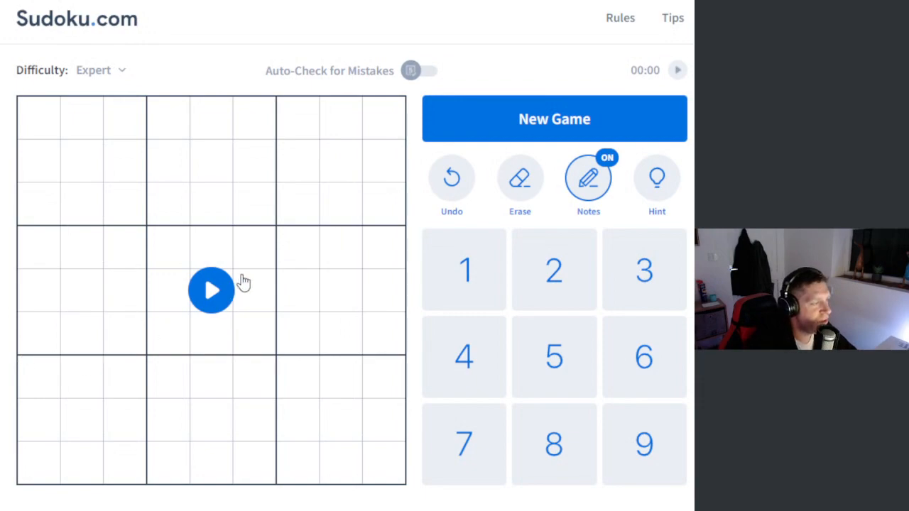
Start the expert killer puzzle, enter 4, 1 and 5, and note 1/3 in the 4 cage
{"action": "left_click", "coordinate": [210, 290]}
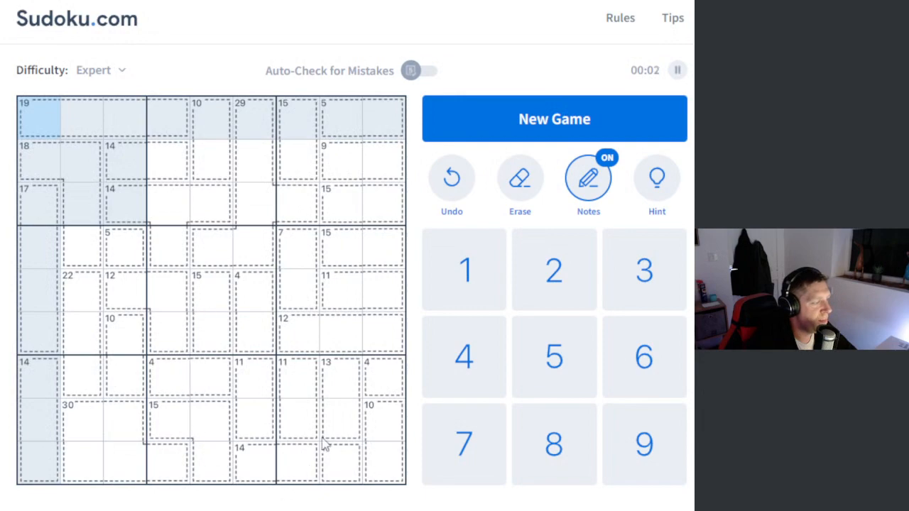
{"action": "left_click", "coordinate": [383, 376]}
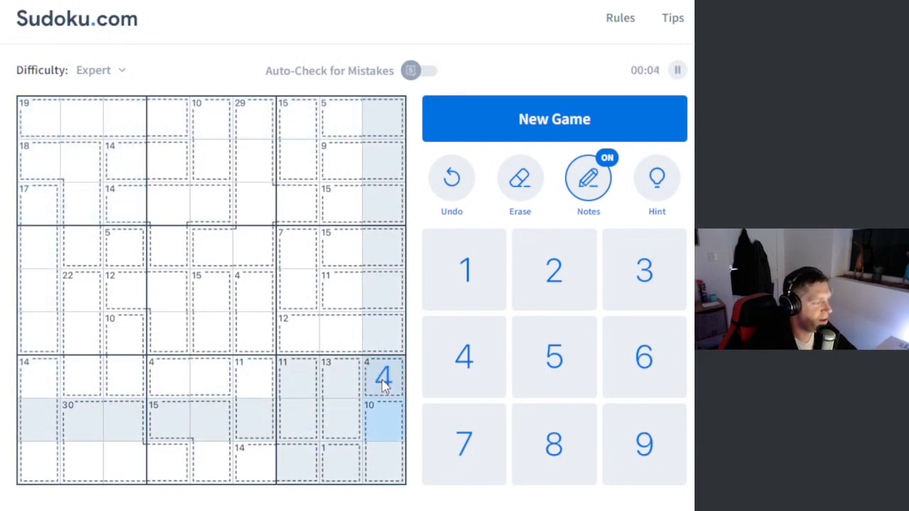
{"action": "left_click", "coordinate": [342, 462]}
{"action": "type", "text": "1"}
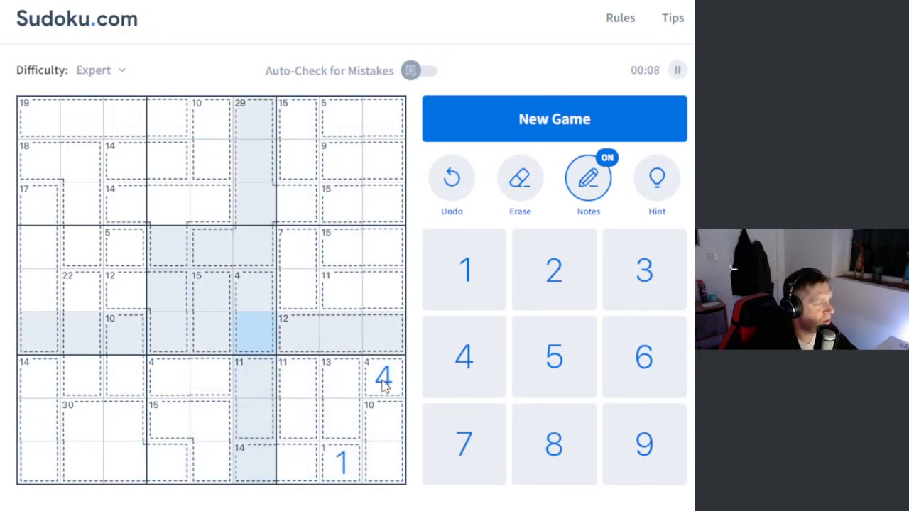
{"action": "left_click", "coordinate": [588, 177]}
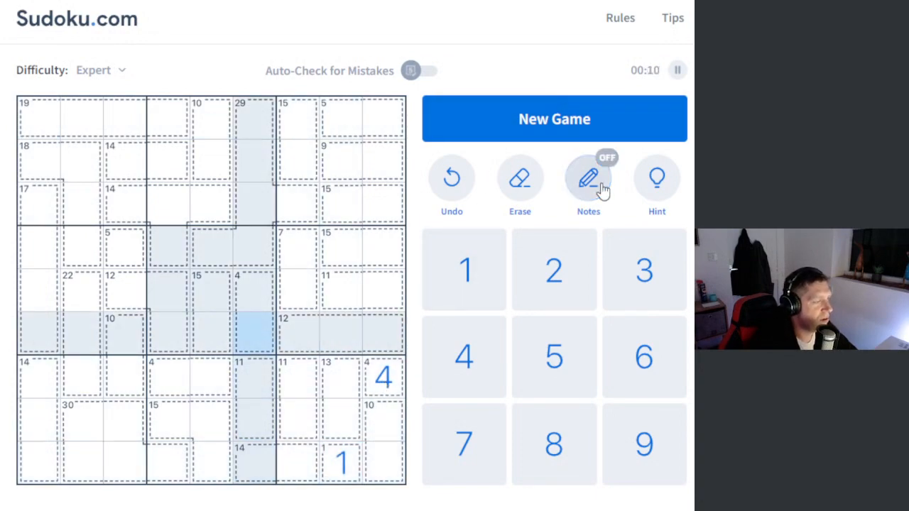
{"action": "left_click", "coordinate": [588, 178]}
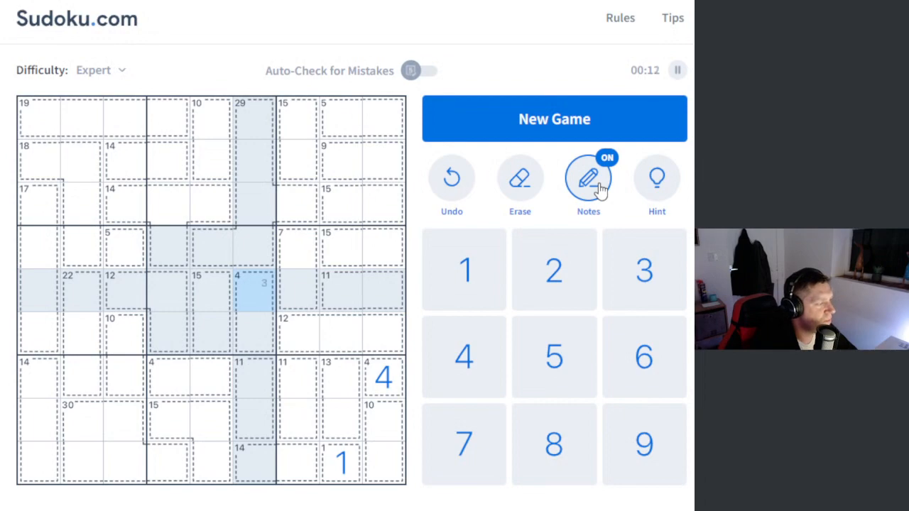
{"action": "left_click", "coordinate": [245, 325]}
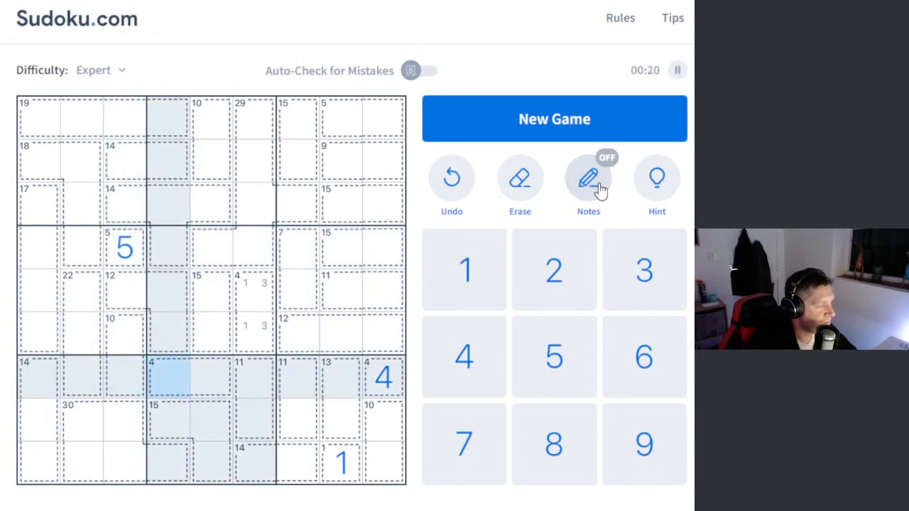
Note 6/7/8/9 candidates in the 15 cage and 1/3 in the 4 cage
{"action": "left_click", "coordinate": [588, 177]}
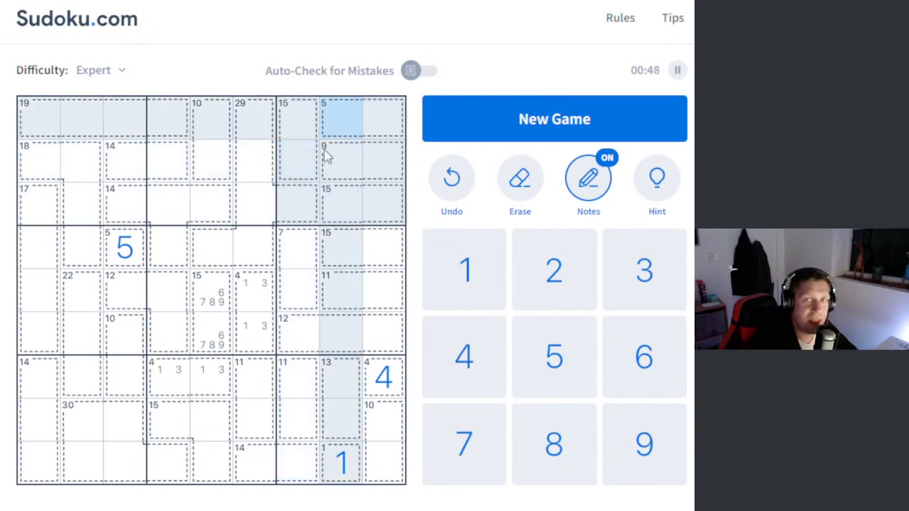
{"action": "left_click", "coordinate": [297, 125]}
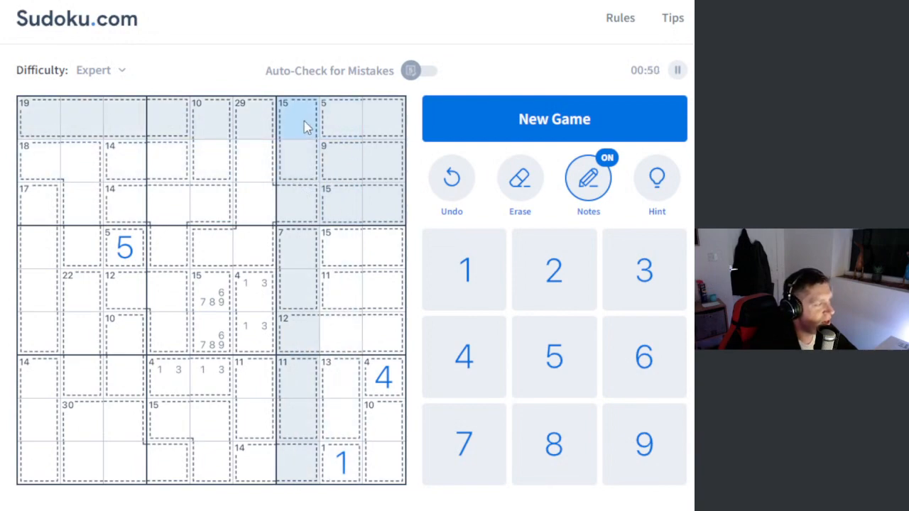
{"action": "left_click", "coordinate": [343, 203]}
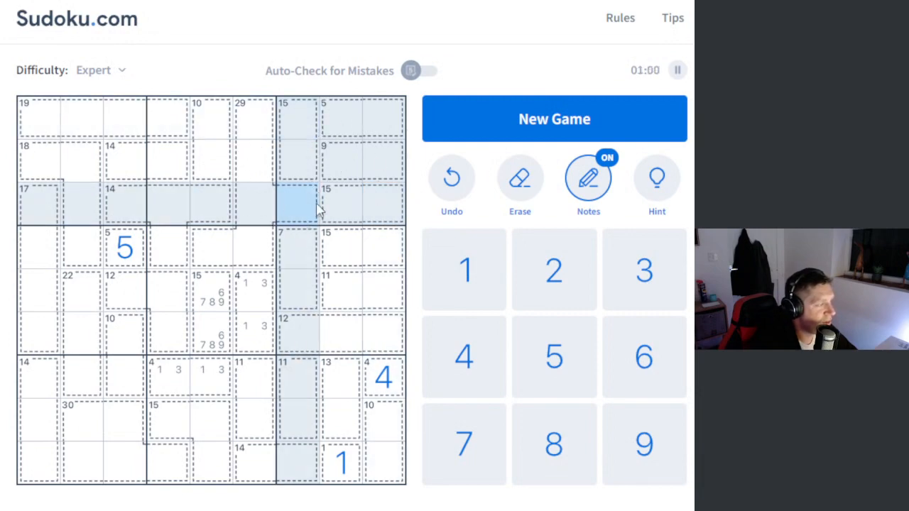
{"action": "left_click", "coordinate": [355, 203]}
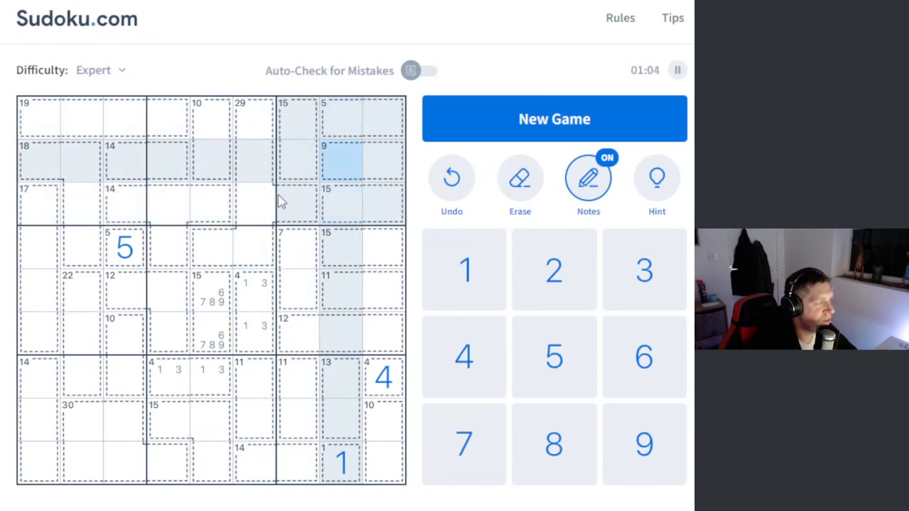
With Notes off, place 1 in two cells of the right-hand boxes
{"action": "left_click", "coordinate": [290, 197]}
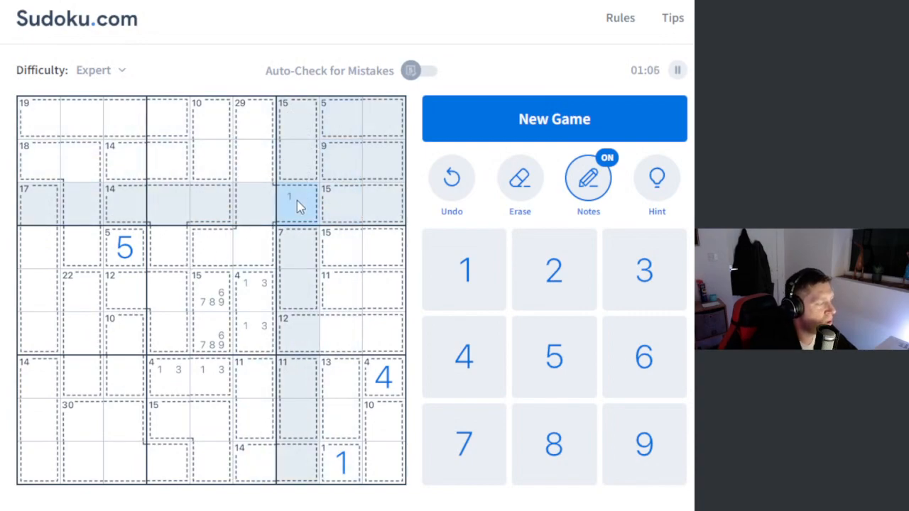
{"action": "left_click", "coordinate": [588, 177]}
{"action": "type", "text": "1"}
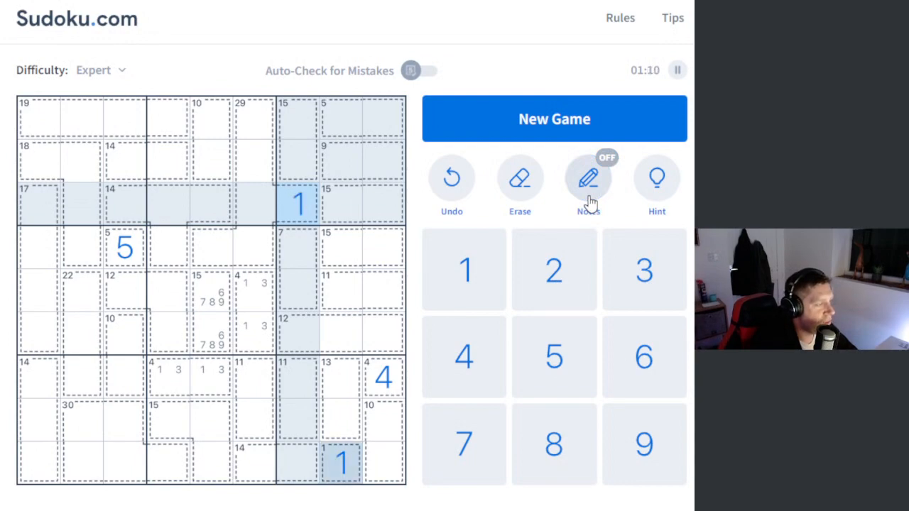
{"action": "left_click", "coordinate": [383, 332]}
{"action": "type", "text": "1"}
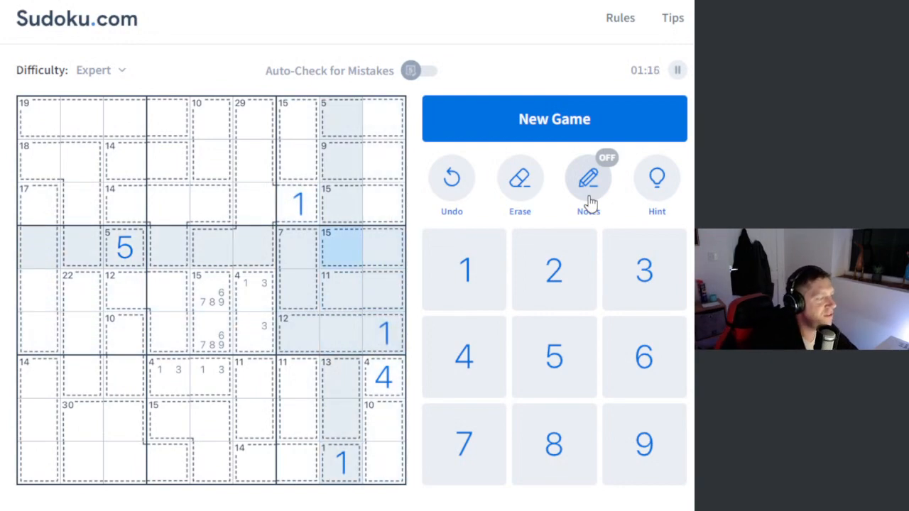
Note 2/3, 4/5 and 6/7/8/9 in the right-column cages, then place 5
{"action": "left_click", "coordinate": [588, 178]}
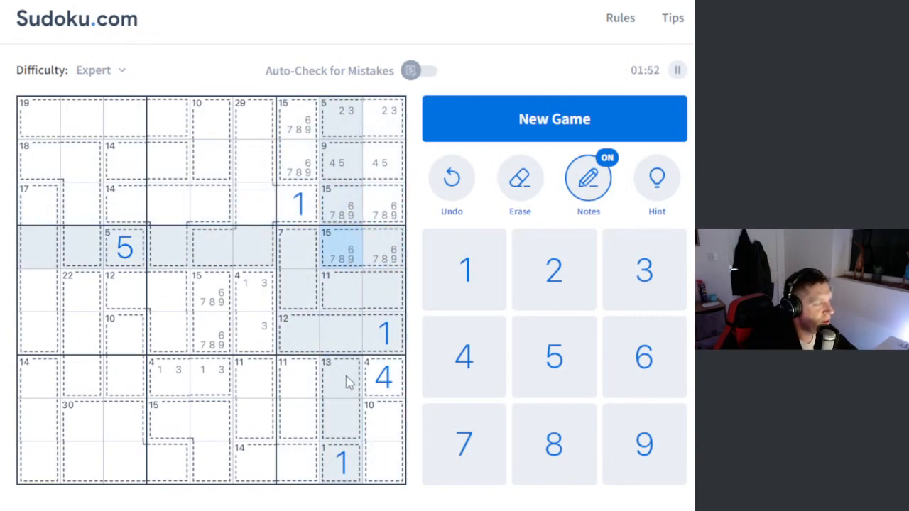
{"action": "left_click", "coordinate": [298, 333]}
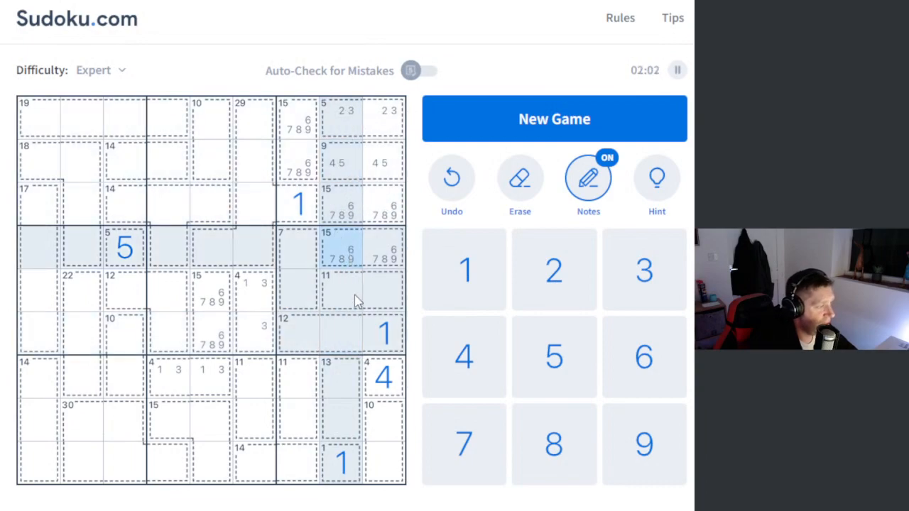
{"action": "left_click", "coordinate": [383, 334]}
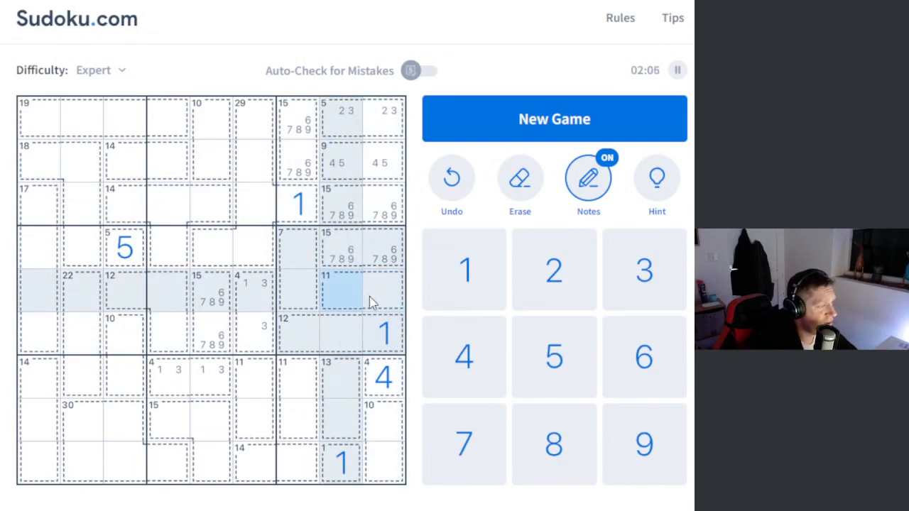
{"action": "mouse_move", "coordinate": [348, 423]}
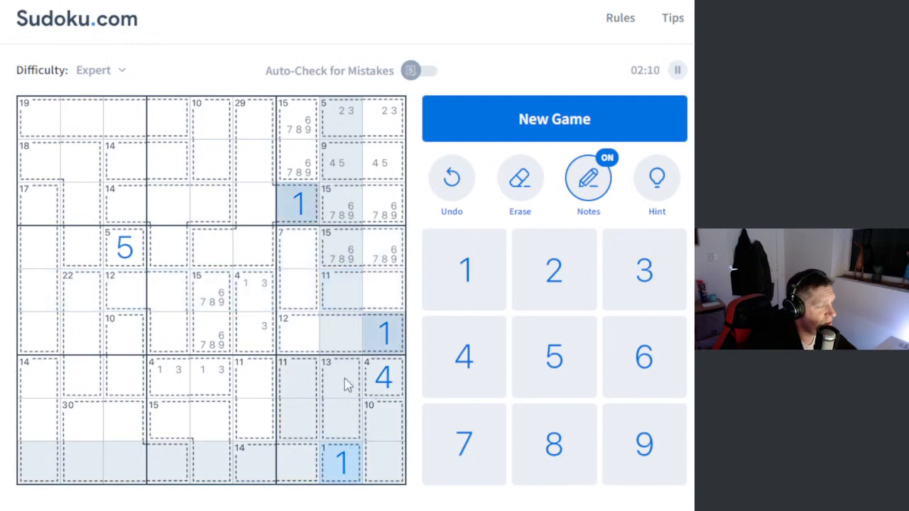
{"action": "left_click", "coordinate": [383, 376]}
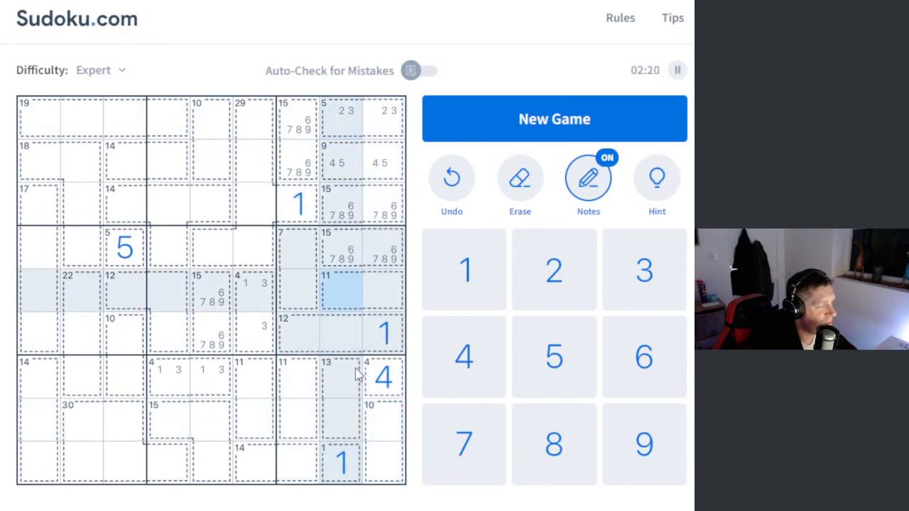
{"action": "left_click", "coordinate": [344, 110]}
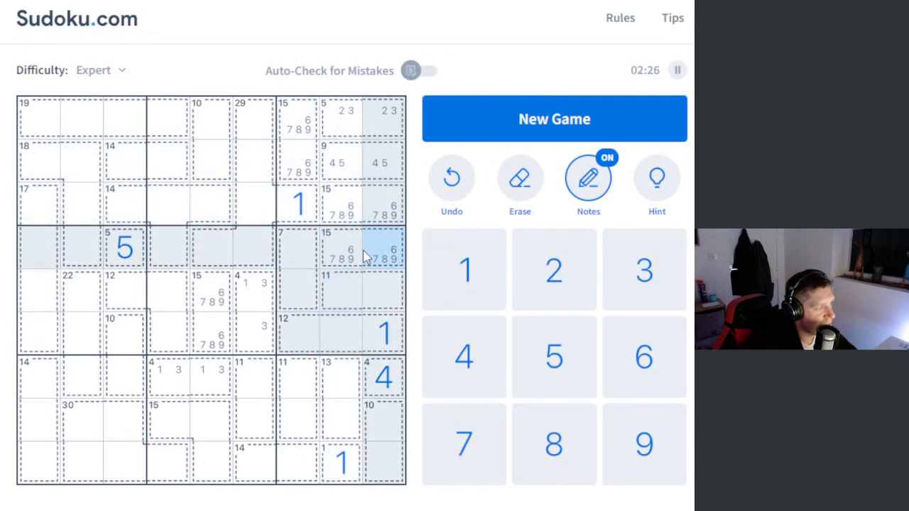
{"action": "mouse_move", "coordinate": [360, 292]}
{"action": "type", "text": "5"}
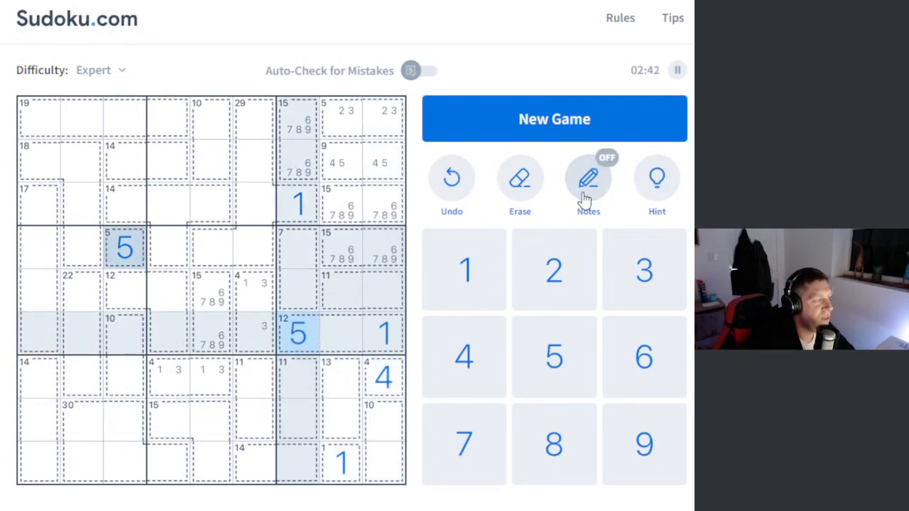
Enter 2, 9, 5, 6 and 1 in the middle-right box, with 7/8 and 3/4 noted above
{"action": "left_click", "coordinate": [339, 333]}
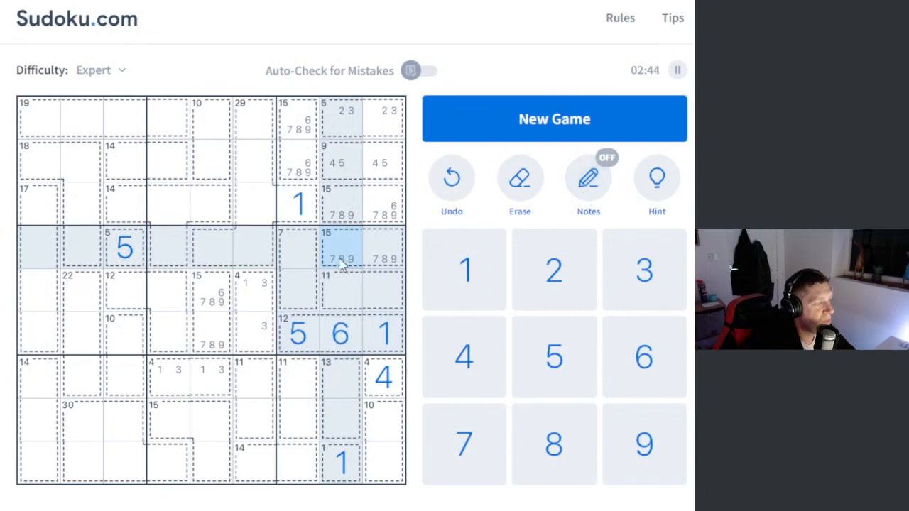
{"action": "left_click", "coordinate": [588, 177]}
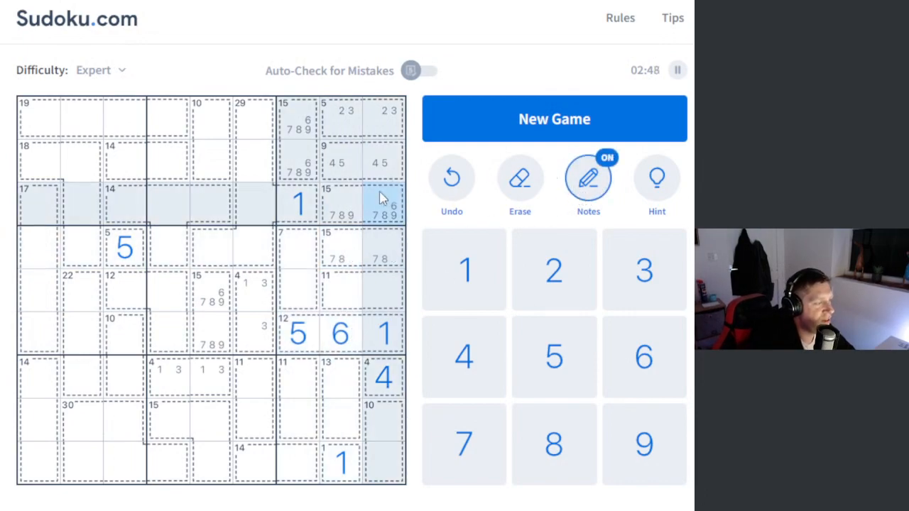
{"action": "left_click", "coordinate": [588, 177]}
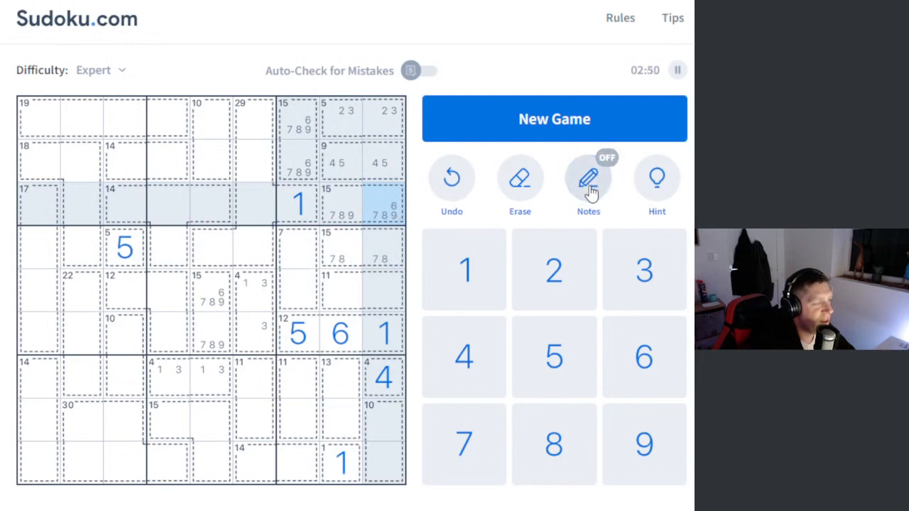
{"action": "left_click", "coordinate": [384, 204]}
{"action": "type", "text": "6"}
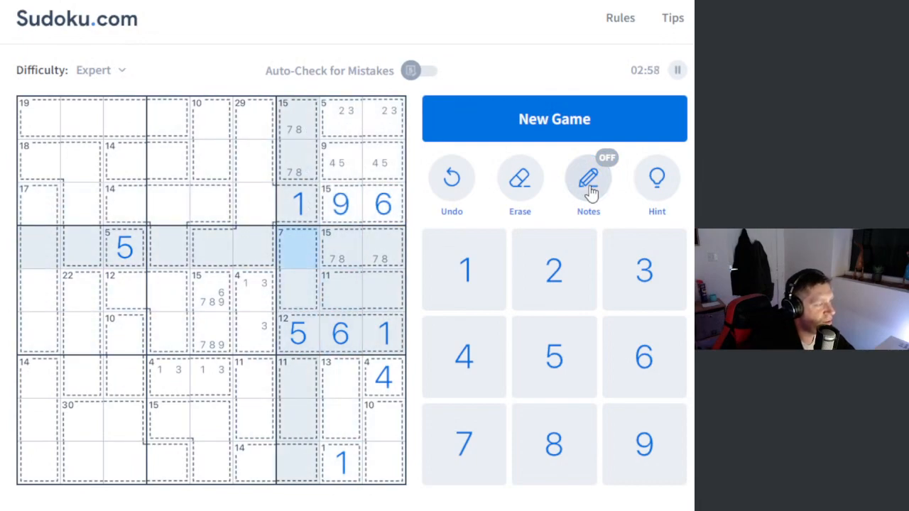
{"action": "left_click", "coordinate": [588, 177]}
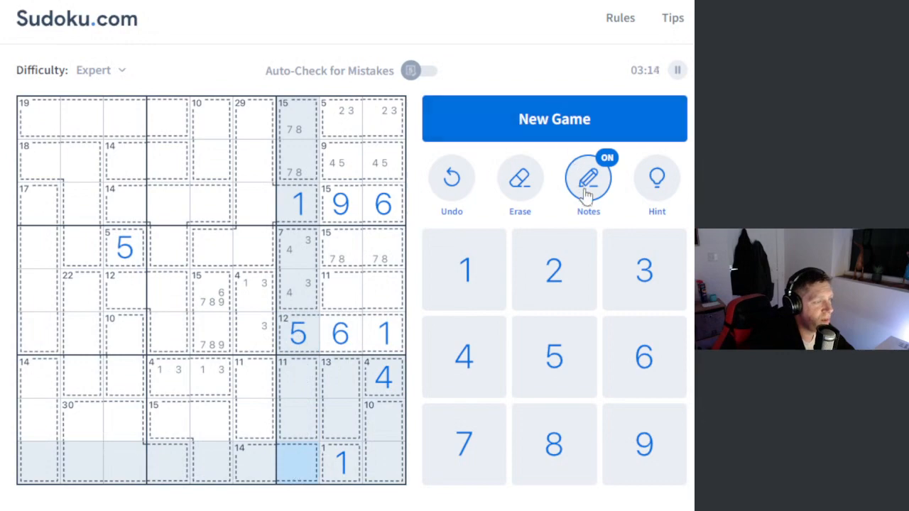
{"action": "left_click", "coordinate": [588, 176]}
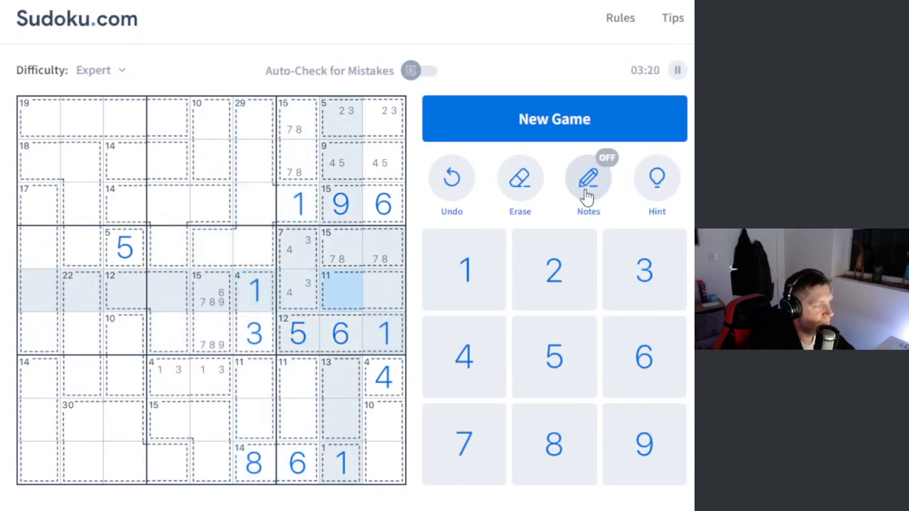
{"action": "left_click", "coordinate": [588, 177]}
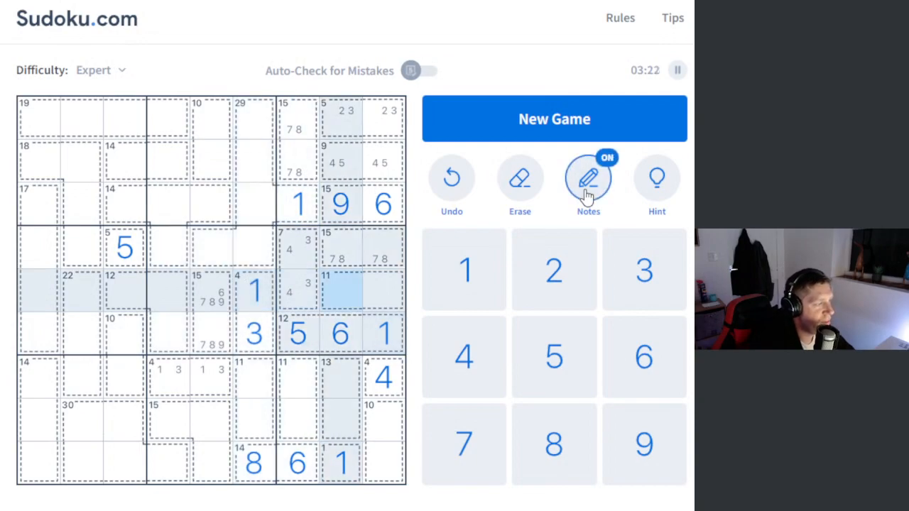
{"action": "left_click", "coordinate": [588, 177]}
{"action": "type", "text": "2"}
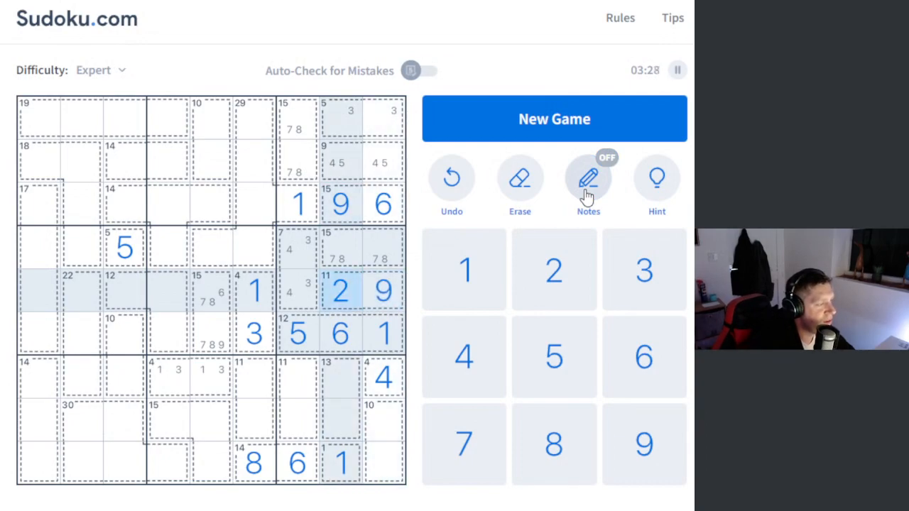
Note 2/9 and 5/8, enter 3, 2, 4, 5, 7, 8, then note 3/7 and 6/8
{"action": "left_click", "coordinate": [588, 178]}
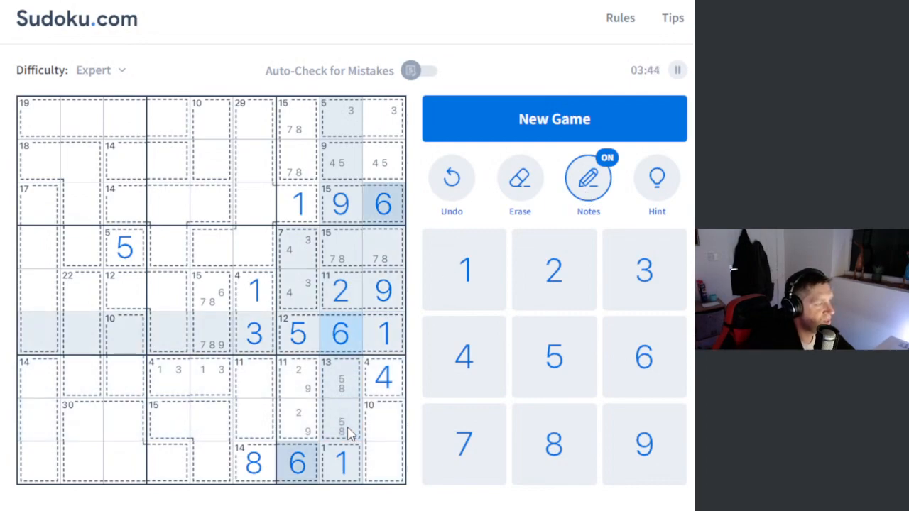
{"action": "left_click", "coordinate": [588, 177]}
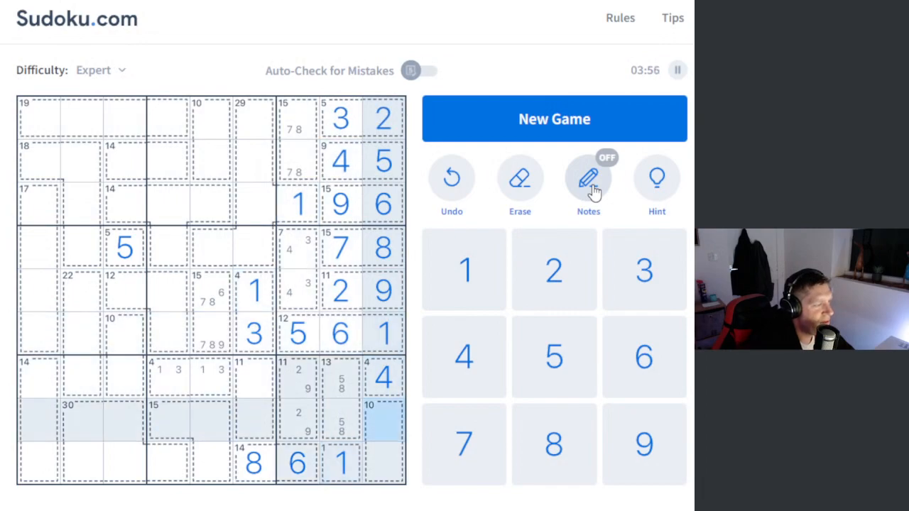
{"action": "left_click", "coordinate": [588, 177]}
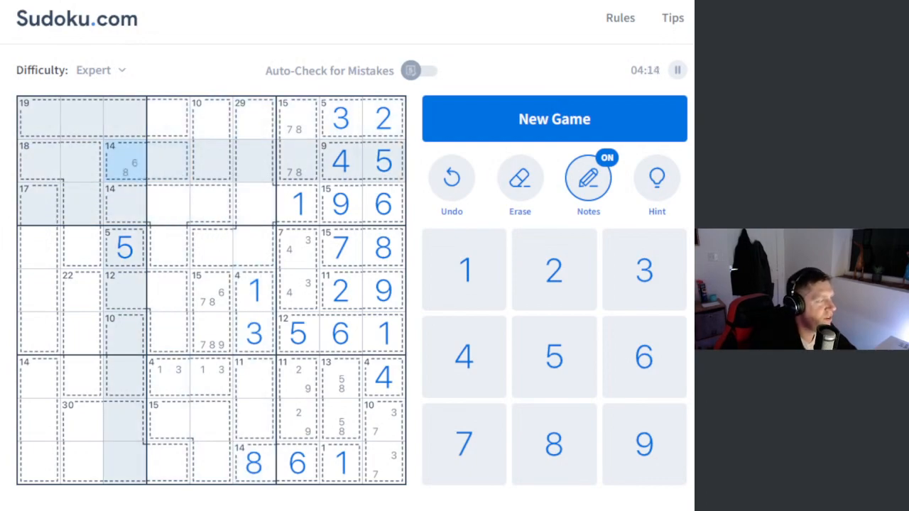
Note 6/8 in the 14 cage, then place 7 over 3 in the 10 cage and 7 in row 9
{"action": "left_click", "coordinate": [383, 377]}
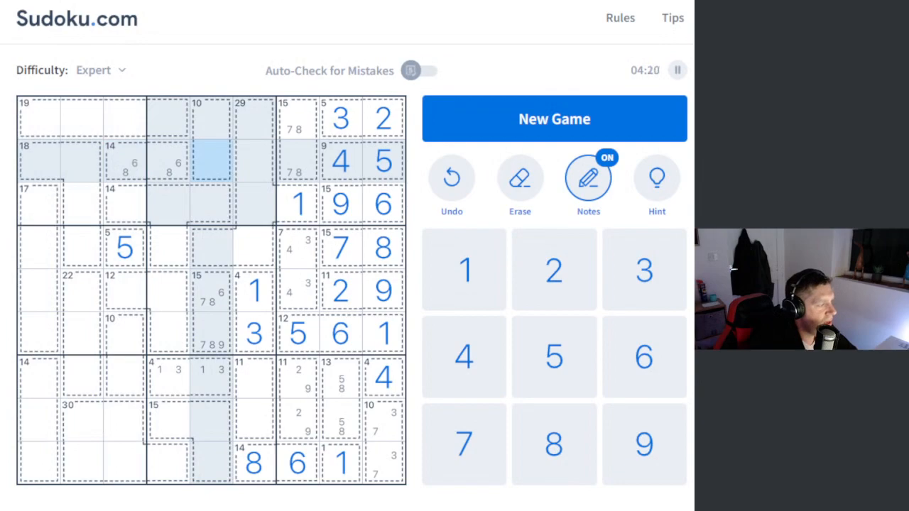
{"action": "left_click", "coordinate": [210, 249]}
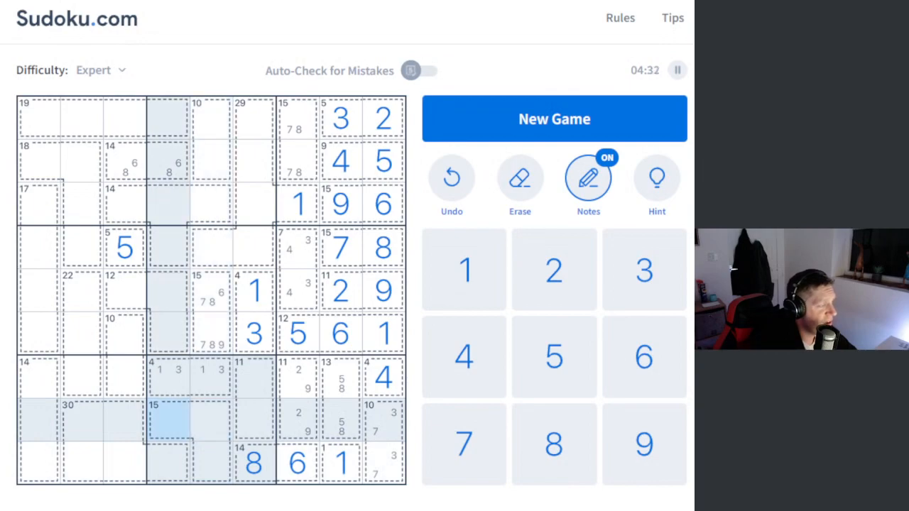
{"action": "left_click", "coordinate": [588, 178]}
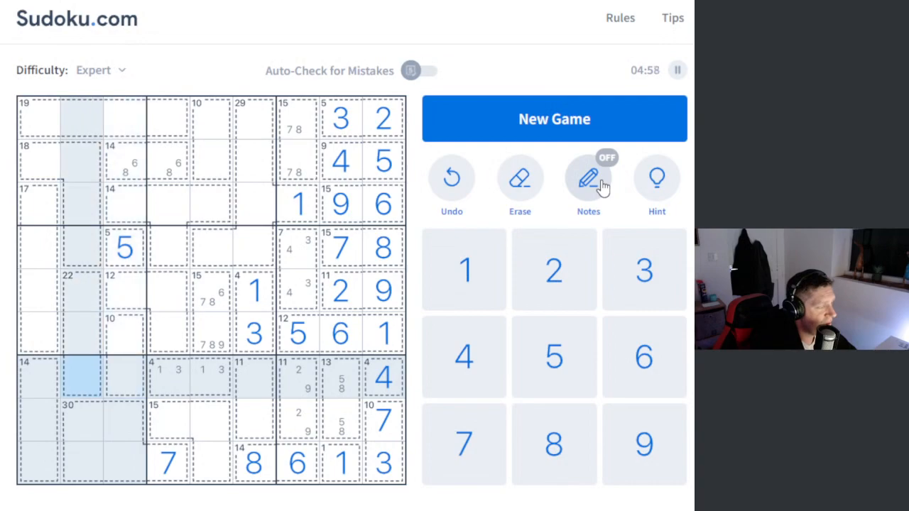
{"action": "left_click", "coordinate": [588, 177]}
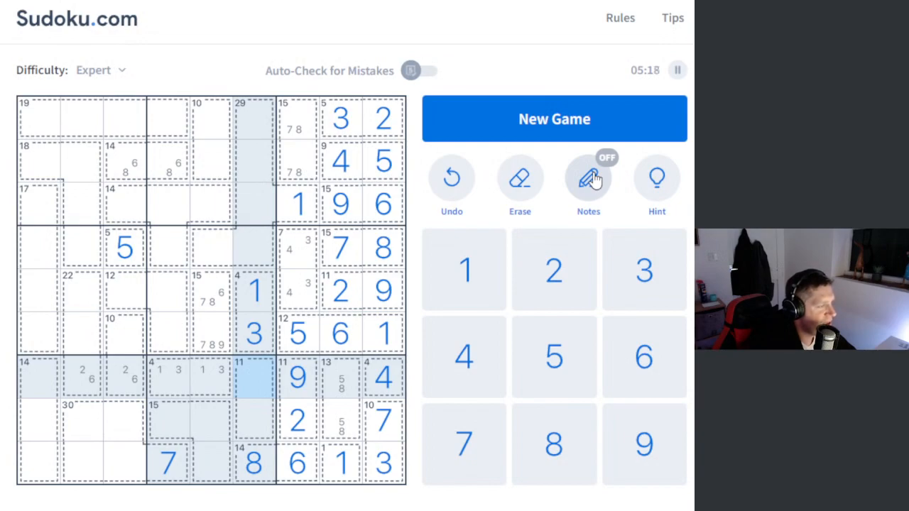
Note 5/6 in the 11 cage below the 3, then enter 5 over 6
{"action": "left_click", "coordinate": [588, 178]}
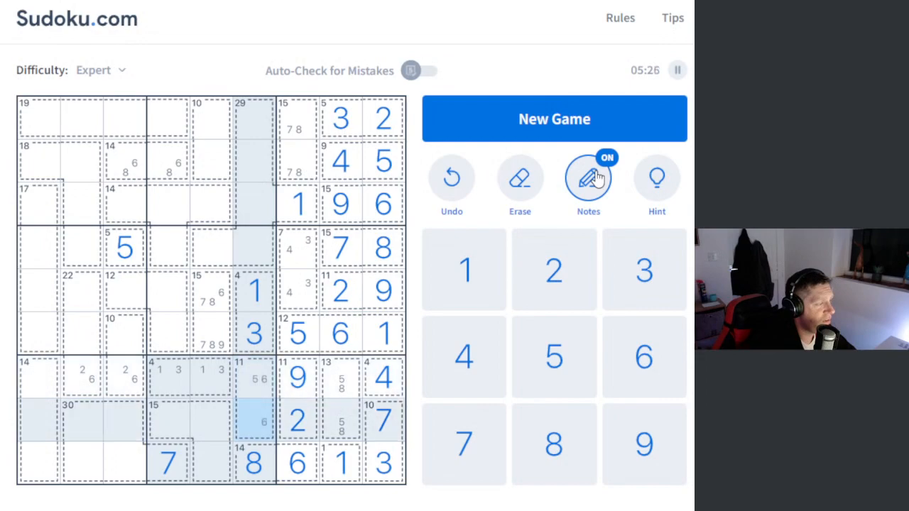
{"action": "left_click", "coordinate": [588, 178]}
{"action": "type", "text": "6"}
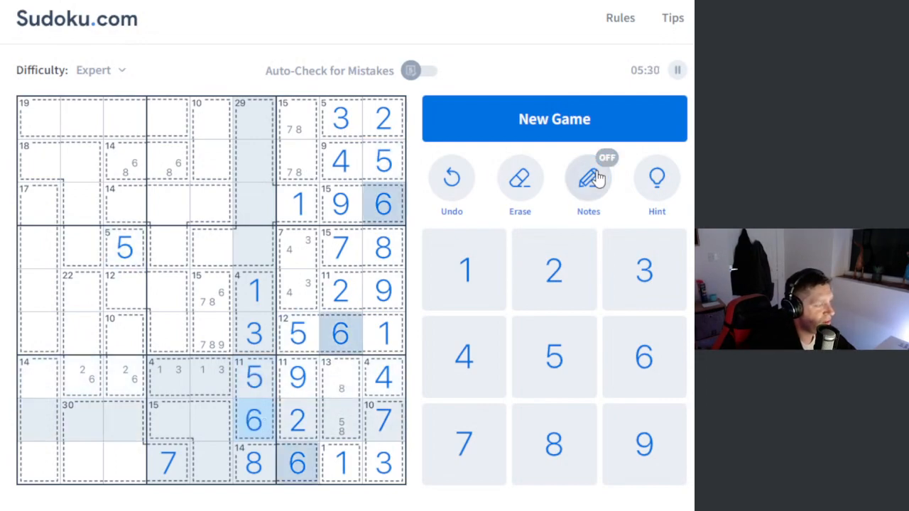
Enter 8, 5, 7, 3, 4, 5, 9, 2 and note 4/8, 1/8 and 4/9 candidates
{"action": "left_click", "coordinate": [340, 377]}
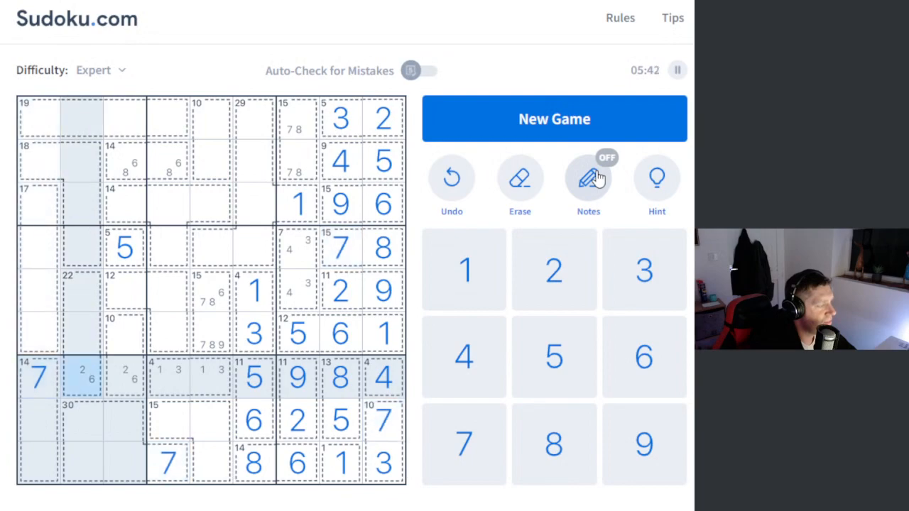
{"action": "left_click", "coordinate": [588, 178]}
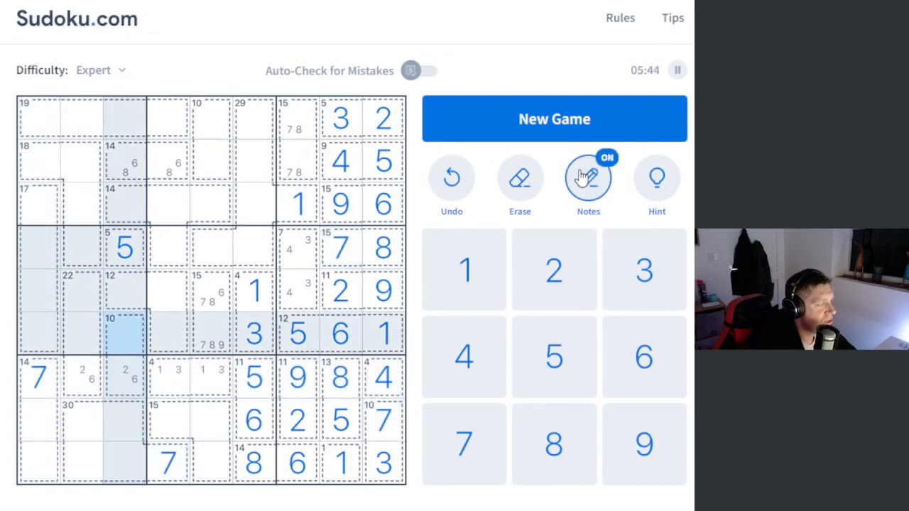
{"action": "left_click", "coordinate": [465, 357]}
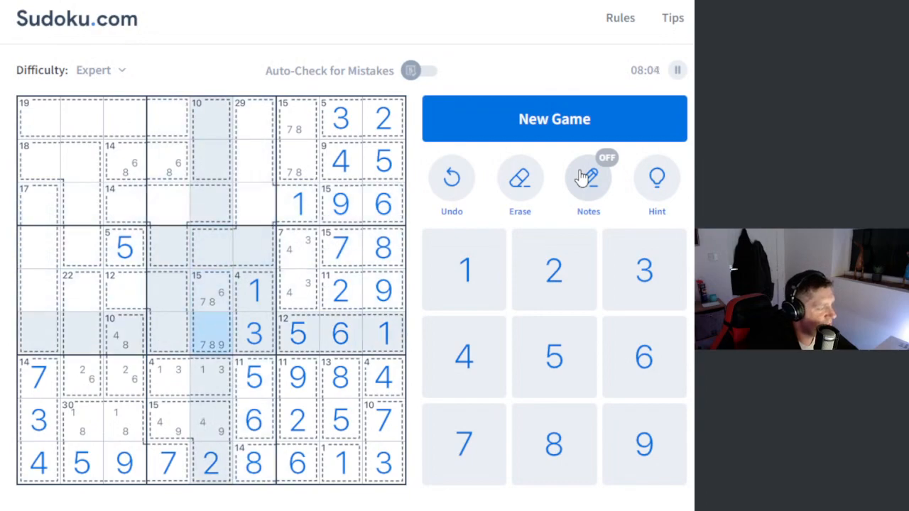
Enter 6 and 2 by the 7, 7 over 9 in the 22 cage, and 8 over 7
{"action": "left_click", "coordinate": [124, 291]}
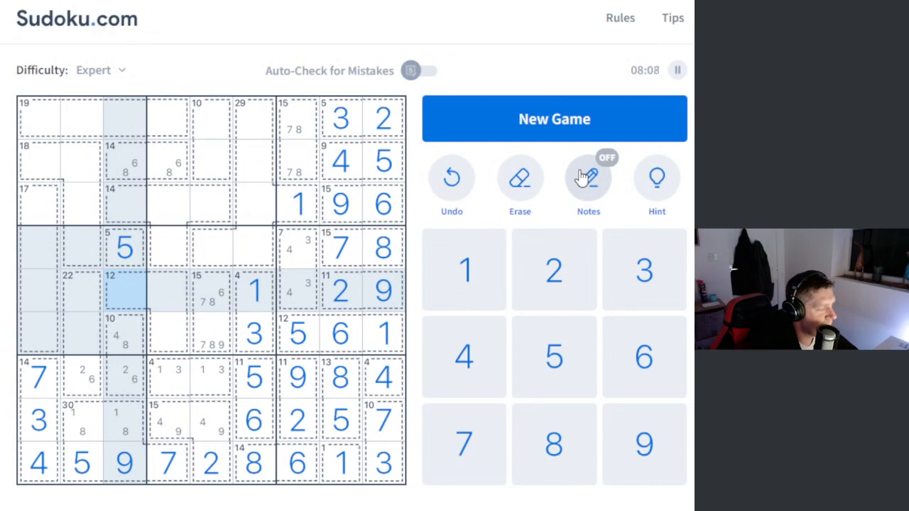
{"action": "left_click", "coordinate": [210, 334]}
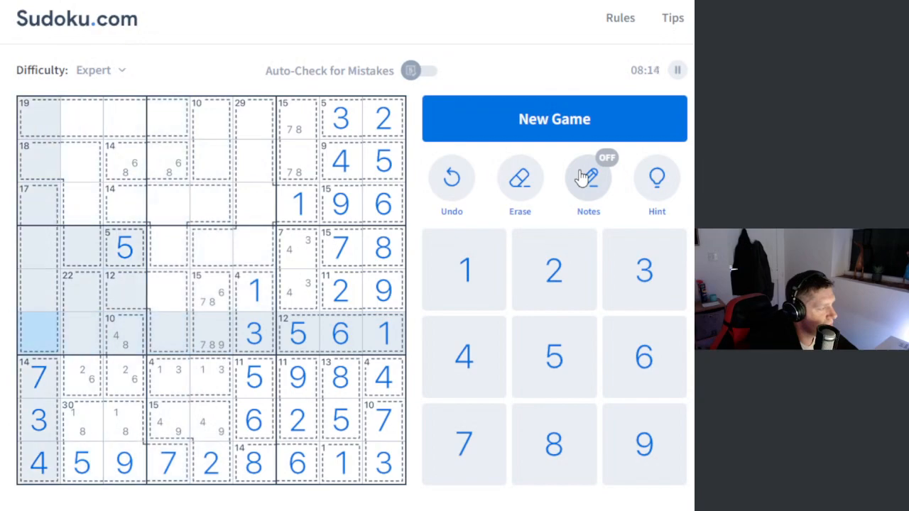
{"action": "left_click", "coordinate": [82, 377]}
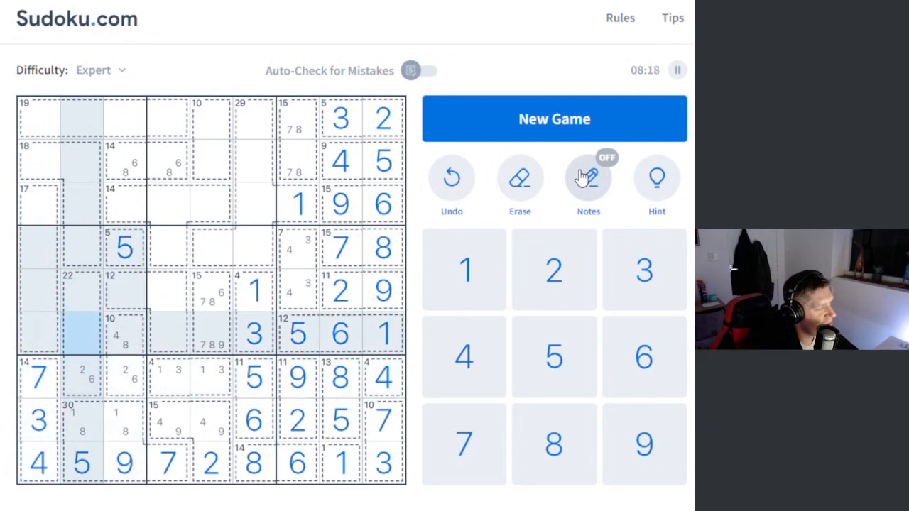
{"action": "left_click", "coordinate": [82, 377]}
{"action": "type", "text": "6"}
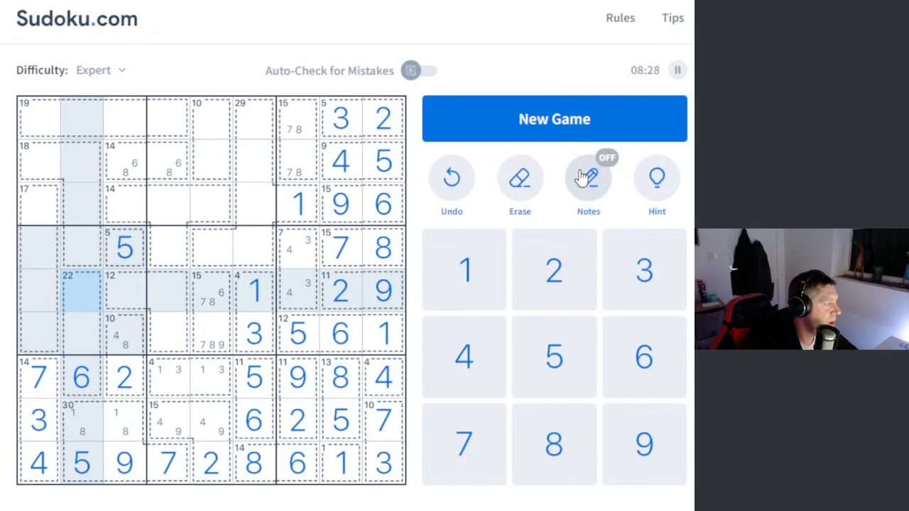
{"action": "left_click", "coordinate": [81, 334]}
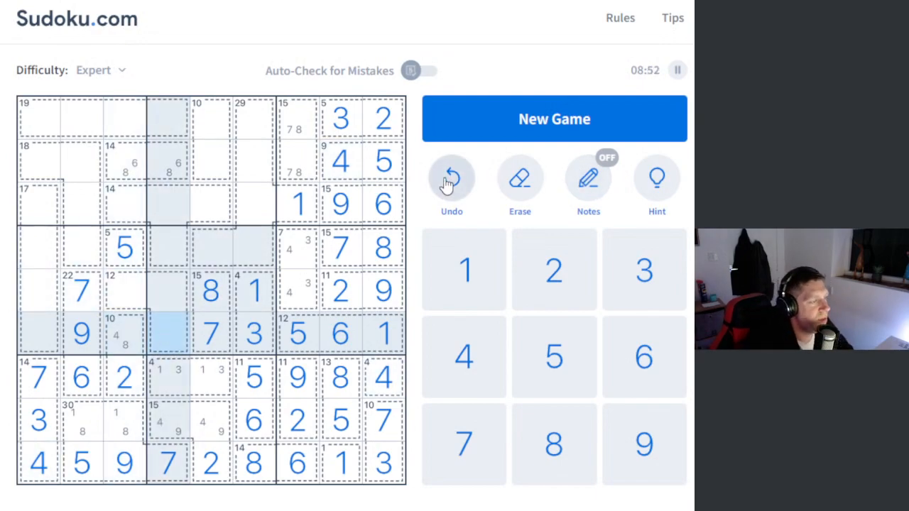
Resolve remaining candidate pairs into digits, including the 14 cages' 6 and 8
{"action": "left_click", "coordinate": [588, 177]}
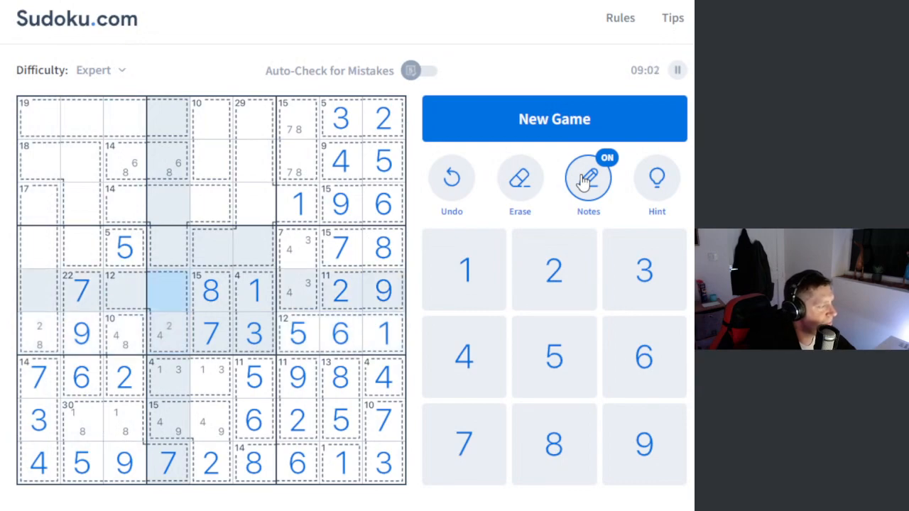
{"action": "left_click", "coordinate": [124, 292]}
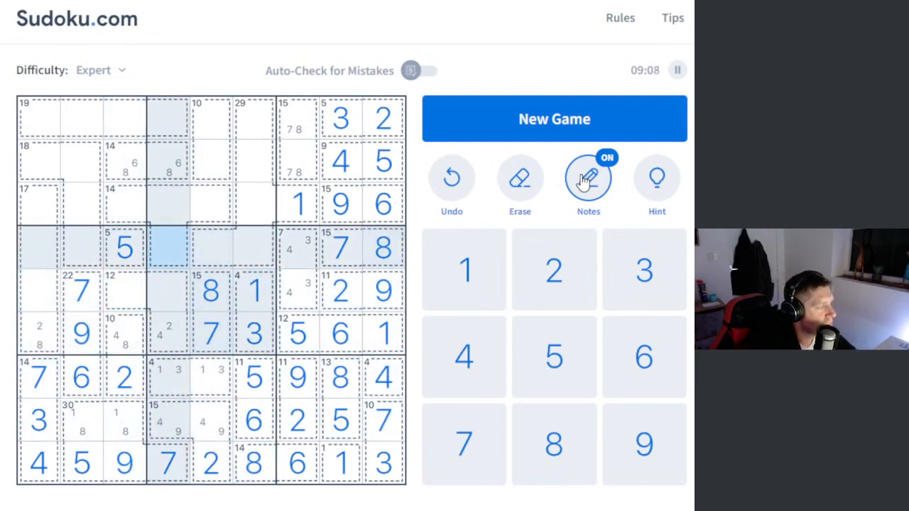
{"action": "left_click", "coordinate": [80, 162]}
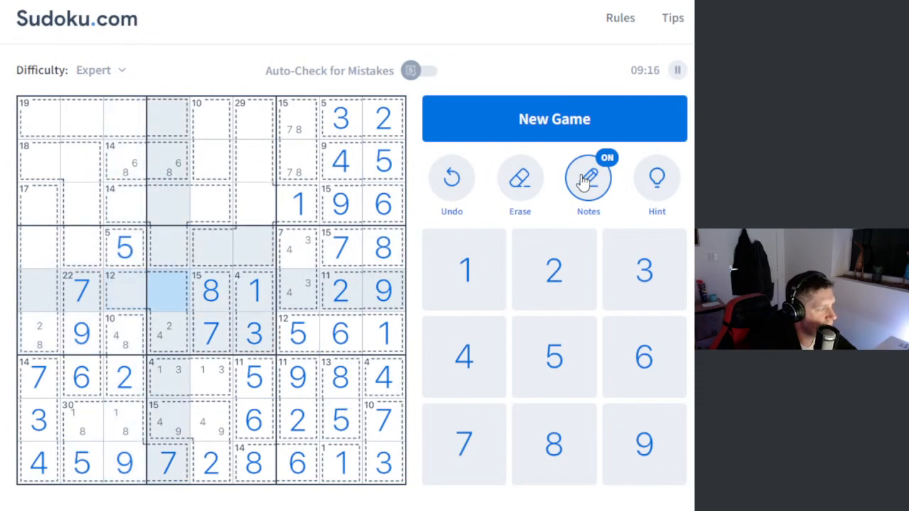
{"action": "left_click", "coordinate": [168, 334]}
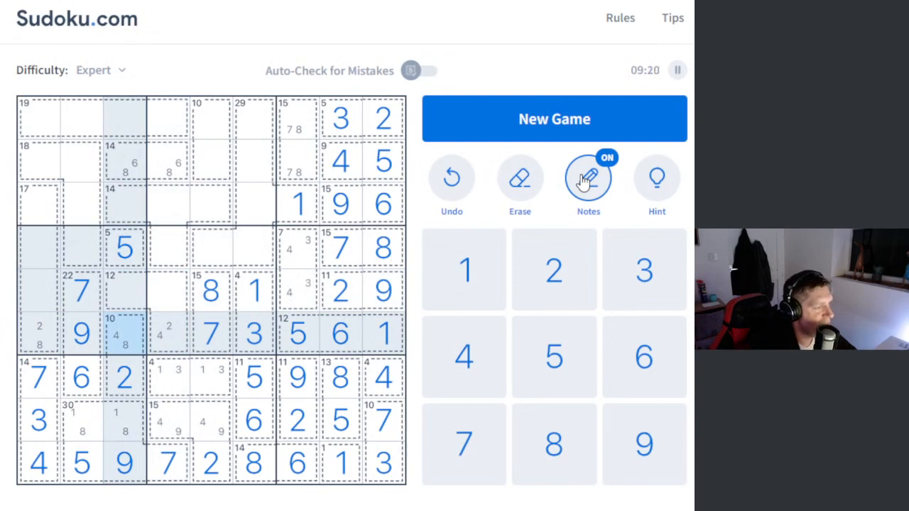
{"action": "left_click", "coordinate": [588, 177]}
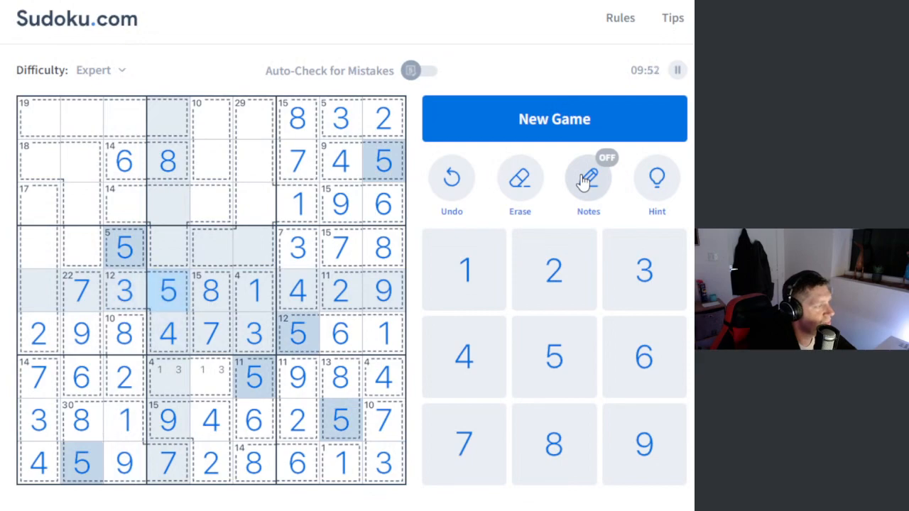
Enter 5 in the 19 cage and third row, and 4 in the lower 14 cage
{"action": "left_click", "coordinate": [211, 204]}
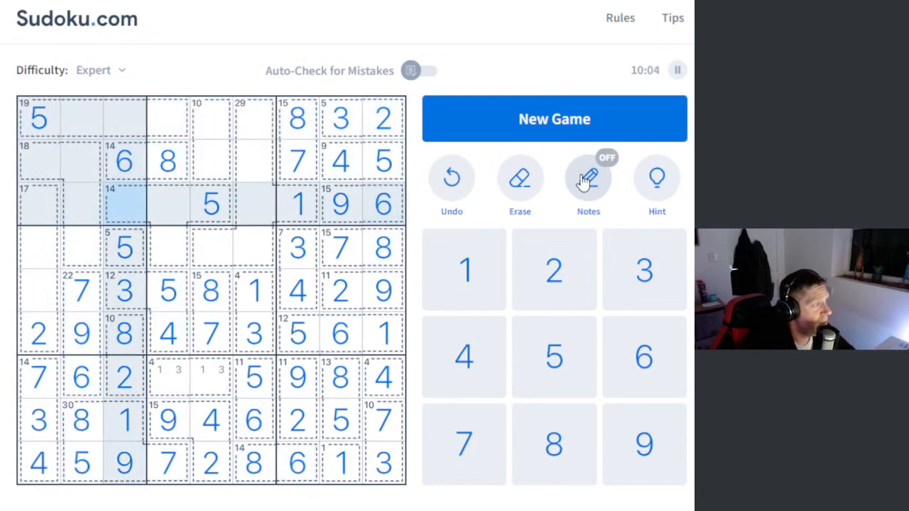
{"action": "left_click", "coordinate": [588, 178]}
{"action": "type", "text": "4"}
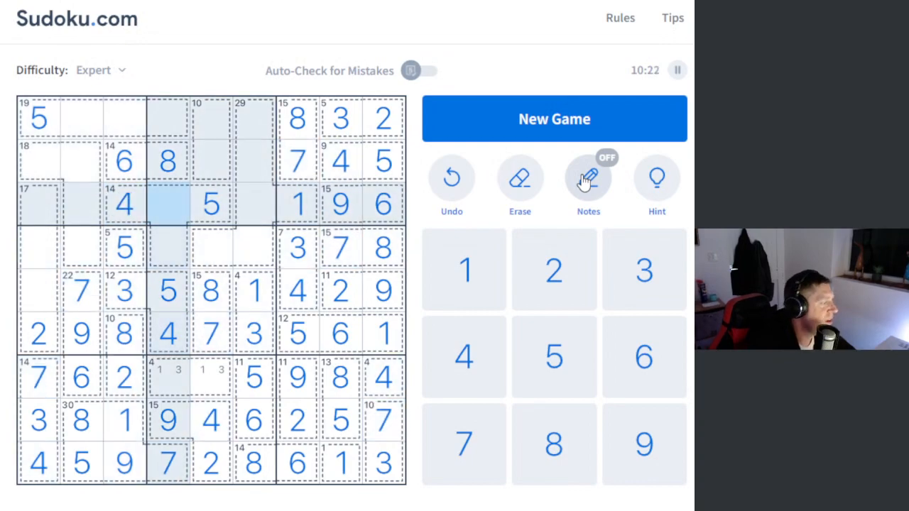
{"action": "left_click", "coordinate": [167, 247]}
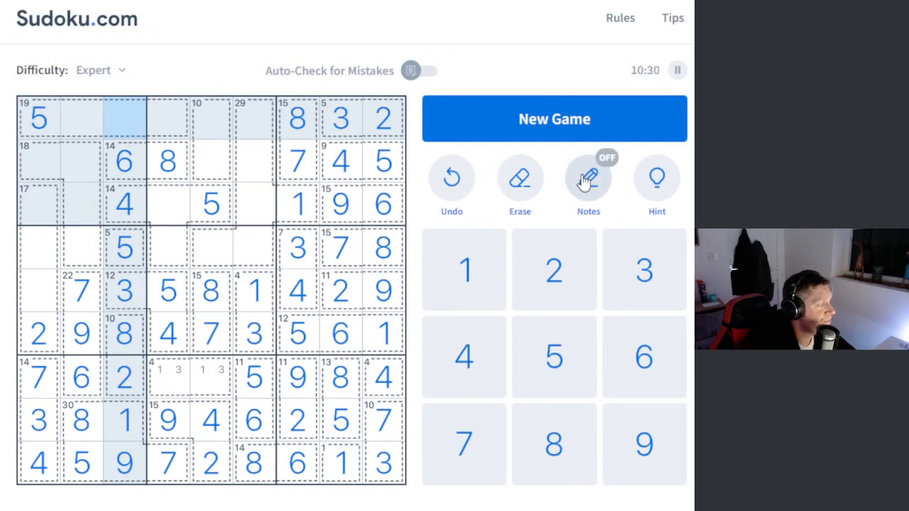
Fill the last empty cells, including 3 beside the 5, until Excellent! shows at 12:15
{"action": "left_click", "coordinate": [123, 117]}
{"action": "type", "text": "7"}
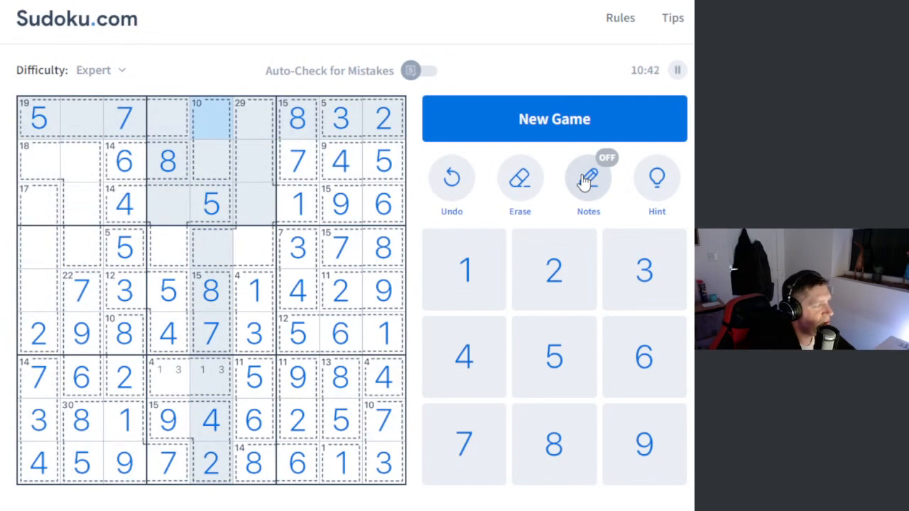
{"action": "left_click", "coordinate": [588, 177]}
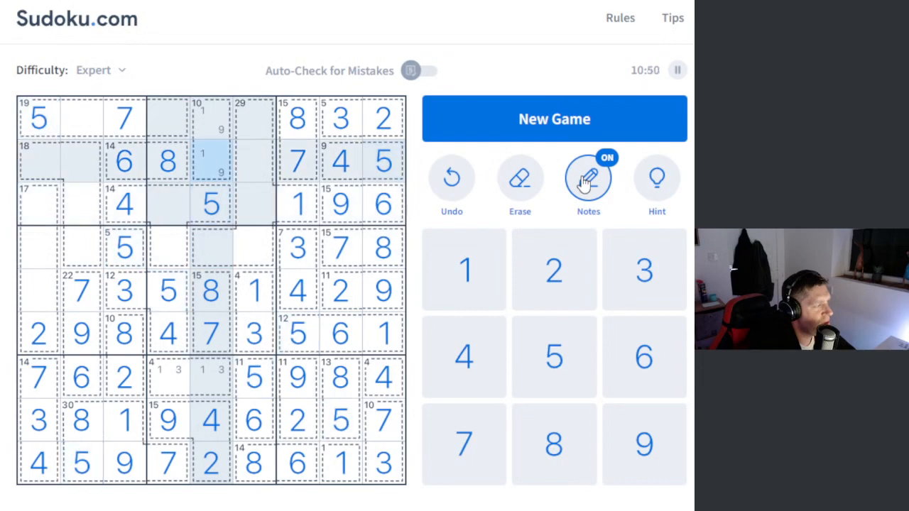
{"action": "mouse_move", "coordinate": [220, 419]}
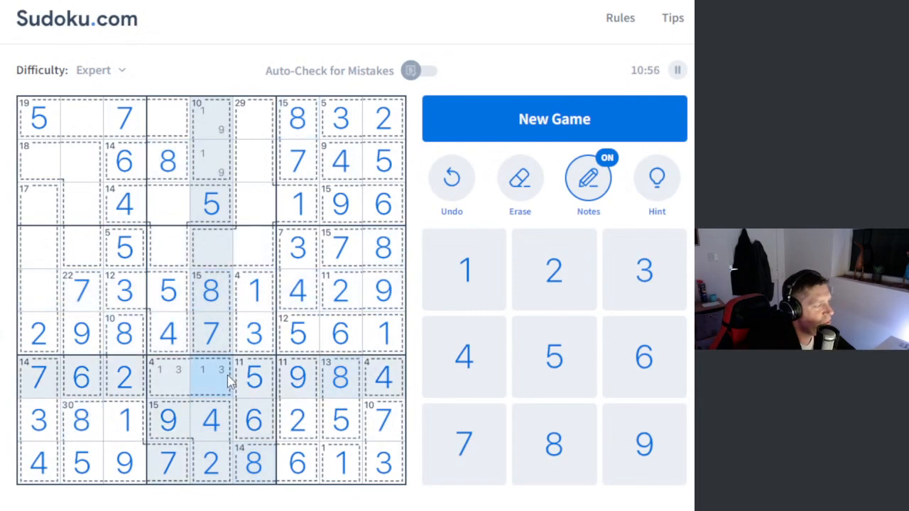
{"action": "left_click", "coordinate": [588, 177]}
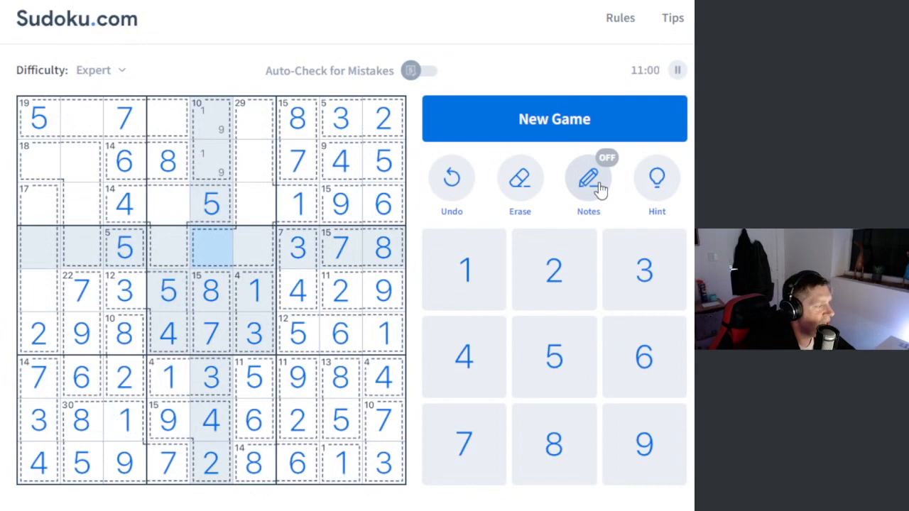
{"action": "left_click", "coordinate": [210, 248]}
{"action": "type", "text": "6"}
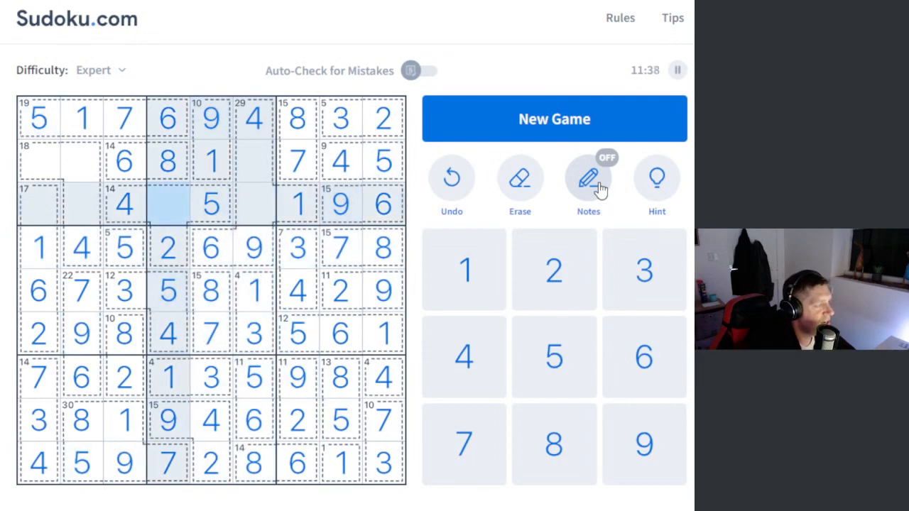
{"action": "left_click", "coordinate": [168, 205]}
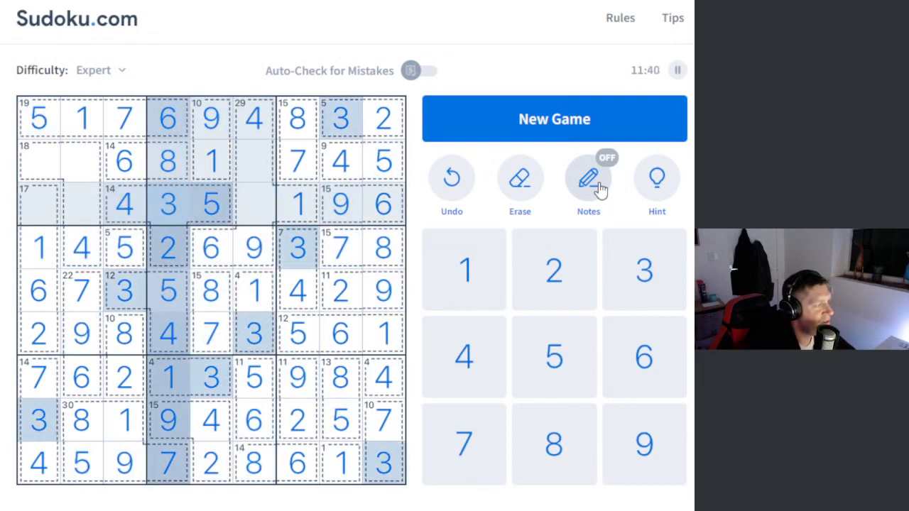
{"action": "left_click", "coordinate": [80, 162]}
{"action": "type", "text": "3"}
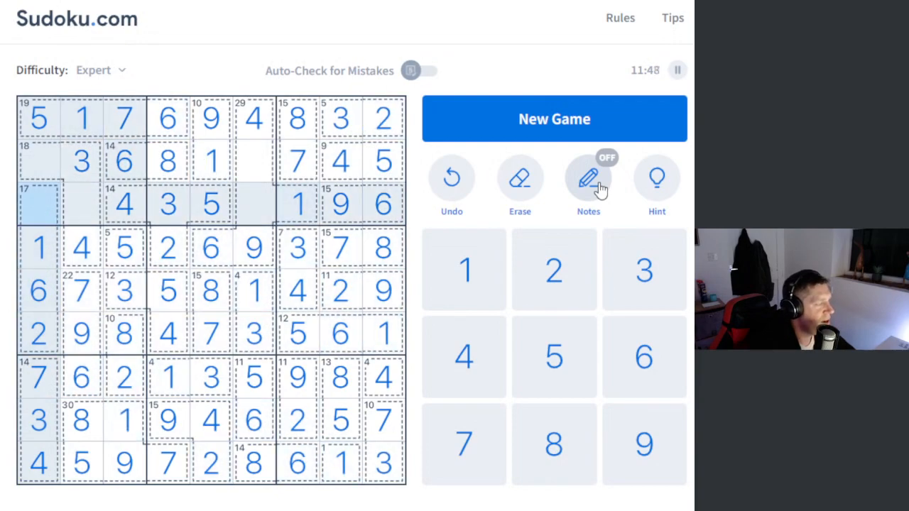
{"action": "left_click", "coordinate": [38, 204]}
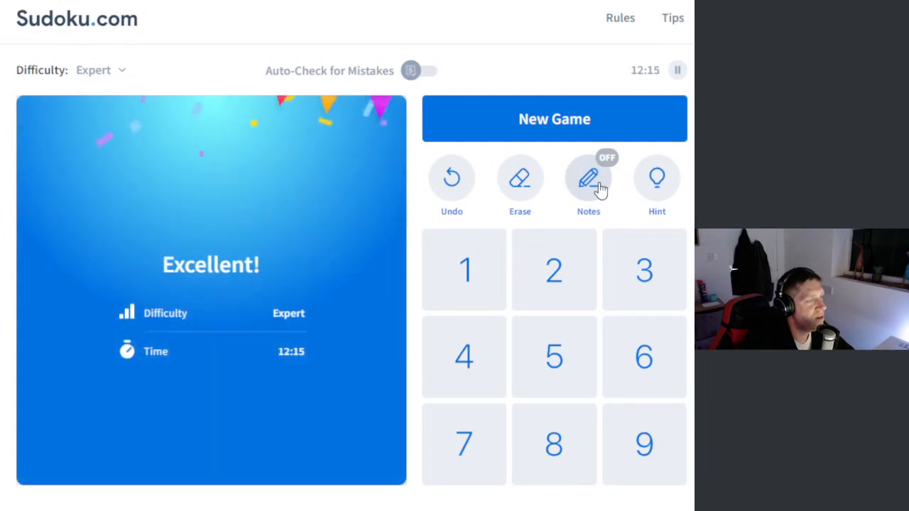
Start a New Game in Killer mode at Expert difficulty
{"action": "left_click", "coordinate": [554, 119]}
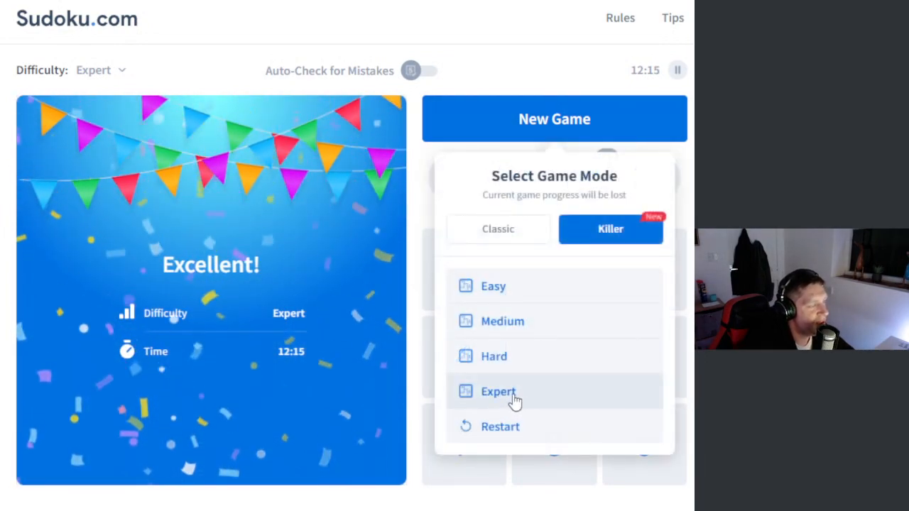
{"action": "left_click", "coordinate": [498, 391]}
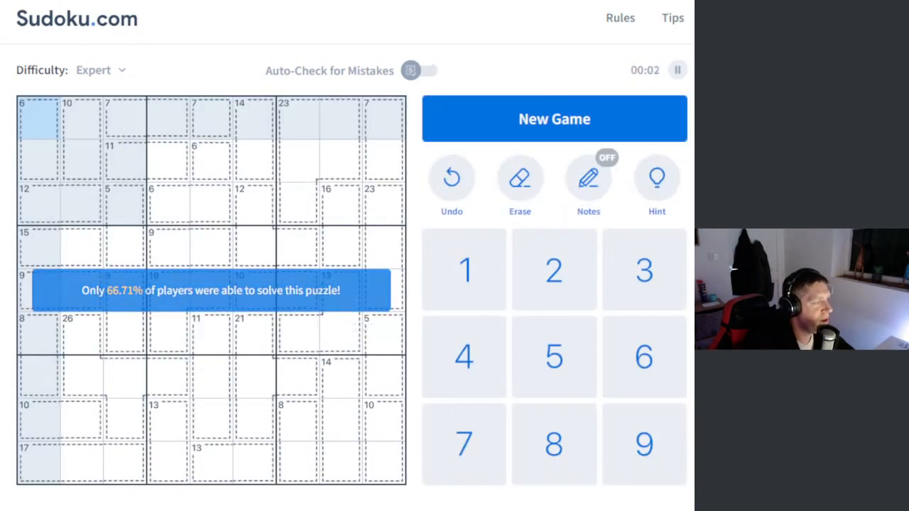
Place 7 over 6 in the top cages and note 1/2/3/4, 7/9 and 6/8/9 candidates
{"action": "left_click", "coordinate": [211, 117]}
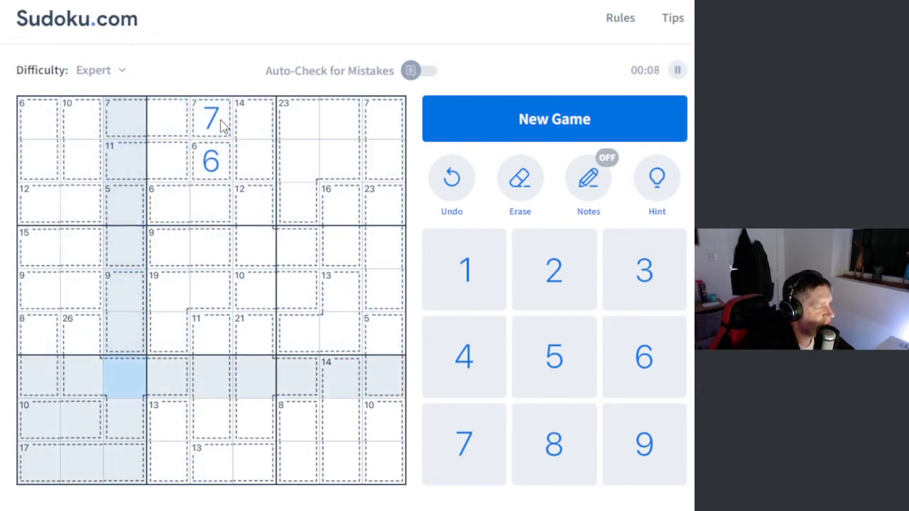
{"action": "left_click", "coordinate": [206, 462]}
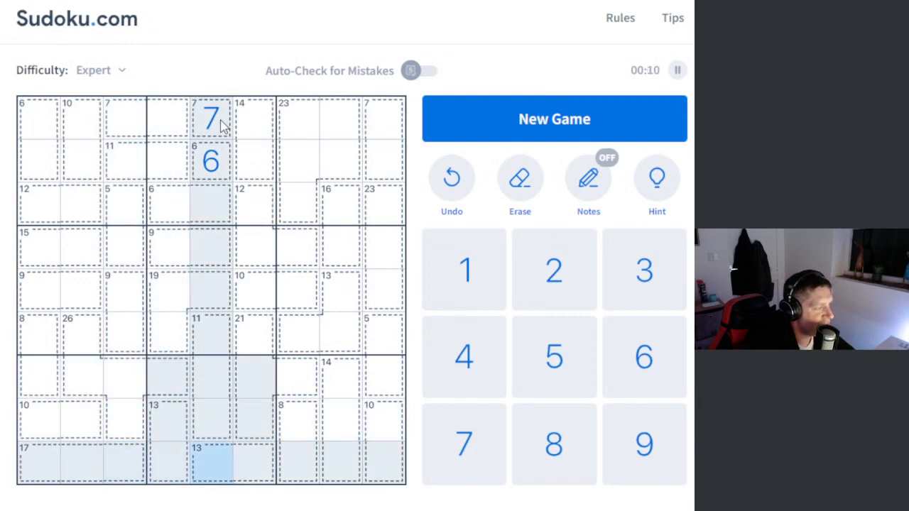
{"action": "left_click", "coordinate": [383, 334]}
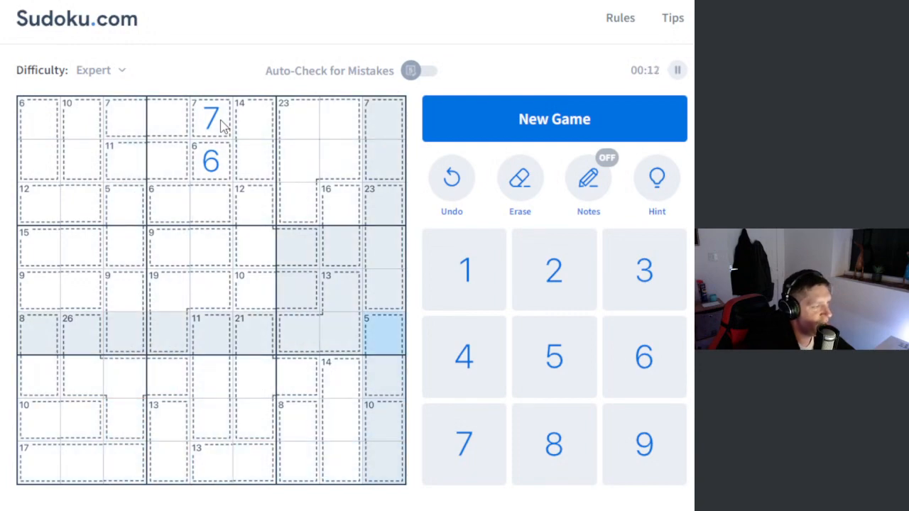
{"action": "left_click", "coordinate": [588, 178]}
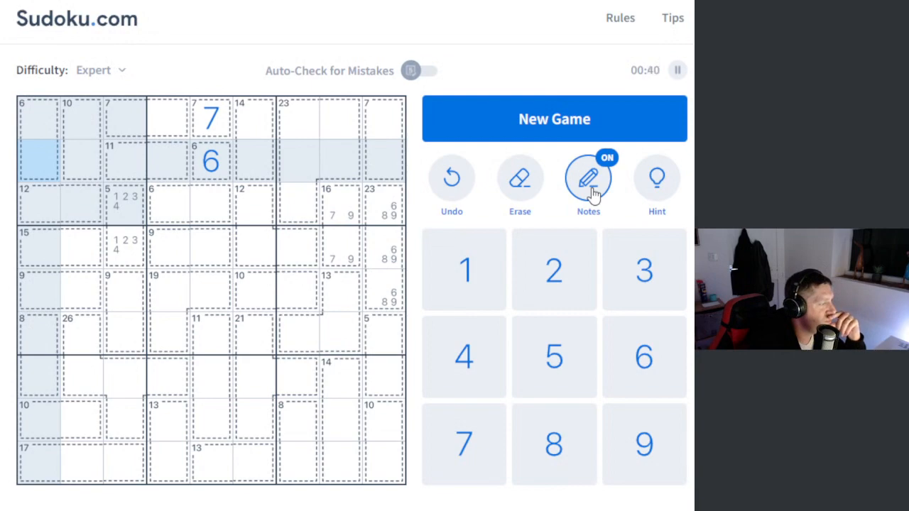
Note 5/9 in both top 14-cage cells and enter 5 and 8 in the 13 cage
{"action": "left_click", "coordinate": [37, 333]}
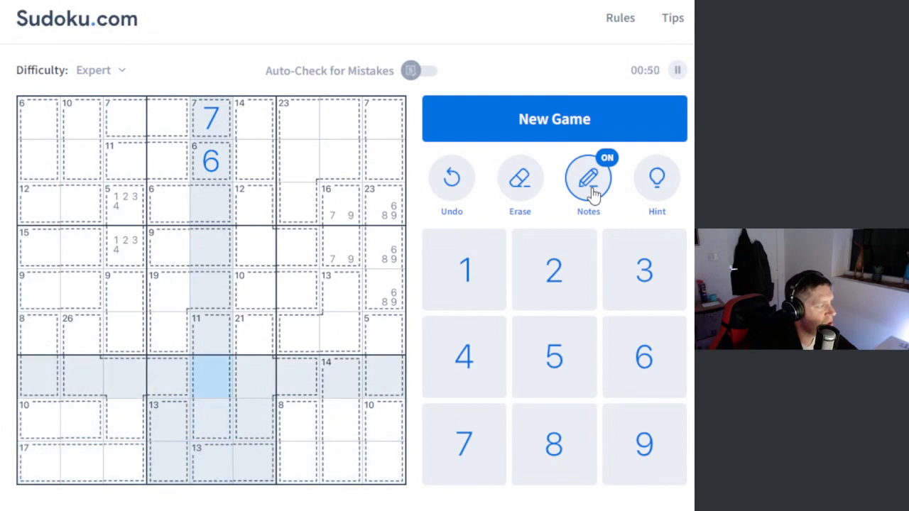
{"action": "left_click", "coordinate": [299, 206]}
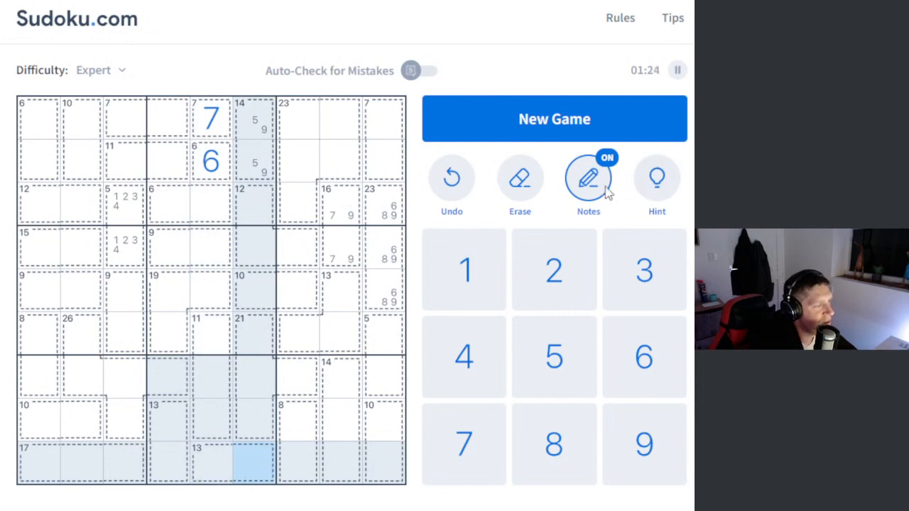
{"action": "left_click", "coordinate": [588, 177]}
{"action": "type", "text": "8"}
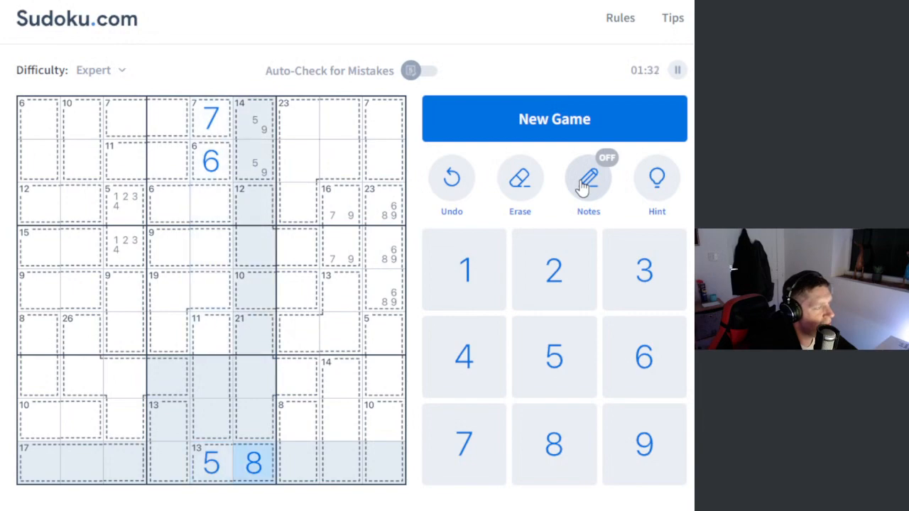
{"action": "left_click", "coordinate": [588, 177]}
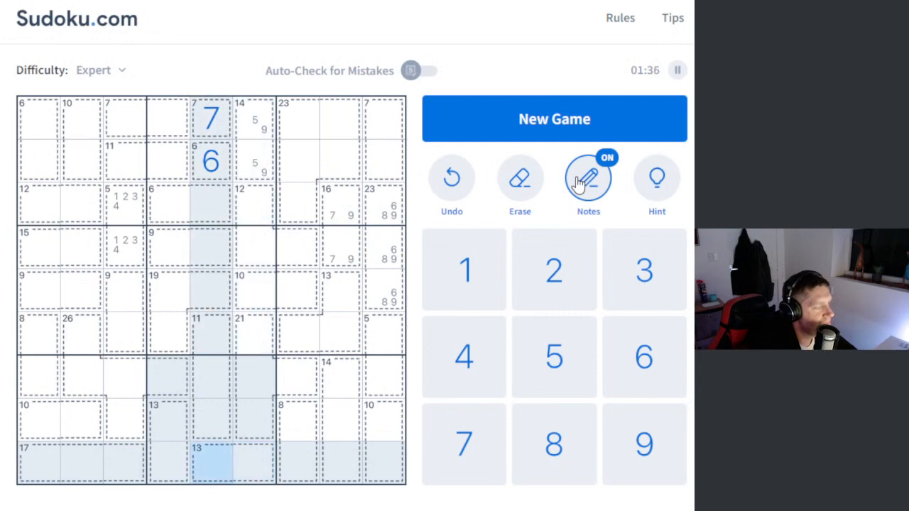
Turn the 13 cage into 5/9 and 4/8 notes and narrow the upper 23-cage cell to 6/8
{"action": "left_click", "coordinate": [245, 461]}
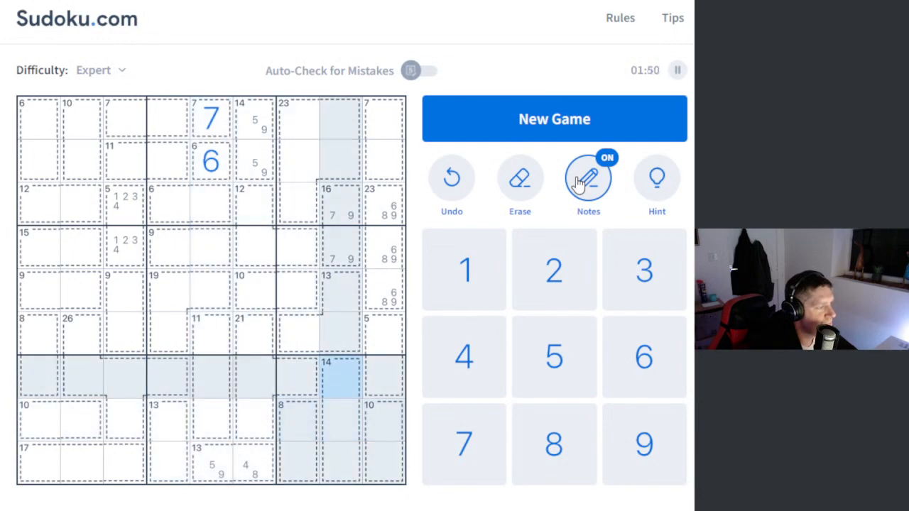
{"action": "left_click", "coordinate": [341, 334]}
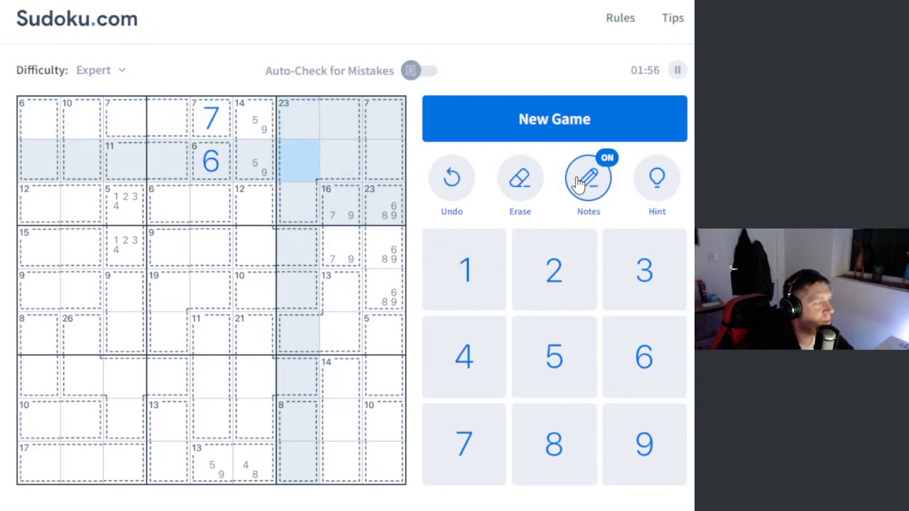
{"action": "left_click", "coordinate": [341, 206]}
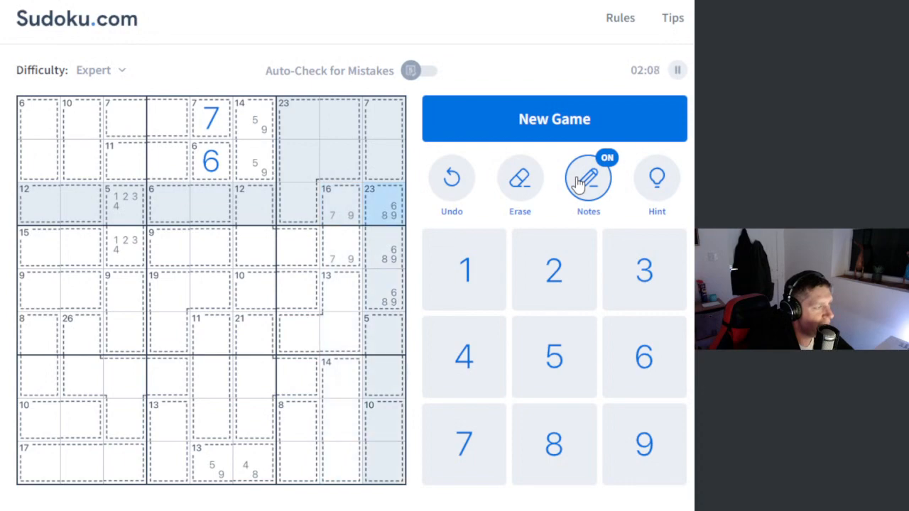
{"action": "left_click", "coordinate": [327, 206]}
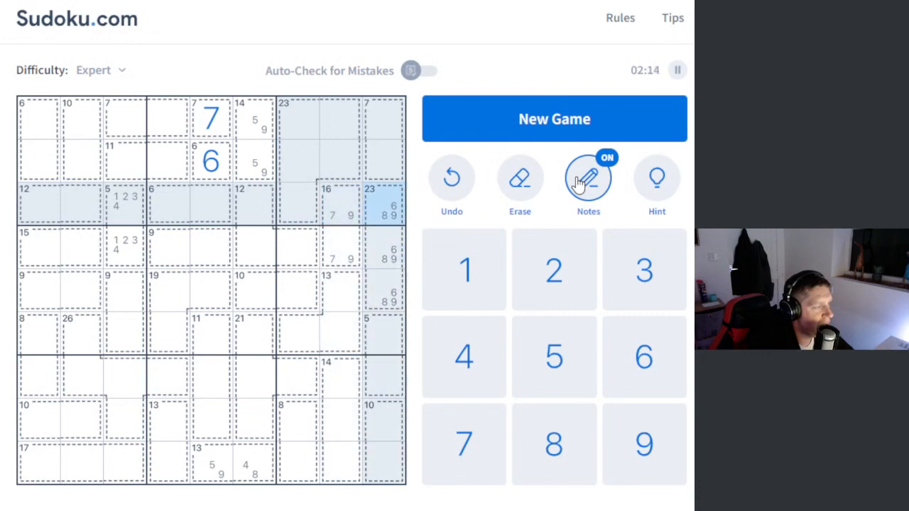
{"action": "left_click", "coordinate": [588, 177]}
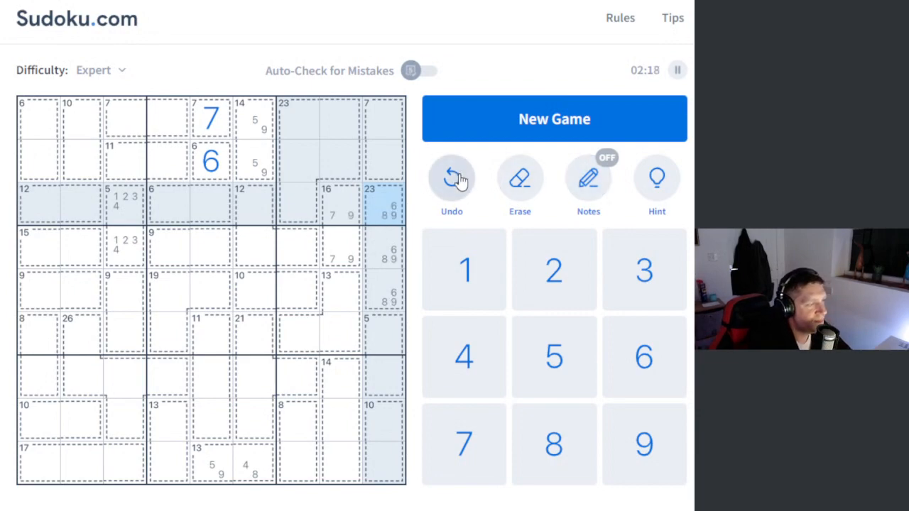
{"action": "left_click", "coordinate": [588, 178]}
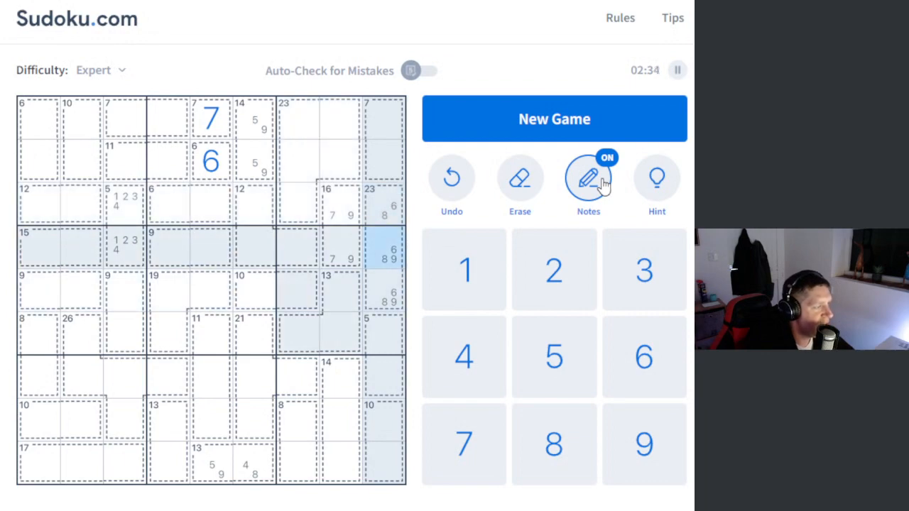
Enter 9 over 7 in the 16 cage and 6 in the 23 cage, then note 2/5, 1/4, 3/7
{"action": "left_click", "coordinate": [588, 178]}
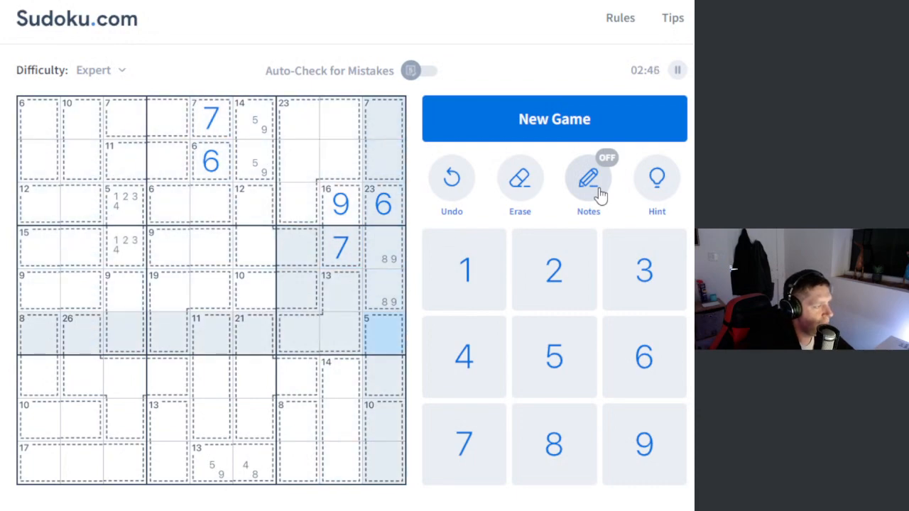
{"action": "left_click", "coordinate": [588, 178]}
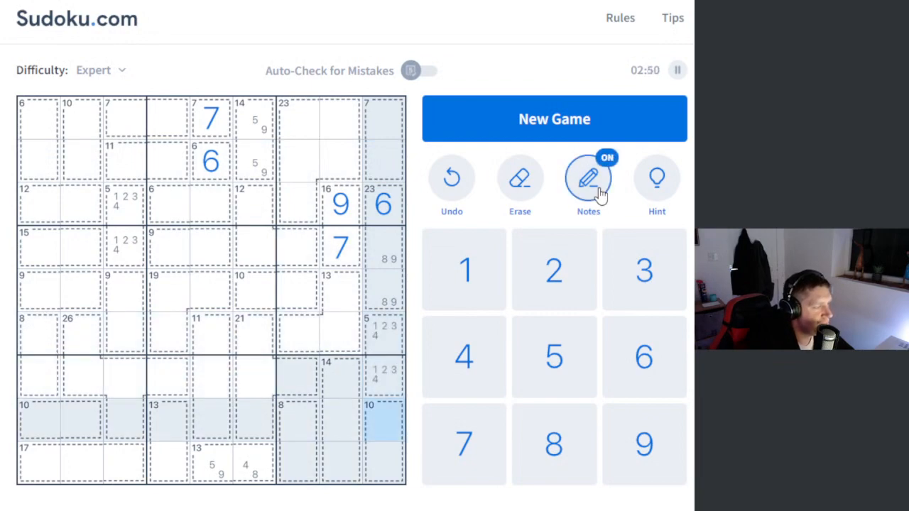
{"action": "left_click", "coordinate": [383, 426]}
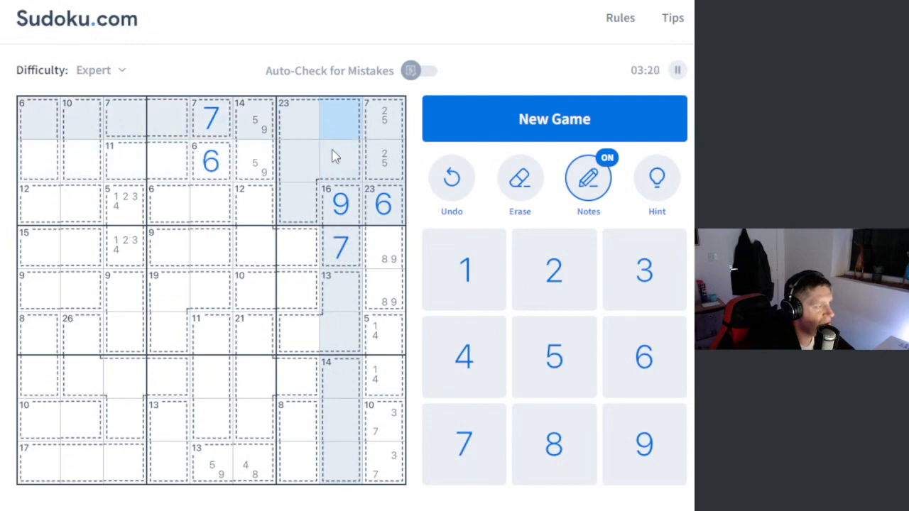
Place 8 over 9 in the right column, revise 11-cage notes, and note 6/9 in the 15 cage
{"action": "left_click", "coordinate": [298, 337]}
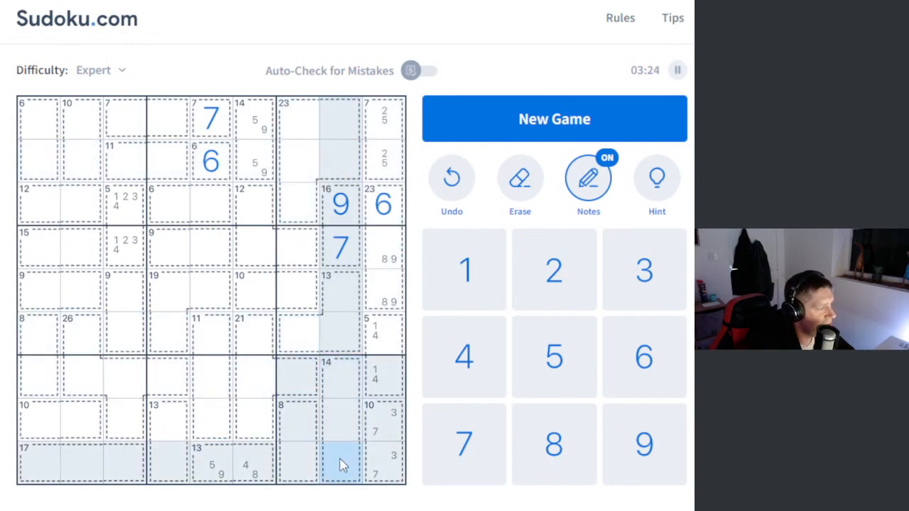
{"action": "left_click", "coordinate": [298, 458]}
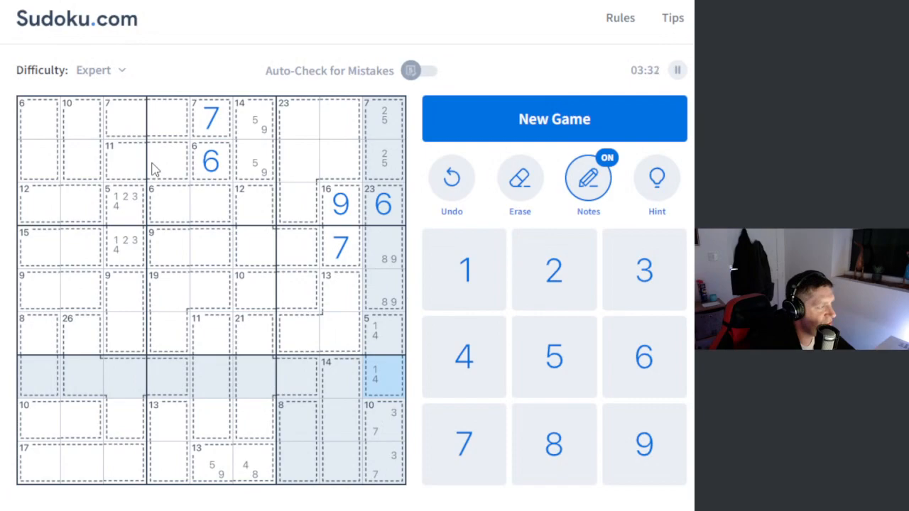
{"action": "left_click", "coordinate": [209, 333]}
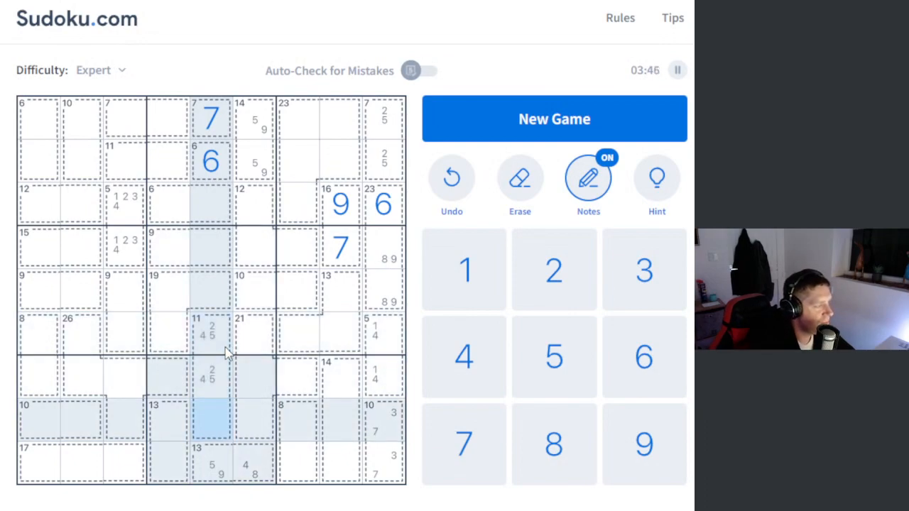
{"action": "left_click", "coordinate": [210, 419]}
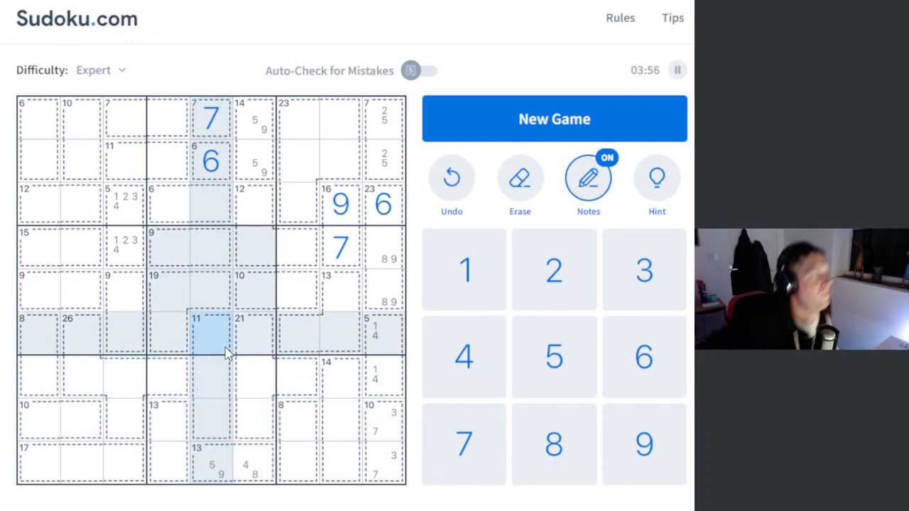
{"action": "left_click", "coordinate": [38, 255]}
{"action": "type", "text": "69"}
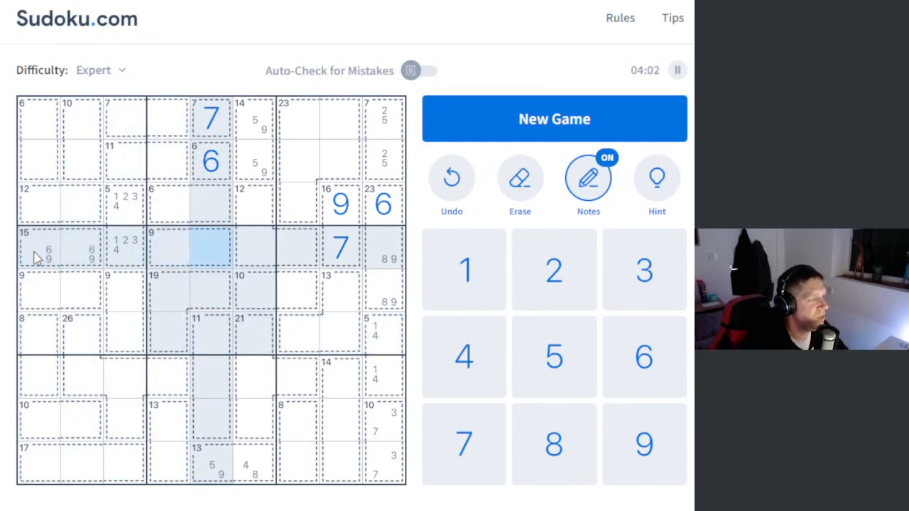
{"action": "left_click", "coordinate": [588, 178]}
{"action": "type", "text": "8"}
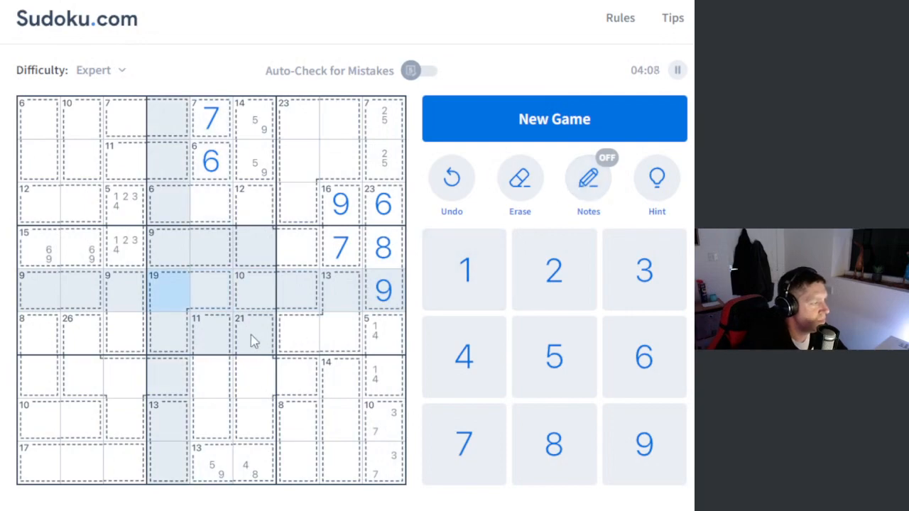
Place 9 in the 19 cage and 9, 4 in the bottom 13 cage, then turn Notes on
{"action": "right_click", "coordinate": [252, 337]}
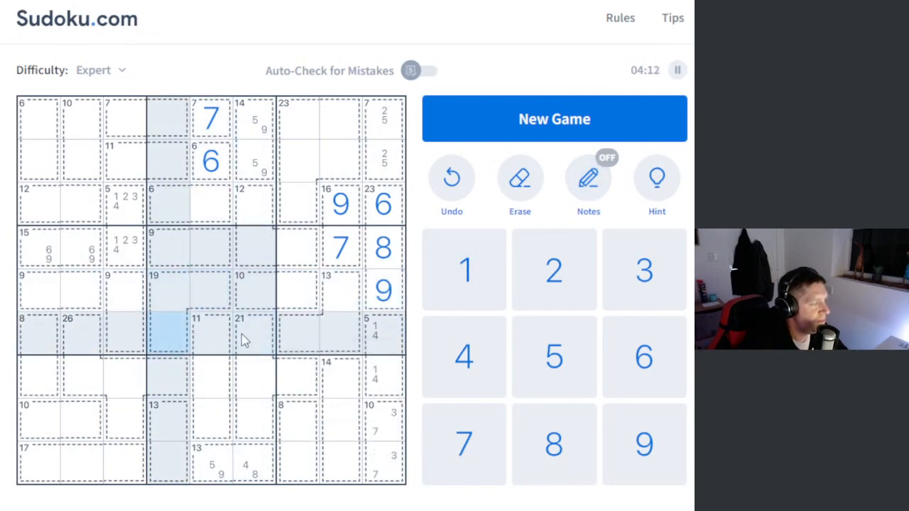
{"action": "left_click", "coordinate": [167, 334]}
{"action": "type", "text": "9"}
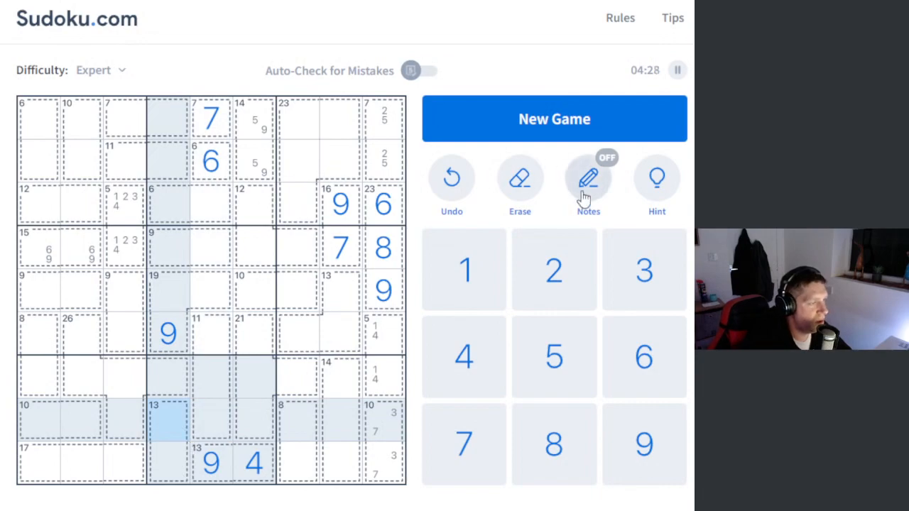
{"action": "left_click", "coordinate": [588, 178]}
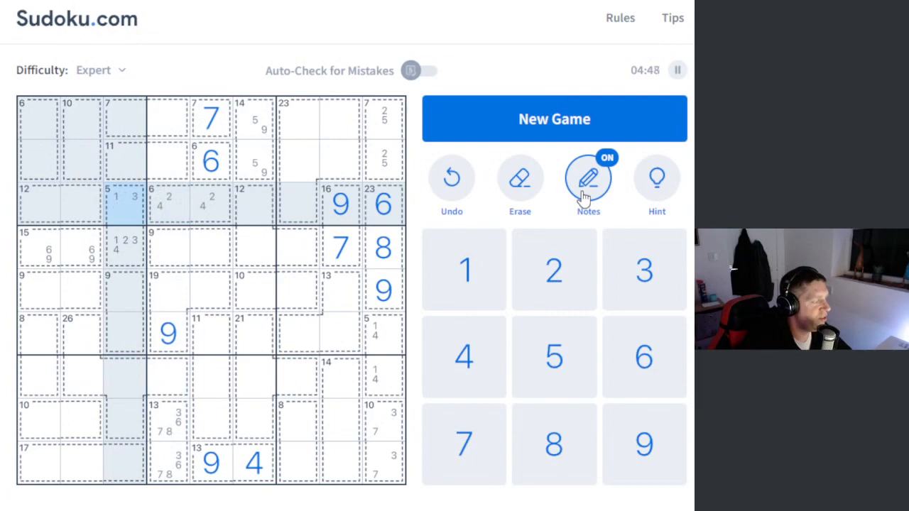
Note 5/7 and 4/5 candidates, then place 7 in the 23 cage and 3 over 2 in the 5 cage
{"action": "left_click", "coordinate": [124, 249]}
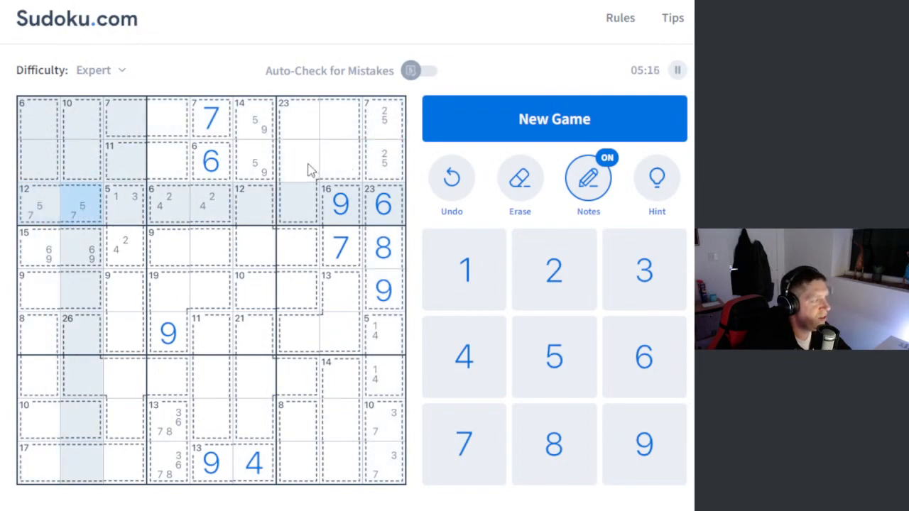
{"action": "left_click", "coordinate": [298, 160]}
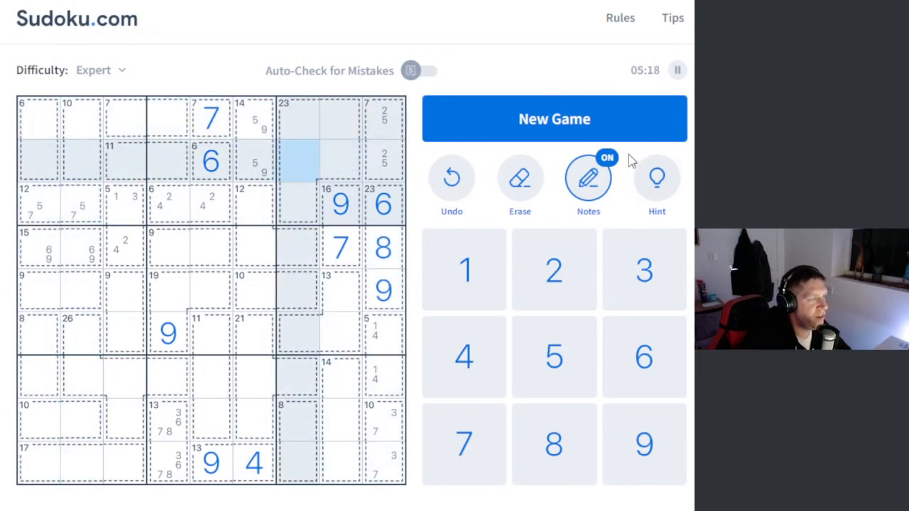
{"action": "left_click", "coordinate": [588, 177]}
{"action": "type", "text": "7"}
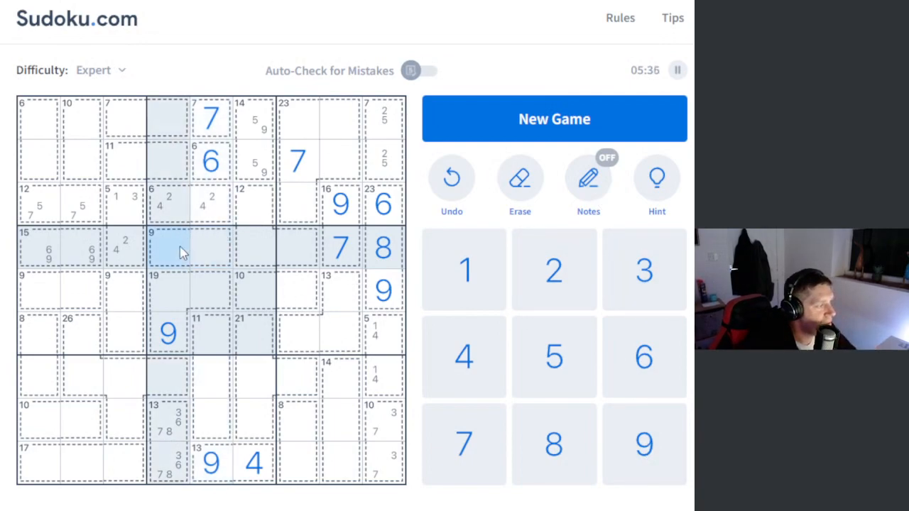
{"action": "left_click", "coordinate": [188, 247]}
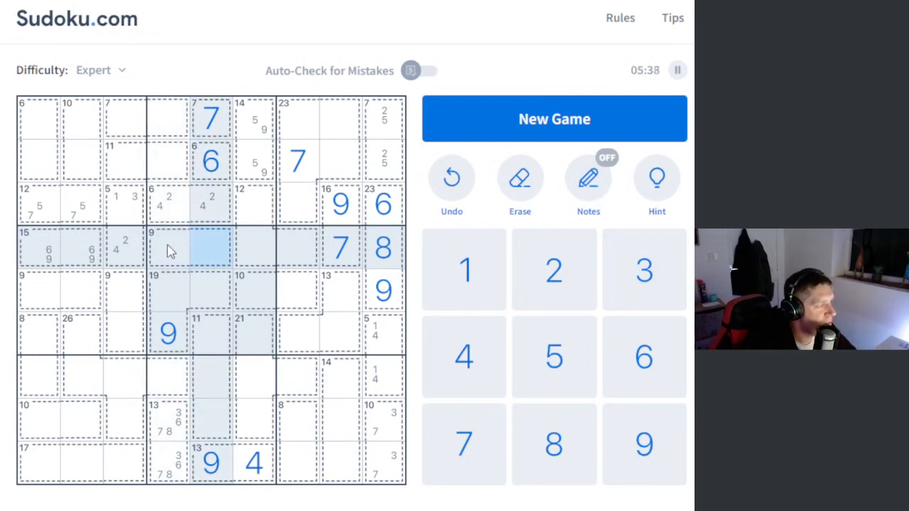
{"action": "left_click", "coordinate": [167, 249]}
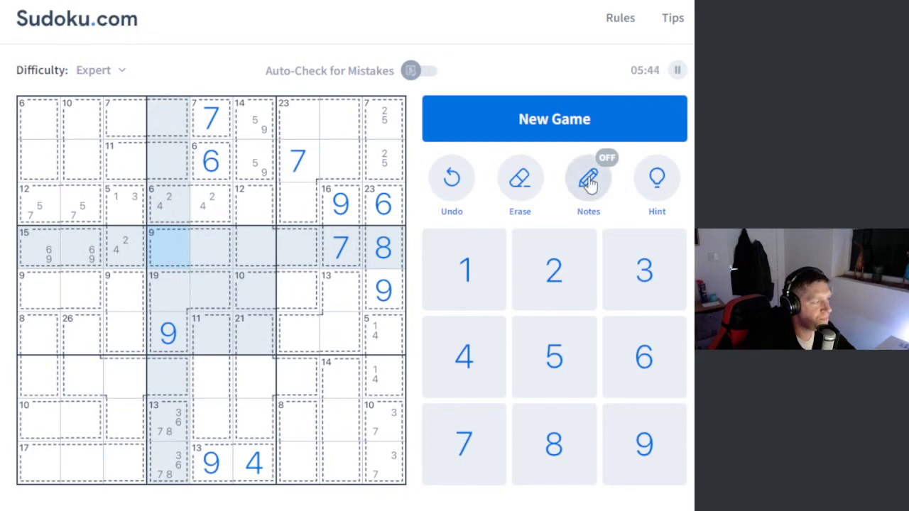
{"action": "left_click", "coordinate": [588, 177]}
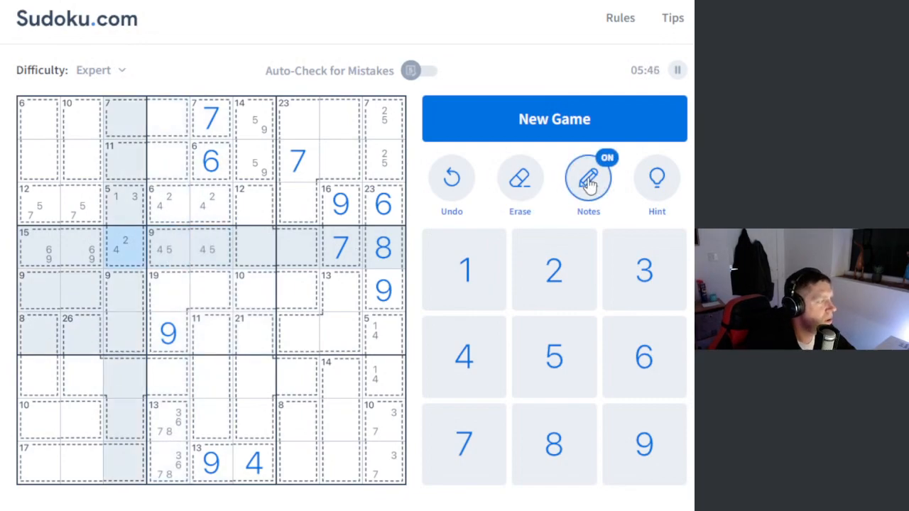
{"action": "left_click", "coordinate": [588, 178]}
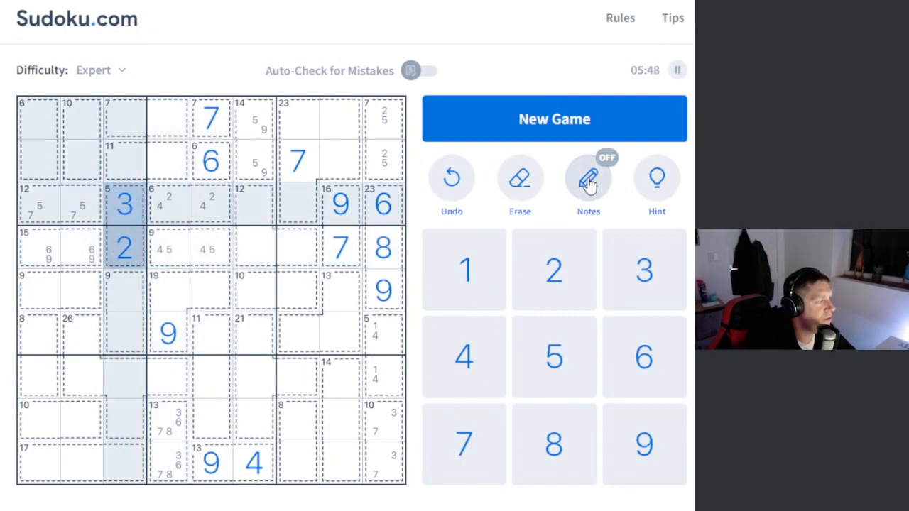
Enter digits 8, 1, 1 and 3 near the 12 and 23 cages, and pencil 2/6 in the 8 cage
{"action": "left_click", "coordinate": [167, 249]}
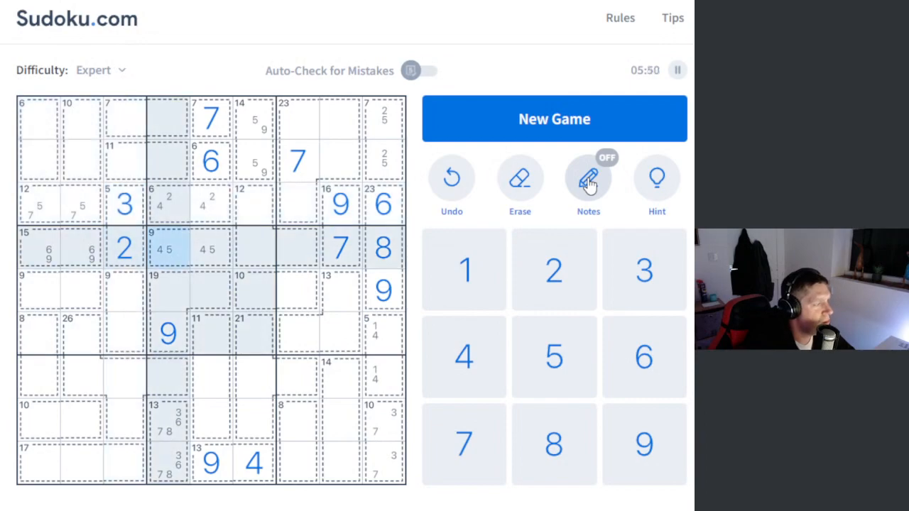
{"action": "left_click", "coordinate": [588, 177]}
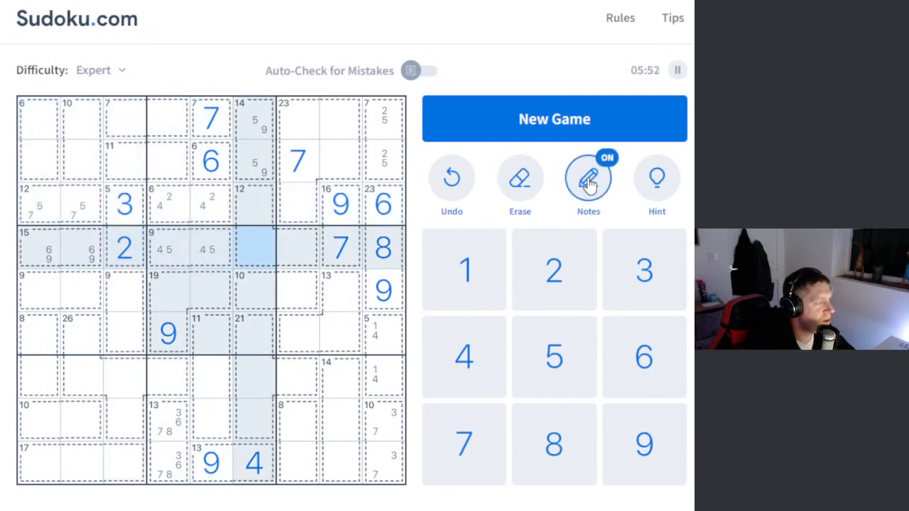
{"action": "left_click", "coordinate": [245, 241]}
{"action": "type", "text": "1 3"}
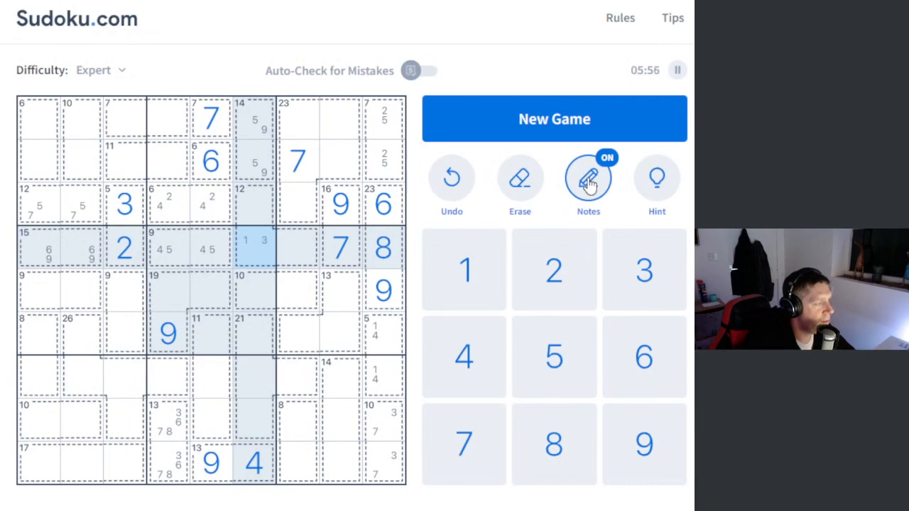
{"action": "left_click", "coordinate": [588, 178]}
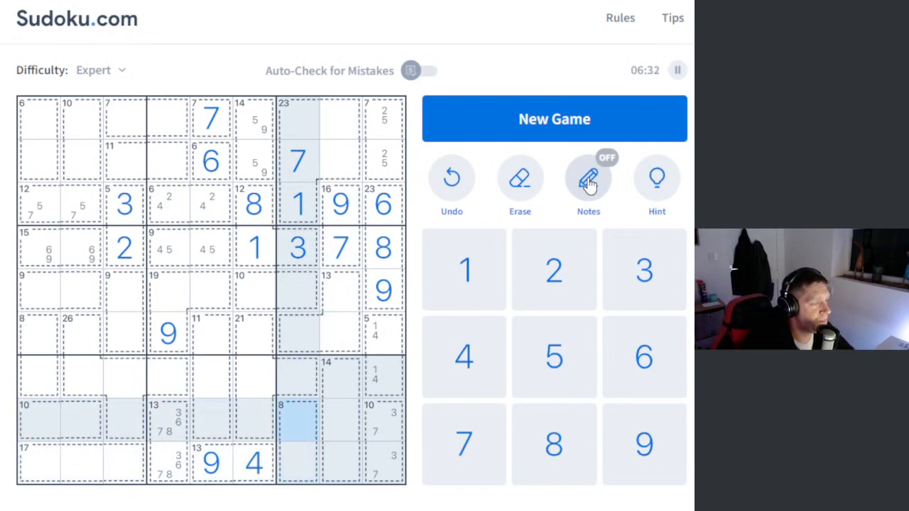
{"action": "left_click", "coordinate": [588, 178]}
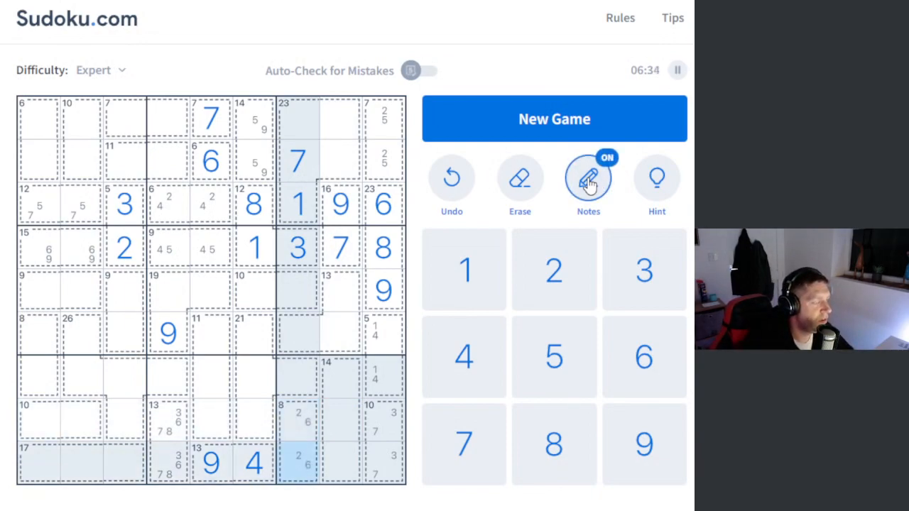
Enter 9, 1, 4, 8 and 5 on the right, pencilling 1/5/8 and 2/6 into the 14 and 13 cages
{"action": "left_click", "coordinate": [254, 247]}
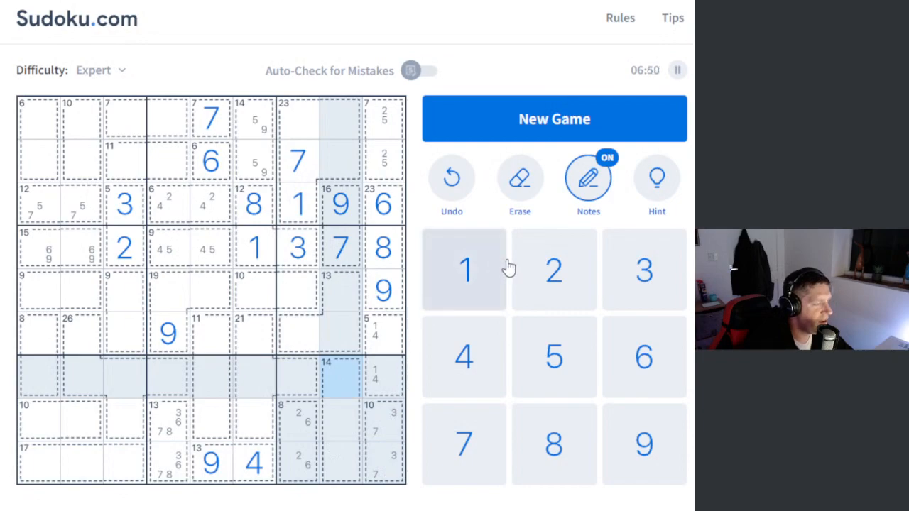
{"action": "left_click", "coordinate": [588, 177]}
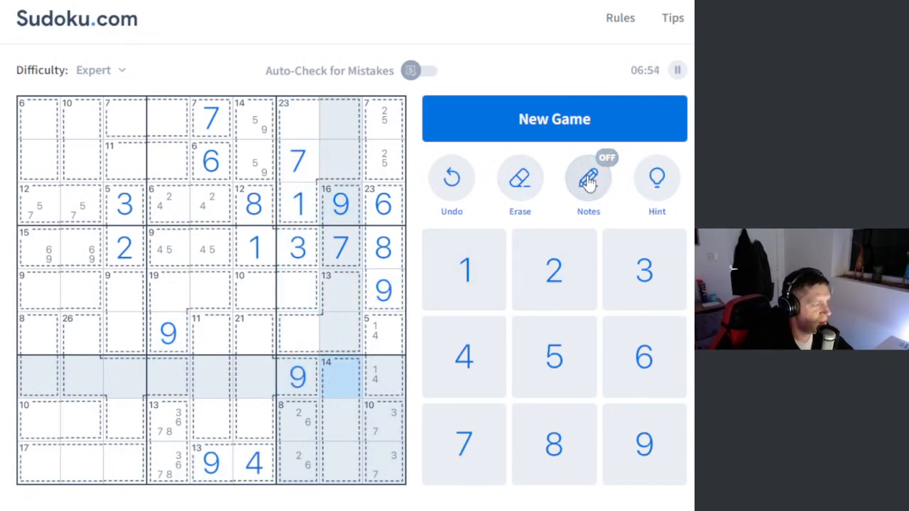
{"action": "left_click", "coordinate": [588, 177]}
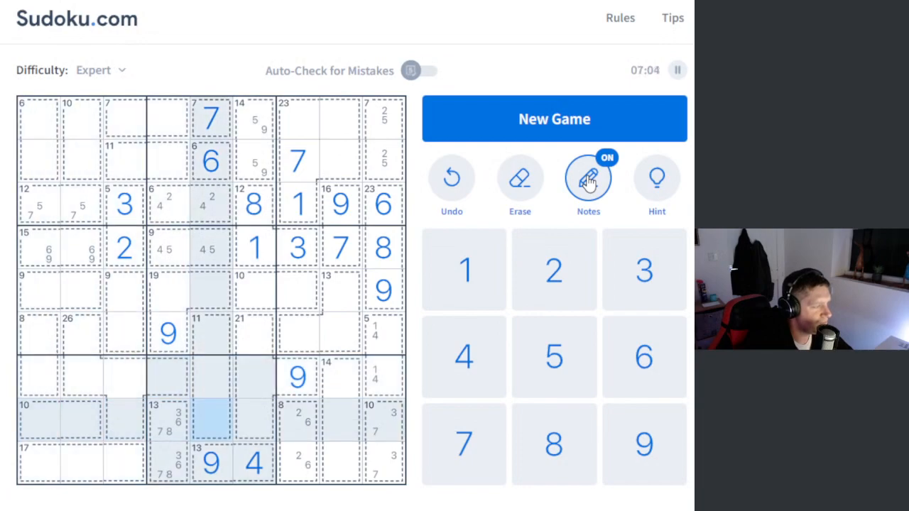
{"action": "left_click", "coordinate": [296, 334]}
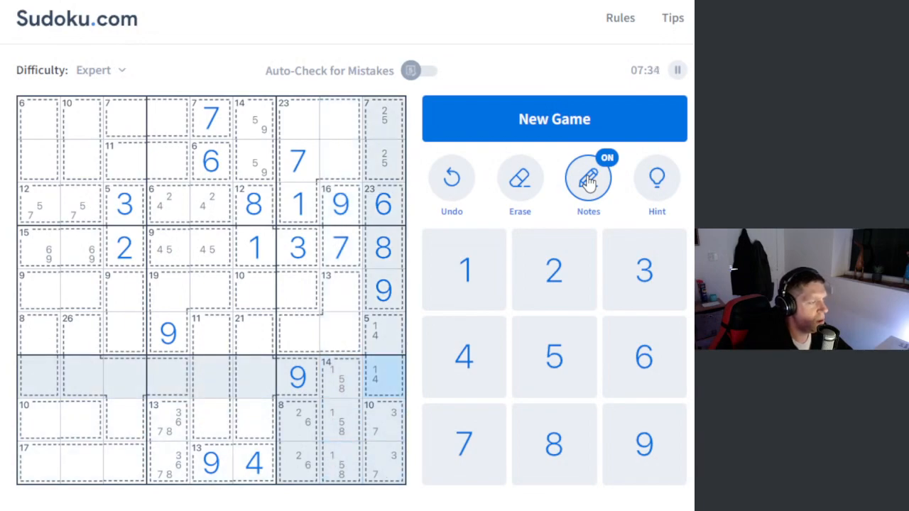
{"action": "left_click", "coordinate": [587, 177]}
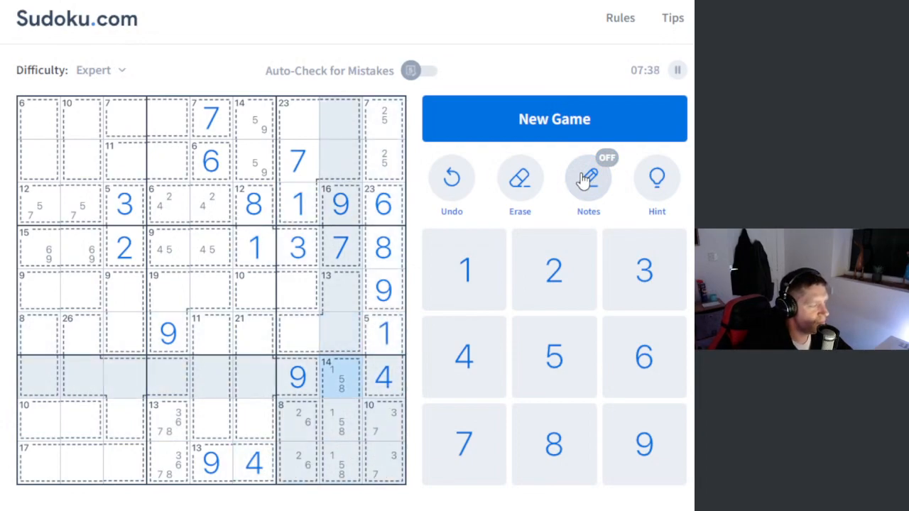
{"action": "left_click", "coordinate": [339, 247]}
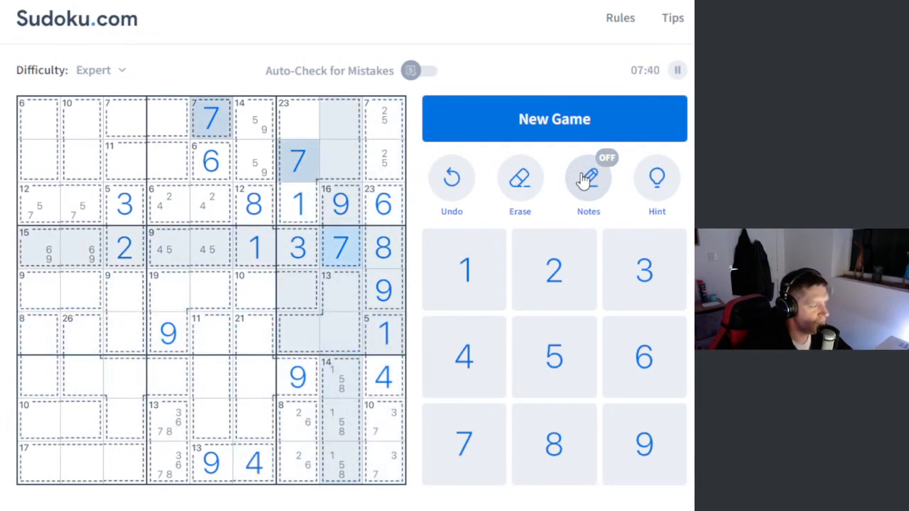
{"action": "left_click", "coordinate": [588, 177]}
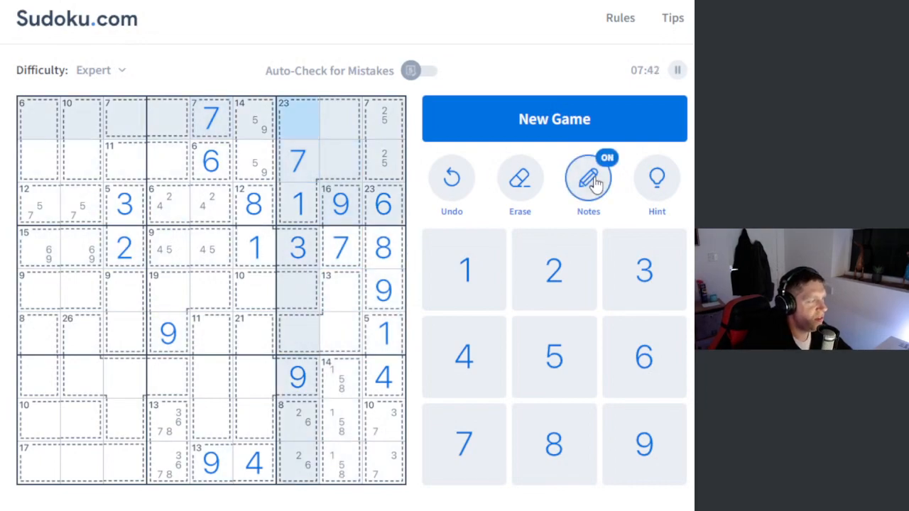
{"action": "left_click", "coordinate": [588, 178]}
{"action": "type", "text": "8"}
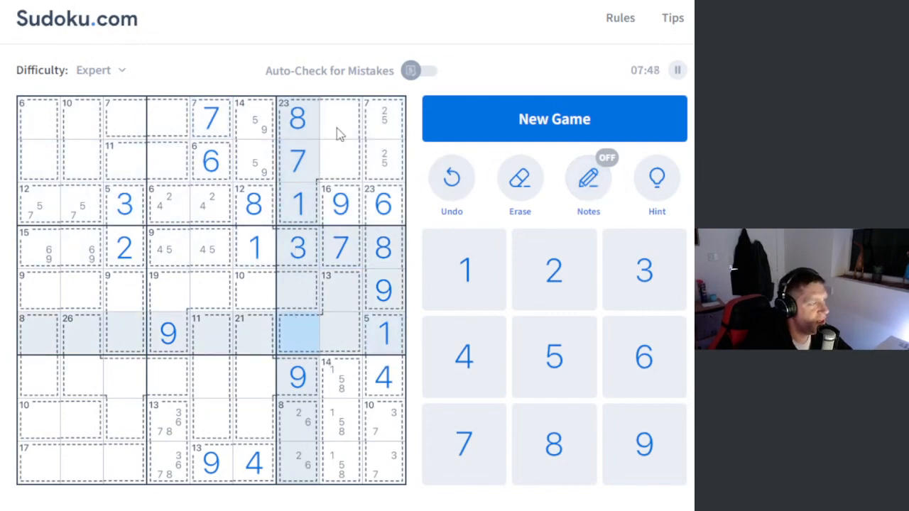
{"action": "left_click", "coordinate": [297, 159]}
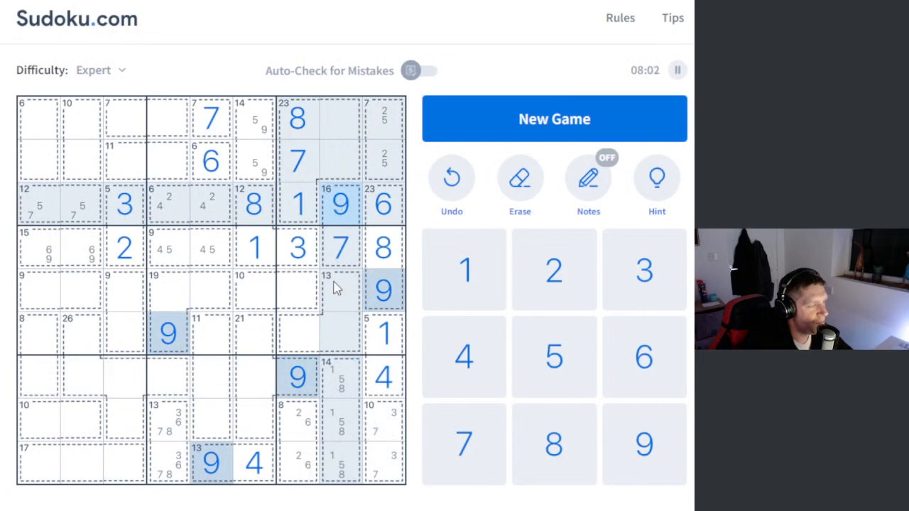
{"action": "left_click", "coordinate": [320, 333]}
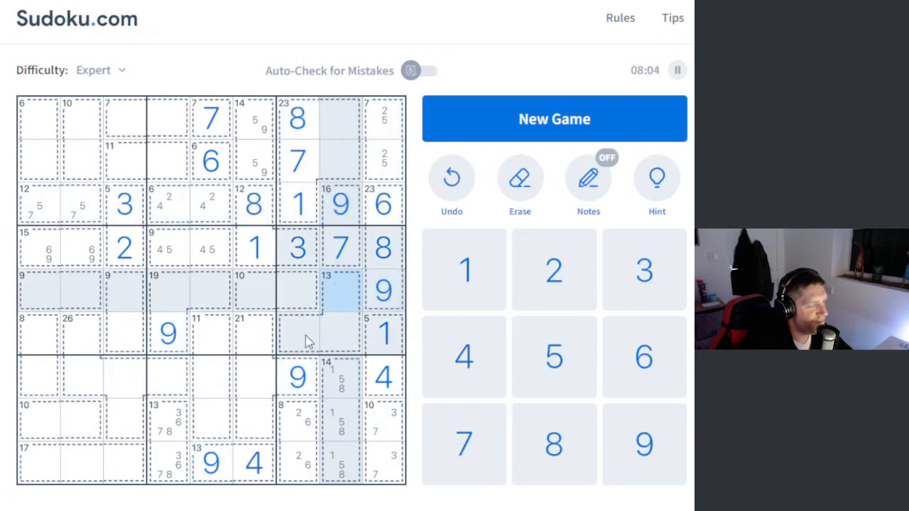
{"action": "left_click", "coordinate": [298, 333]}
{"action": "type", "text": "5"}
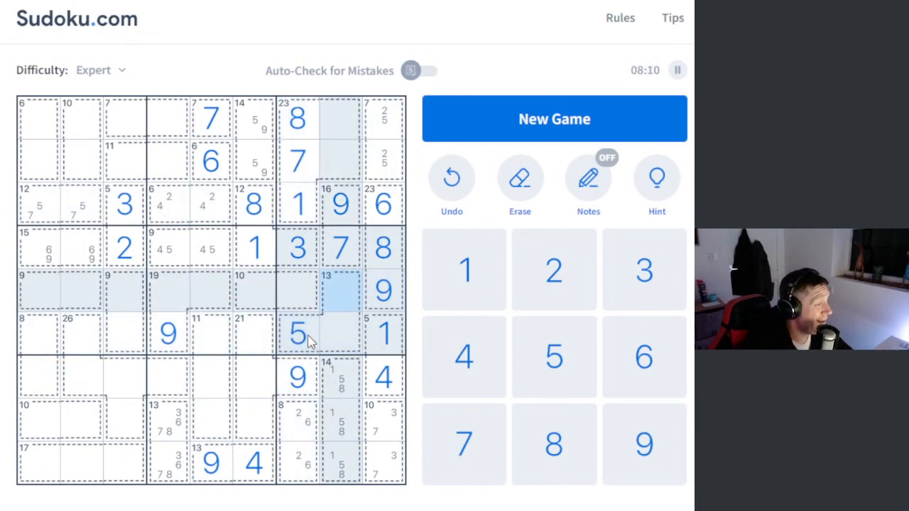
{"action": "left_click", "coordinate": [588, 178]}
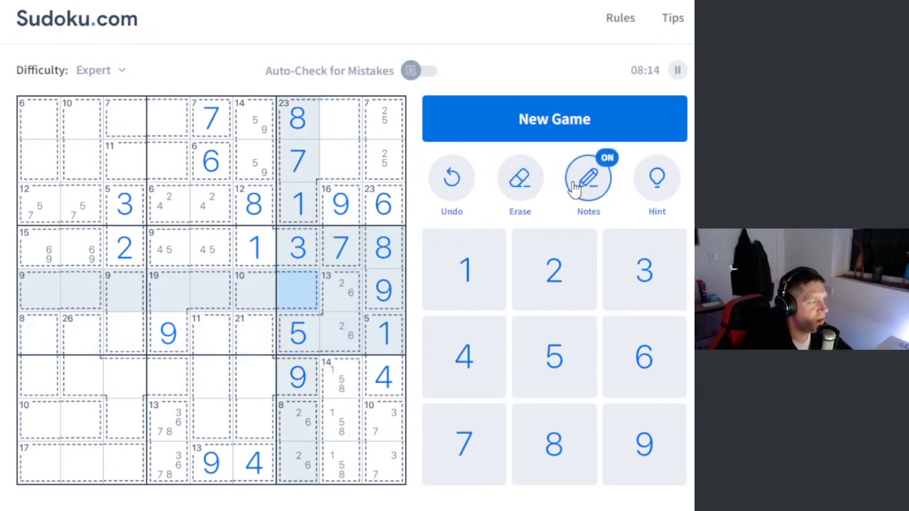
Put 2 over 6 in column eight's middle cells and pencil 3/4 into its top two cells
{"action": "left_click", "coordinate": [588, 177]}
{"action": "type", "text": "4"}
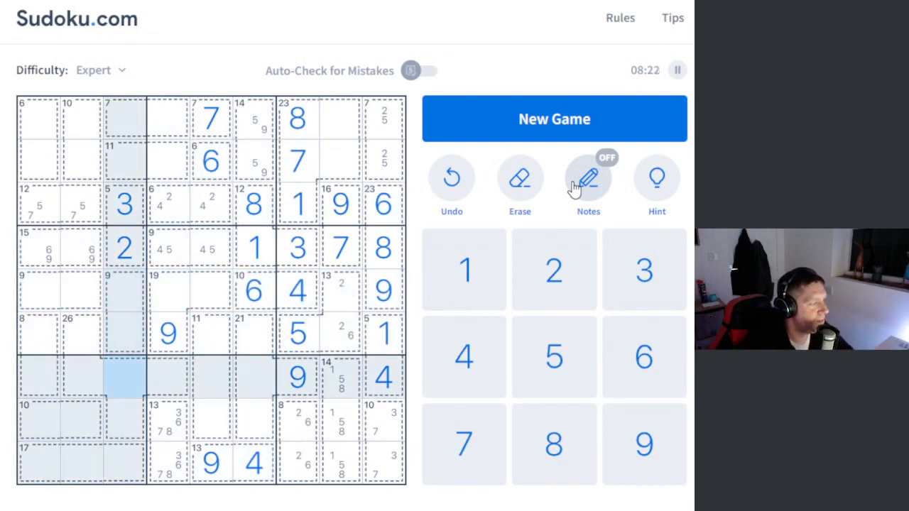
{"action": "left_click", "coordinate": [167, 419]}
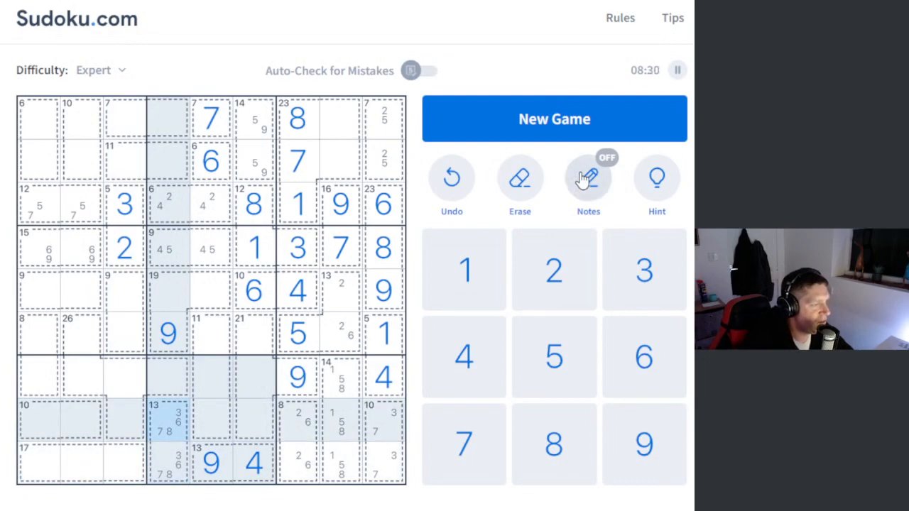
{"action": "left_click", "coordinate": [588, 178]}
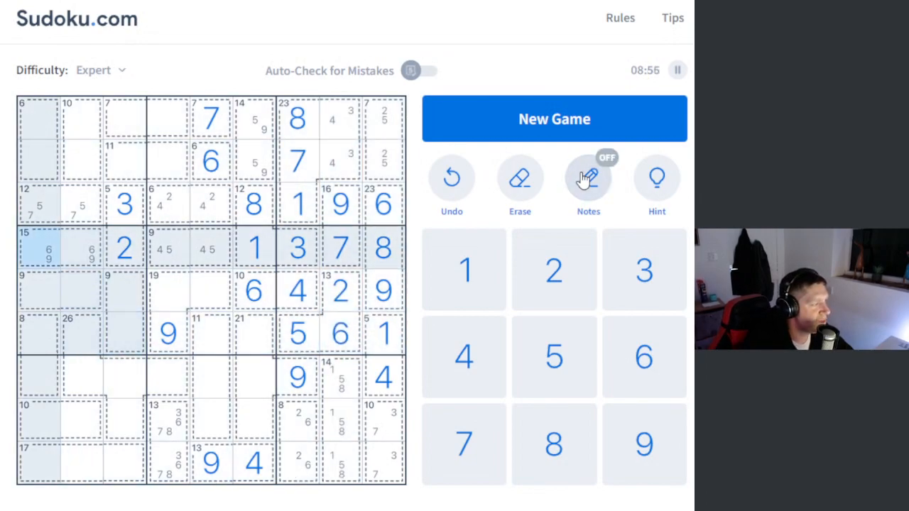
Enter 5 over 4 in column three, 7 and 3 in row five, and pencil 1/8 into r5c1–r5c2
{"action": "left_click", "coordinate": [210, 334]}
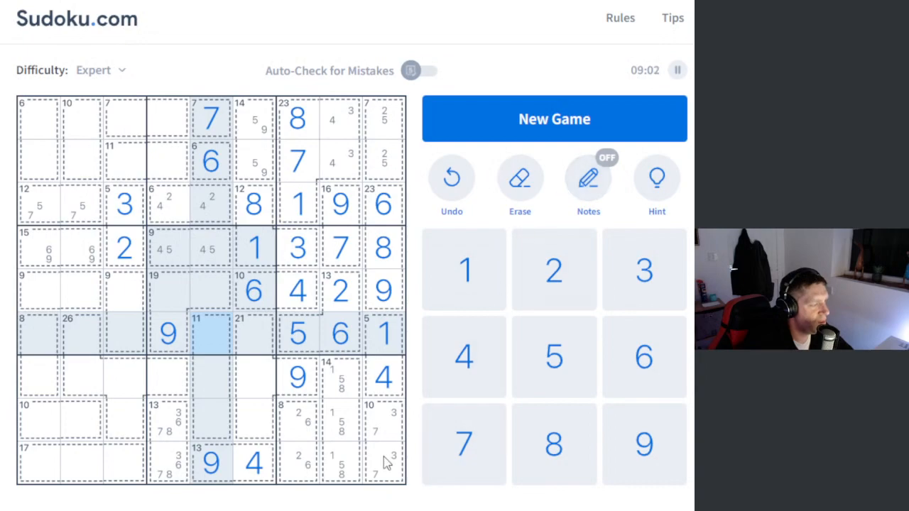
{"action": "mouse_move", "coordinate": [46, 299]}
{"action": "type", "text": "7"}
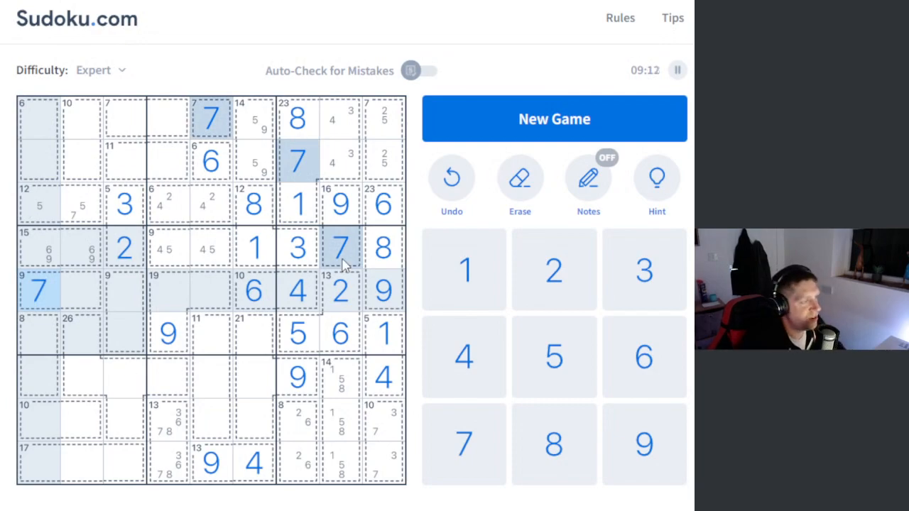
{"action": "left_click", "coordinate": [588, 178]}
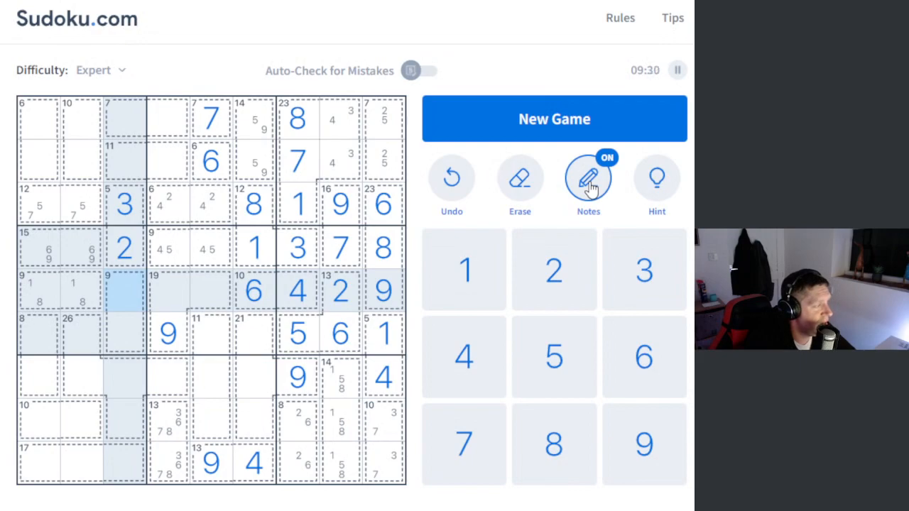
{"action": "left_click", "coordinate": [588, 177]}
{"action": "type", "text": "5"}
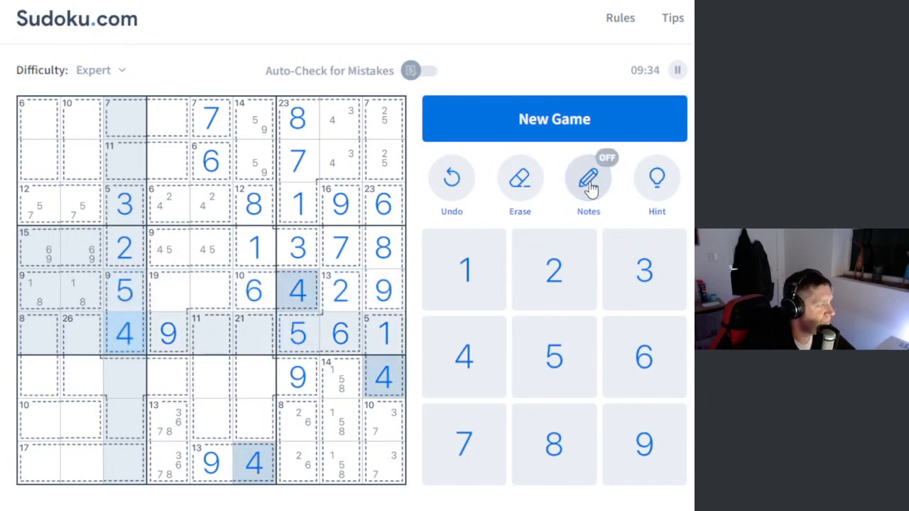
{"action": "left_click", "coordinate": [588, 178]}
{"action": "type", "text": "3"}
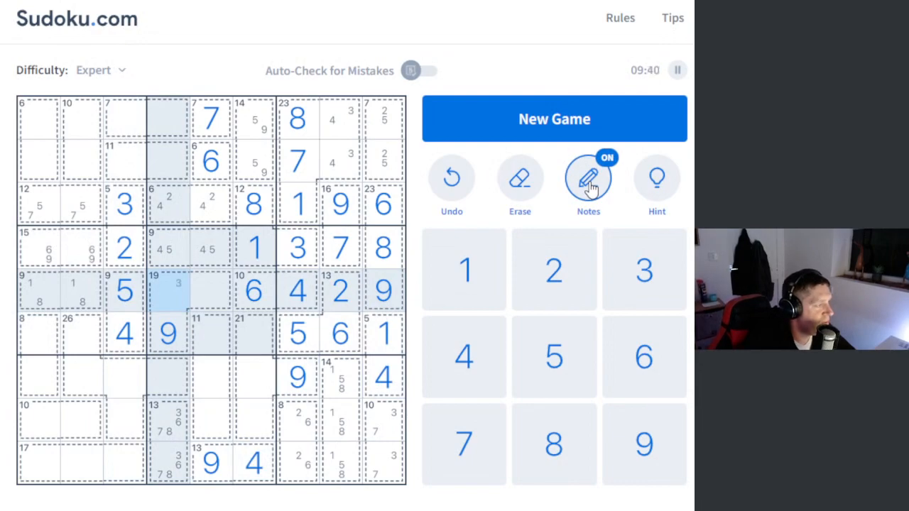
{"action": "left_click", "coordinate": [588, 178]}
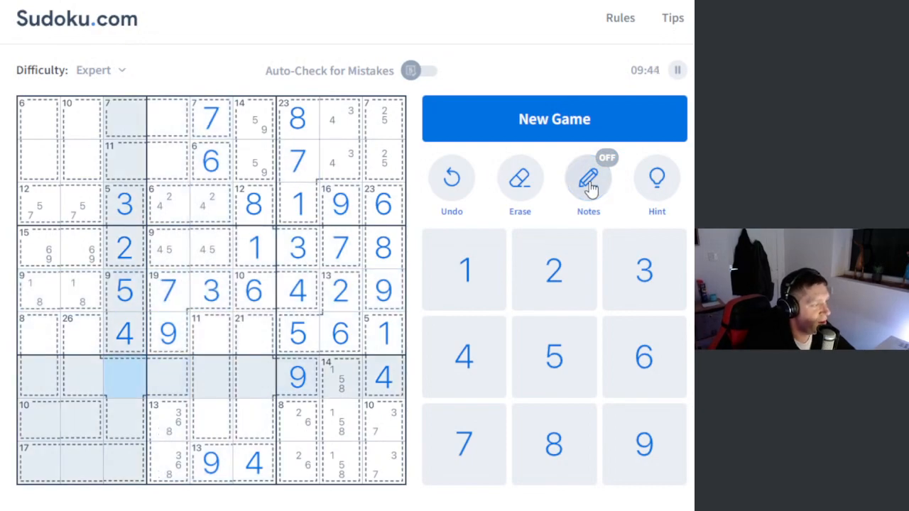
Fill ten top-centre cells including the 6 and 9 cages, pencilling 1, 2, 8 into column five's lower cells
{"action": "left_click", "coordinate": [588, 177]}
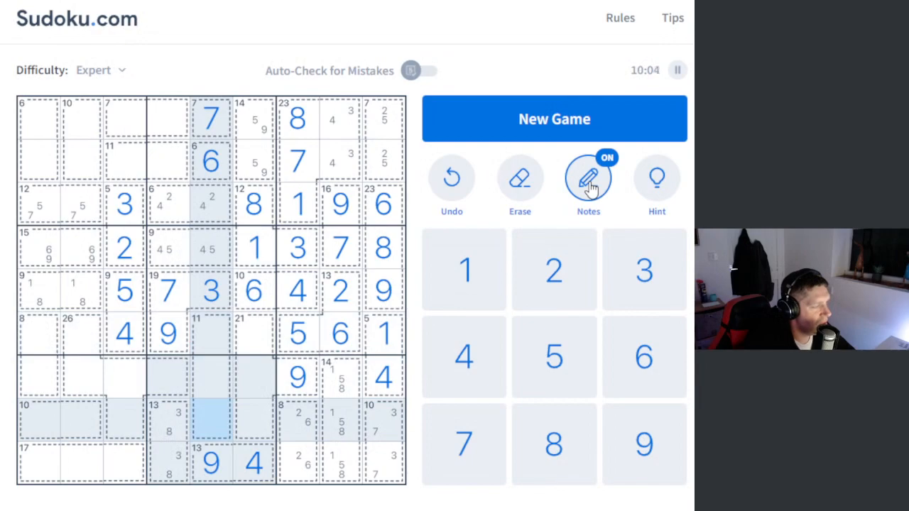
{"action": "left_click", "coordinate": [588, 178]}
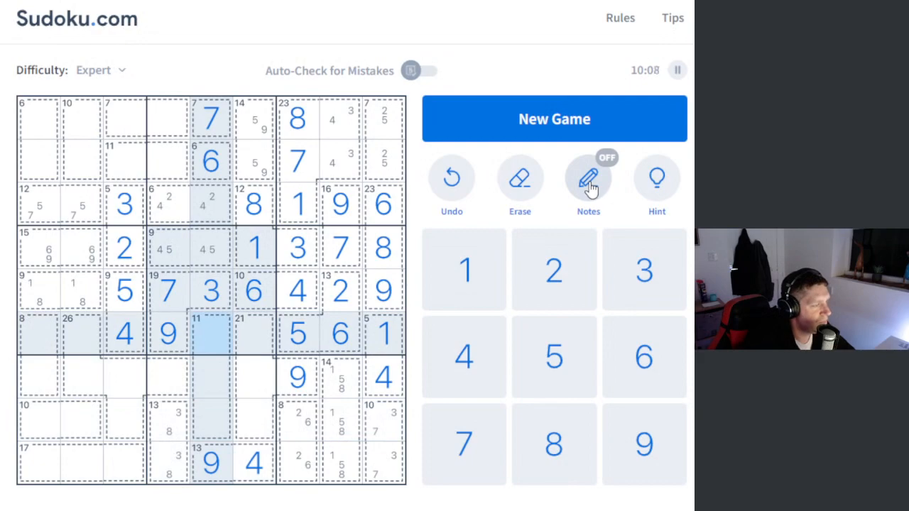
{"action": "left_click", "coordinate": [588, 178]}
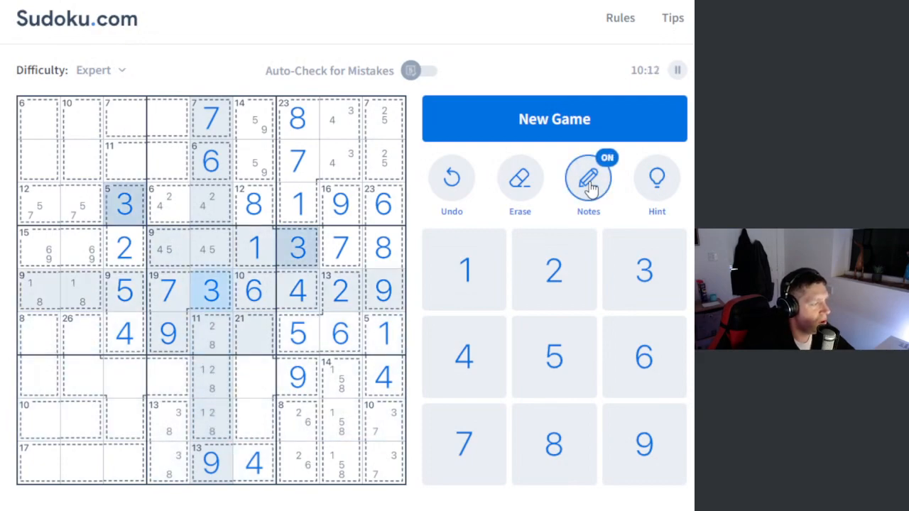
{"action": "left_click", "coordinate": [588, 178]}
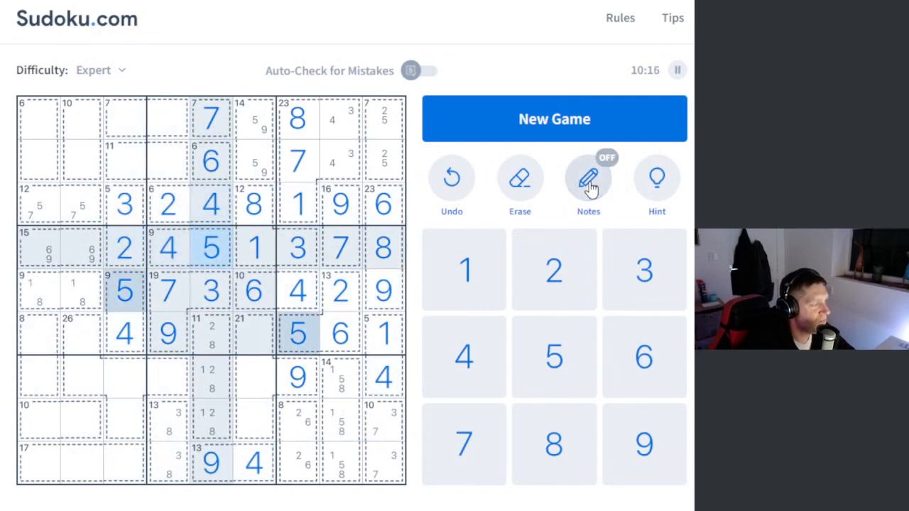
{"action": "left_click", "coordinate": [588, 178]}
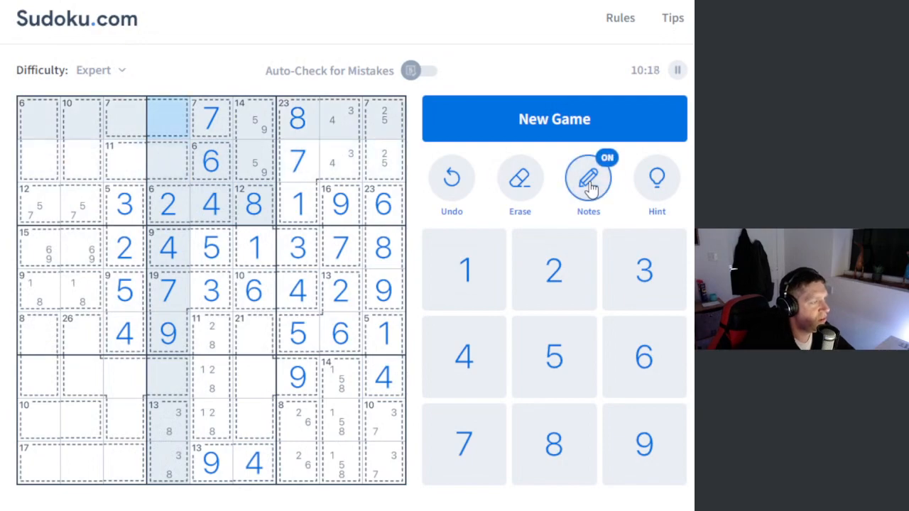
{"action": "left_click", "coordinate": [588, 178]}
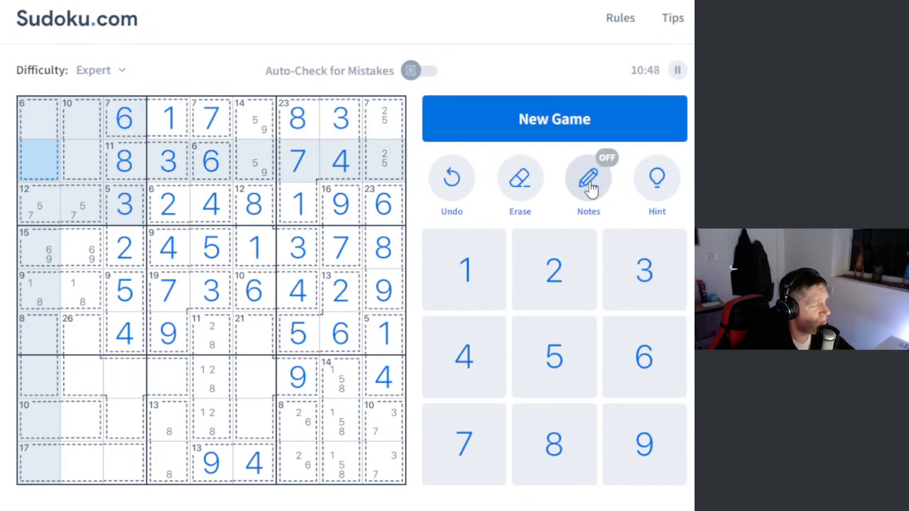
Finish rows 1–6, enter 5 and 6 in r7c1 and r7c4, and pencil 3/7, 1/2, 5/8 candidates below
{"action": "left_click", "coordinate": [38, 118]}
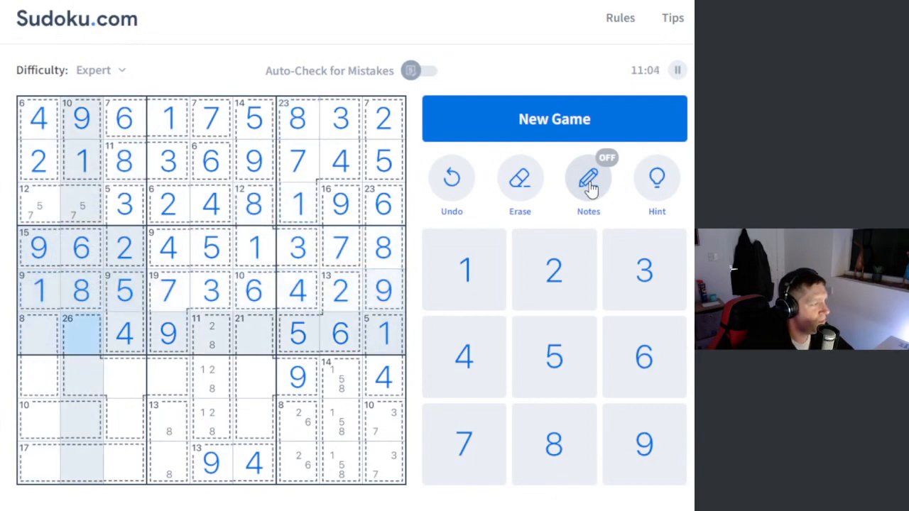
{"action": "left_click", "coordinate": [210, 377]}
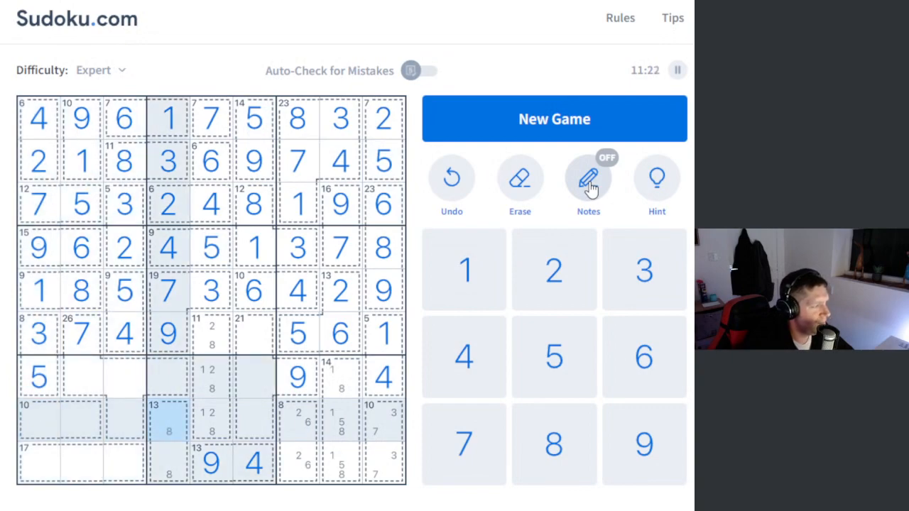
{"action": "left_click", "coordinate": [588, 177]}
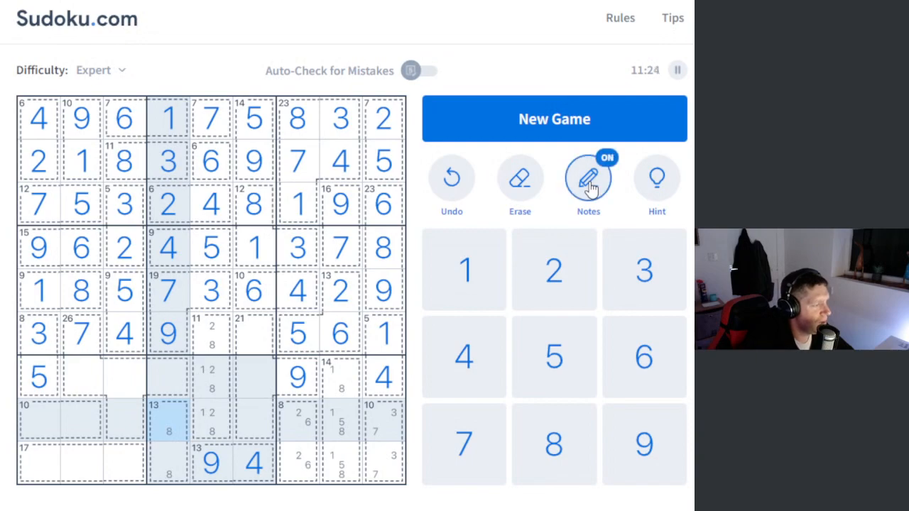
{"action": "left_click", "coordinate": [588, 177]}
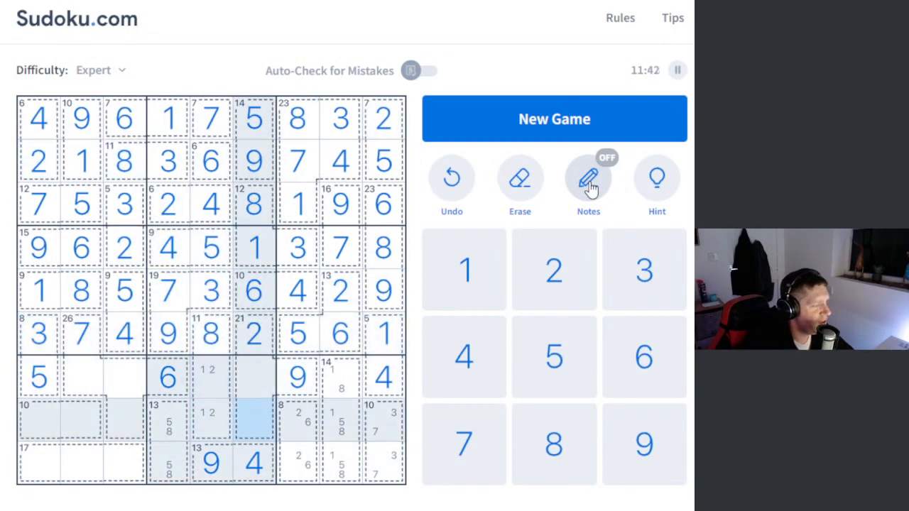
{"action": "left_click", "coordinate": [587, 178]}
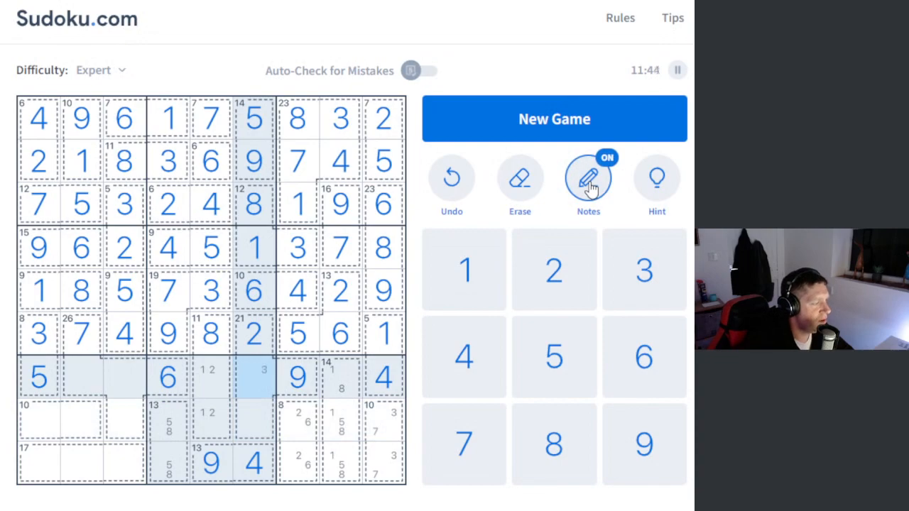
{"action": "left_click", "coordinate": [588, 177]}
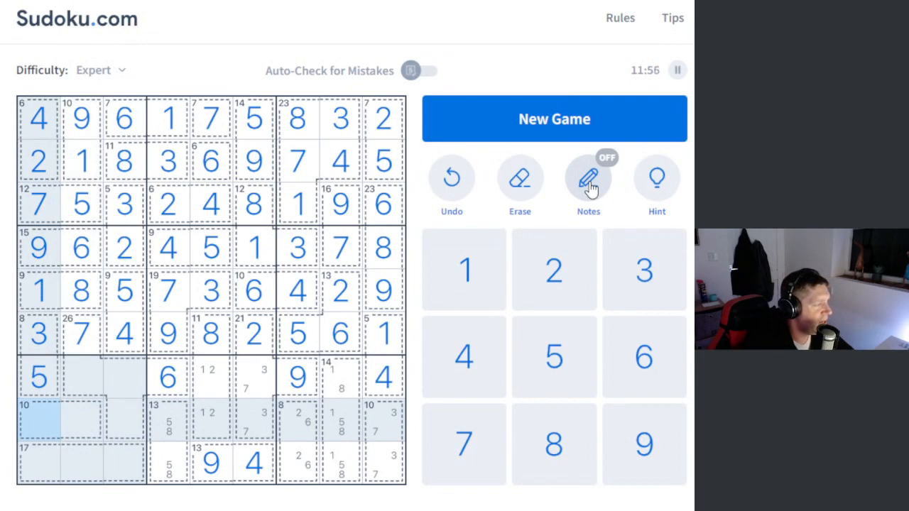
Enter 1, 9, 7 down column three, 2 and 1 in column five, and most of the bottom-right box, pencilling 6/8 and 2/4
{"action": "left_click", "coordinate": [38, 419]}
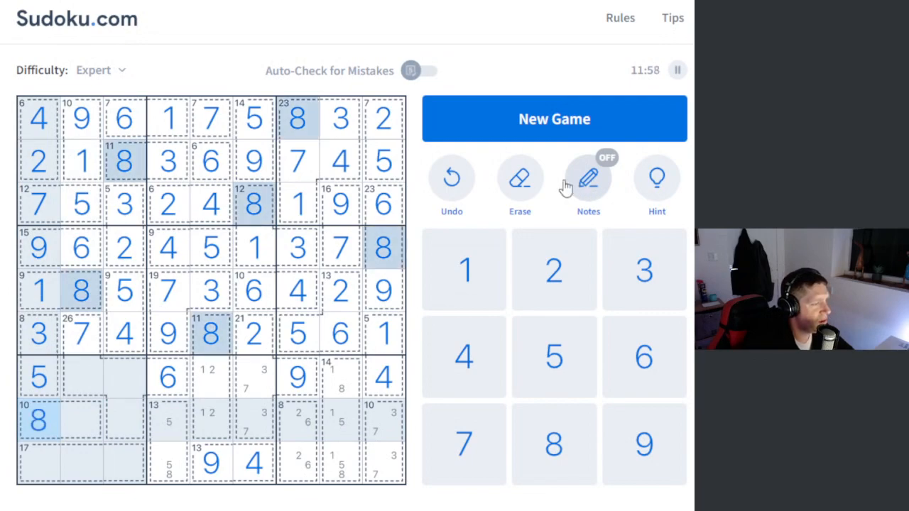
{"action": "left_click", "coordinate": [588, 177]}
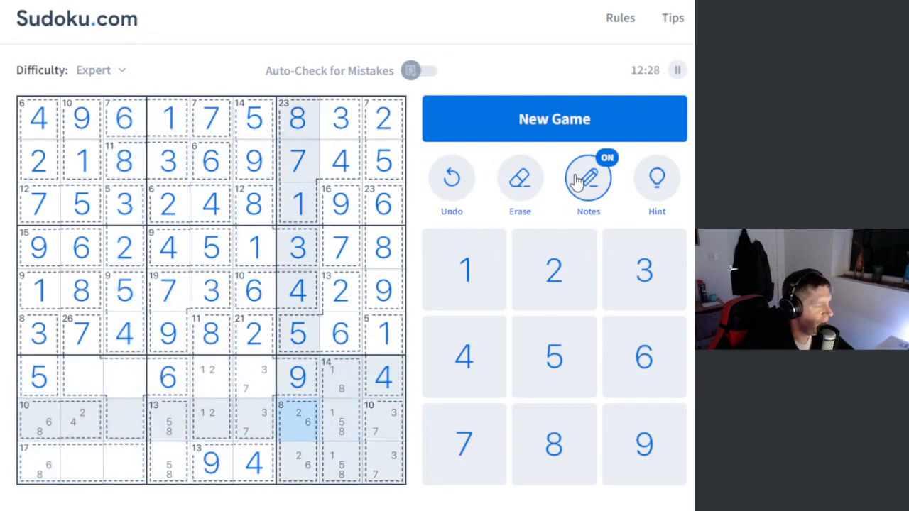
{"action": "left_click", "coordinate": [81, 376]}
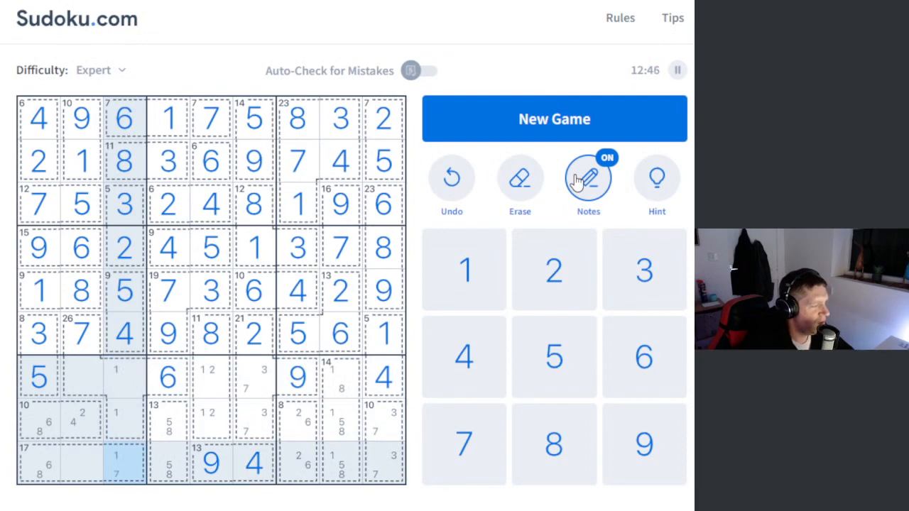
{"action": "left_click", "coordinate": [588, 177]}
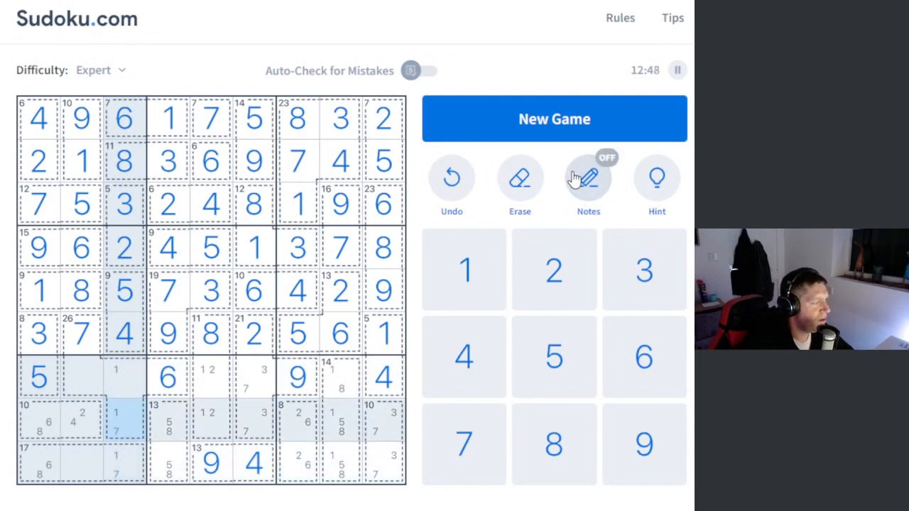
{"action": "left_click", "coordinate": [588, 177]}
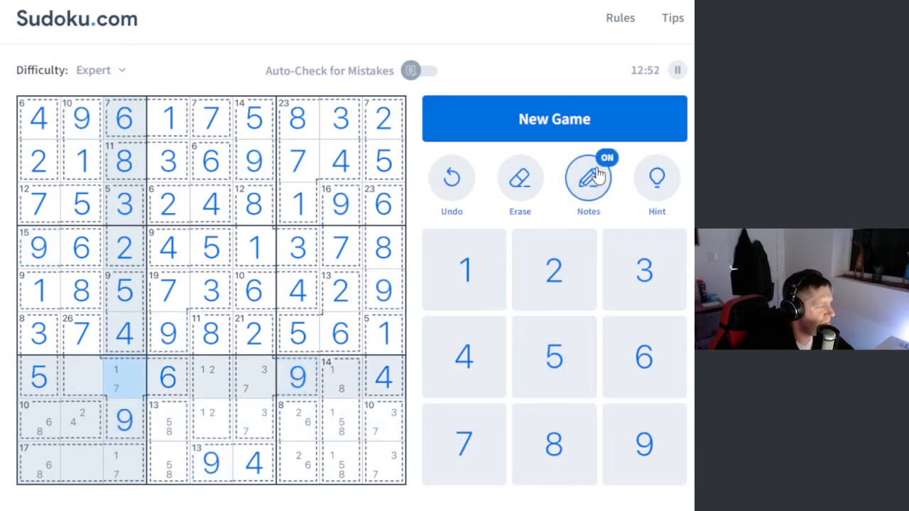
{"action": "left_click", "coordinate": [588, 177]}
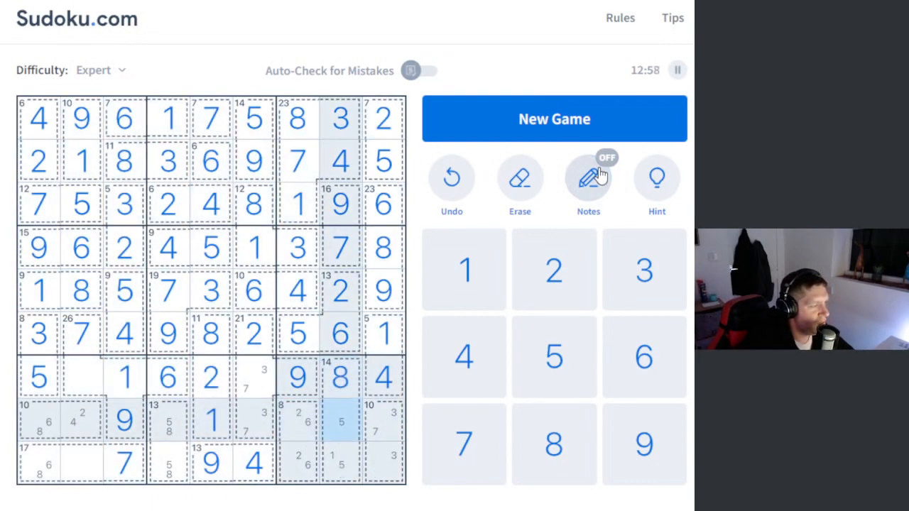
{"action": "left_click", "coordinate": [382, 421]}
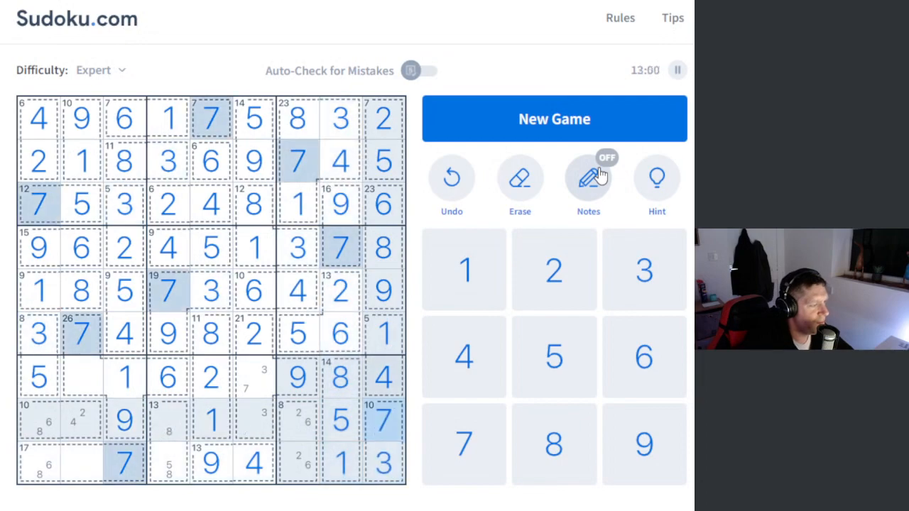